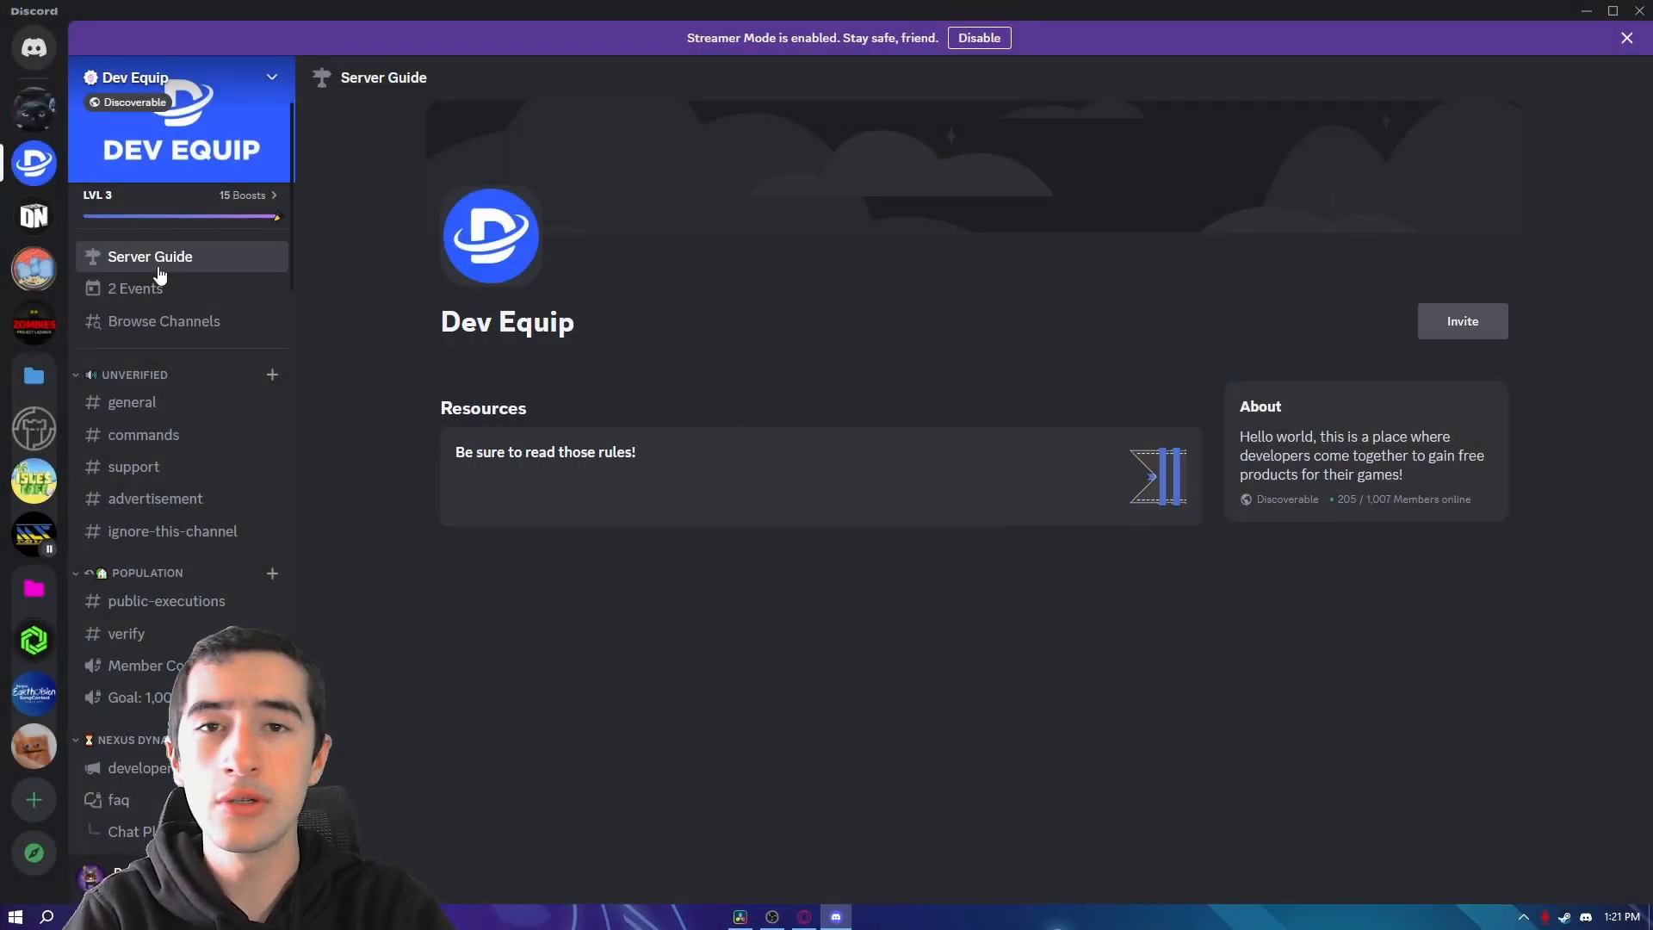
# Open the Dev Equip admin-panels channel and download the Chat_Plus_.rbxm attachment.
pyautogui.scroll(-3)
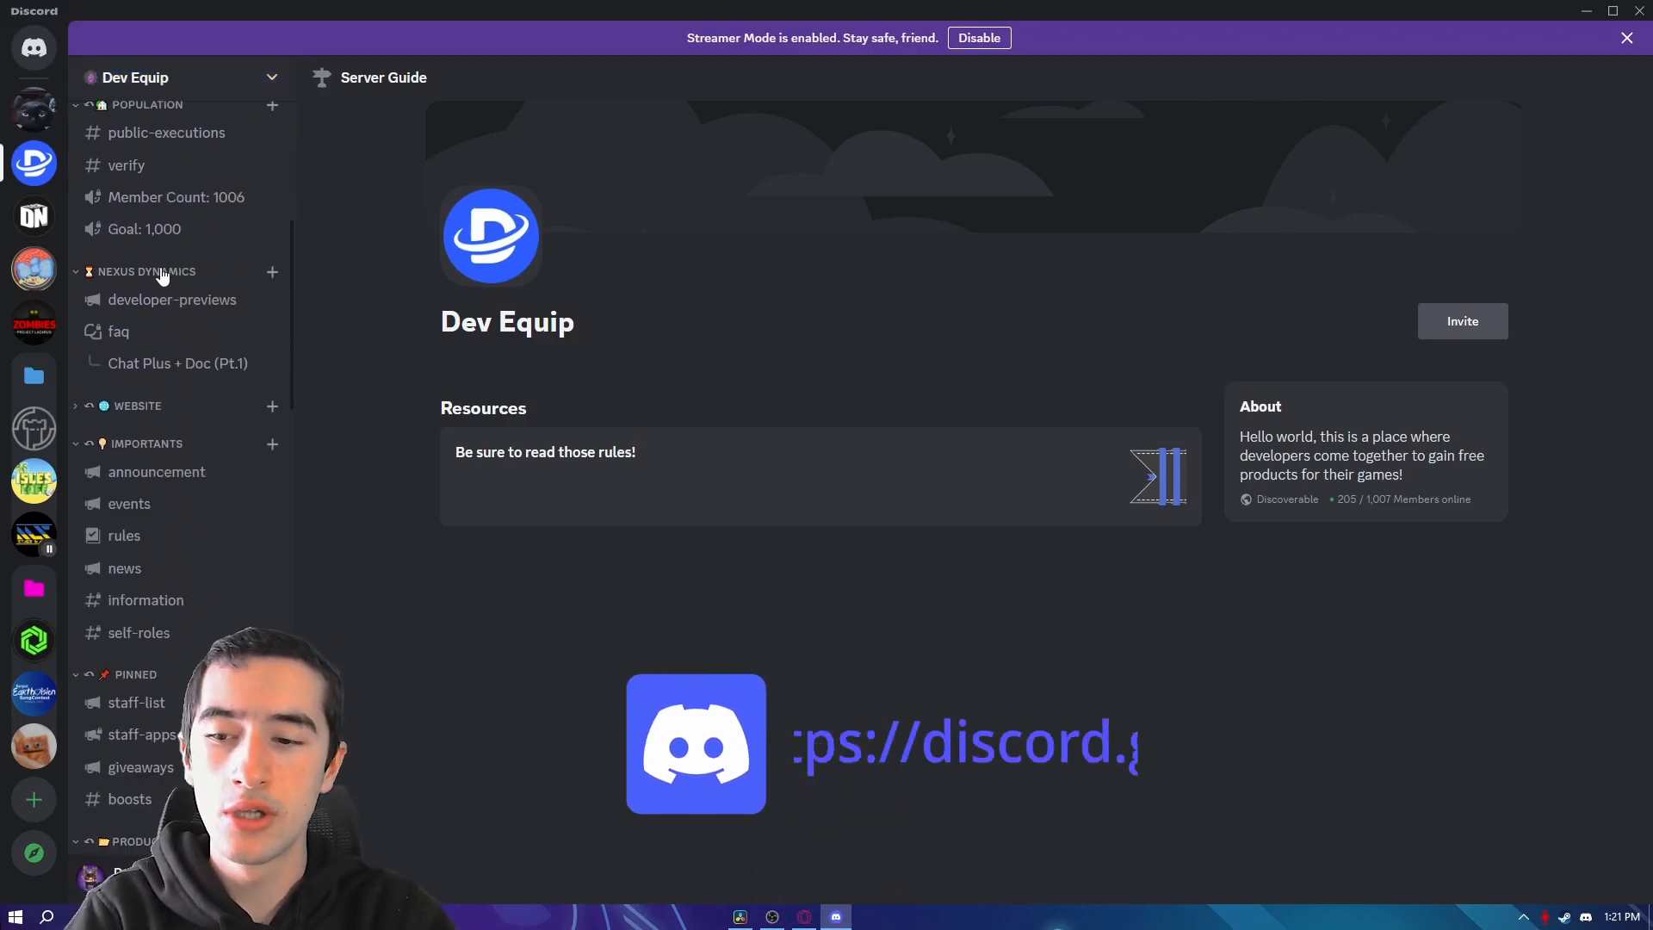
pyautogui.scroll(-3)
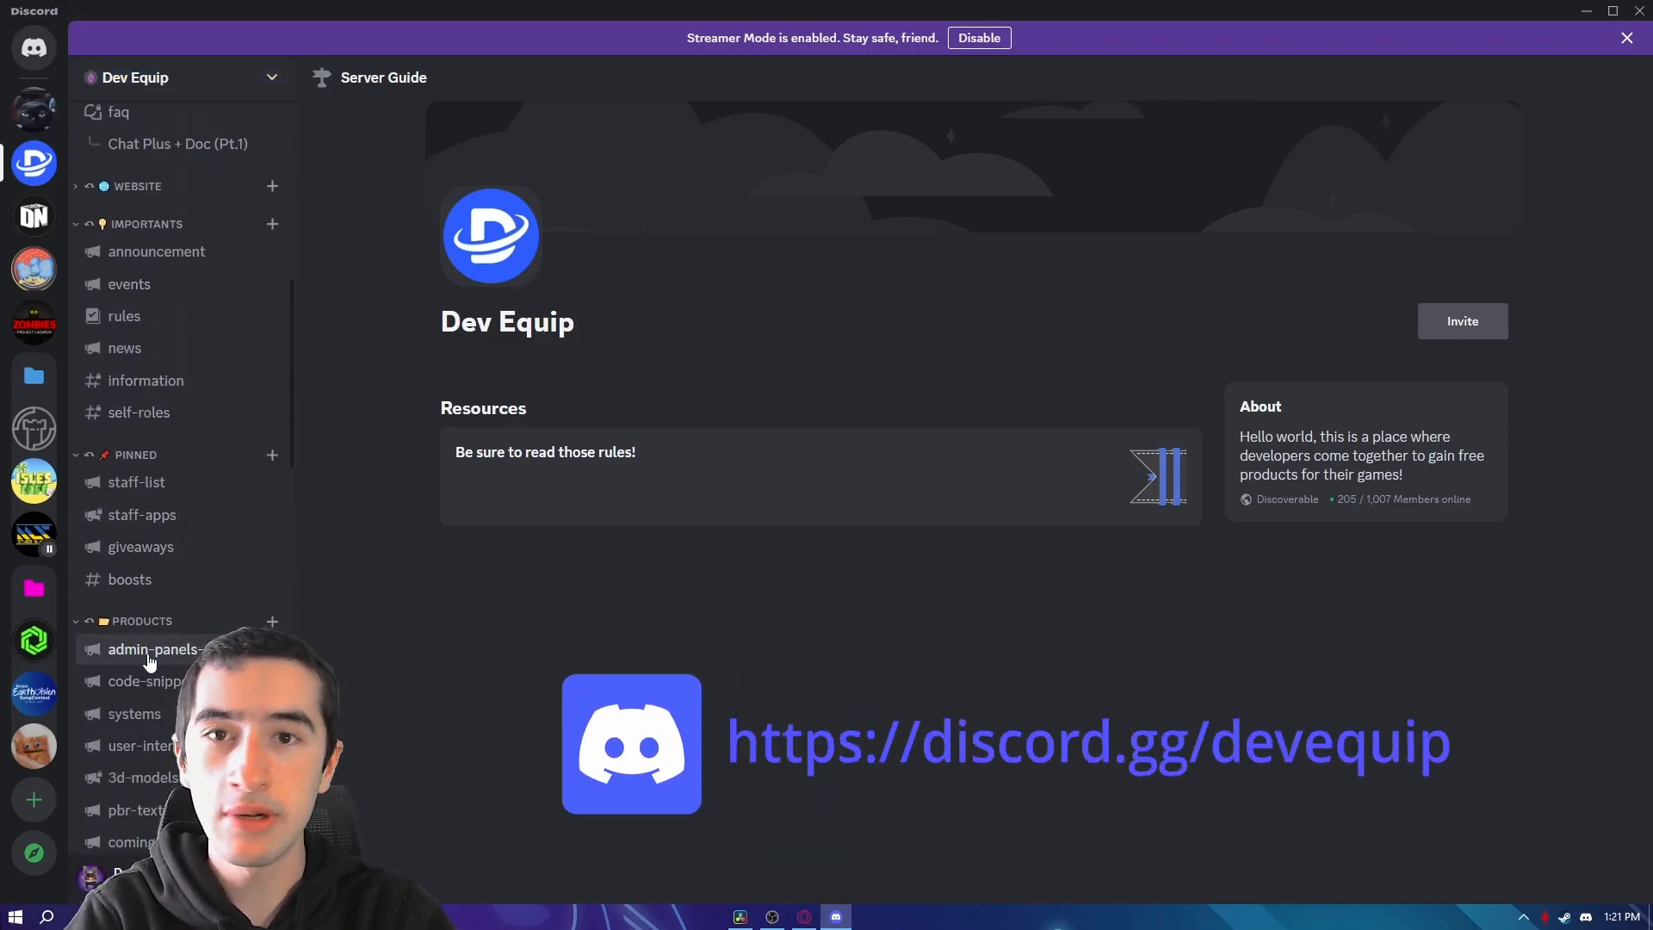
pyautogui.click(147, 648)
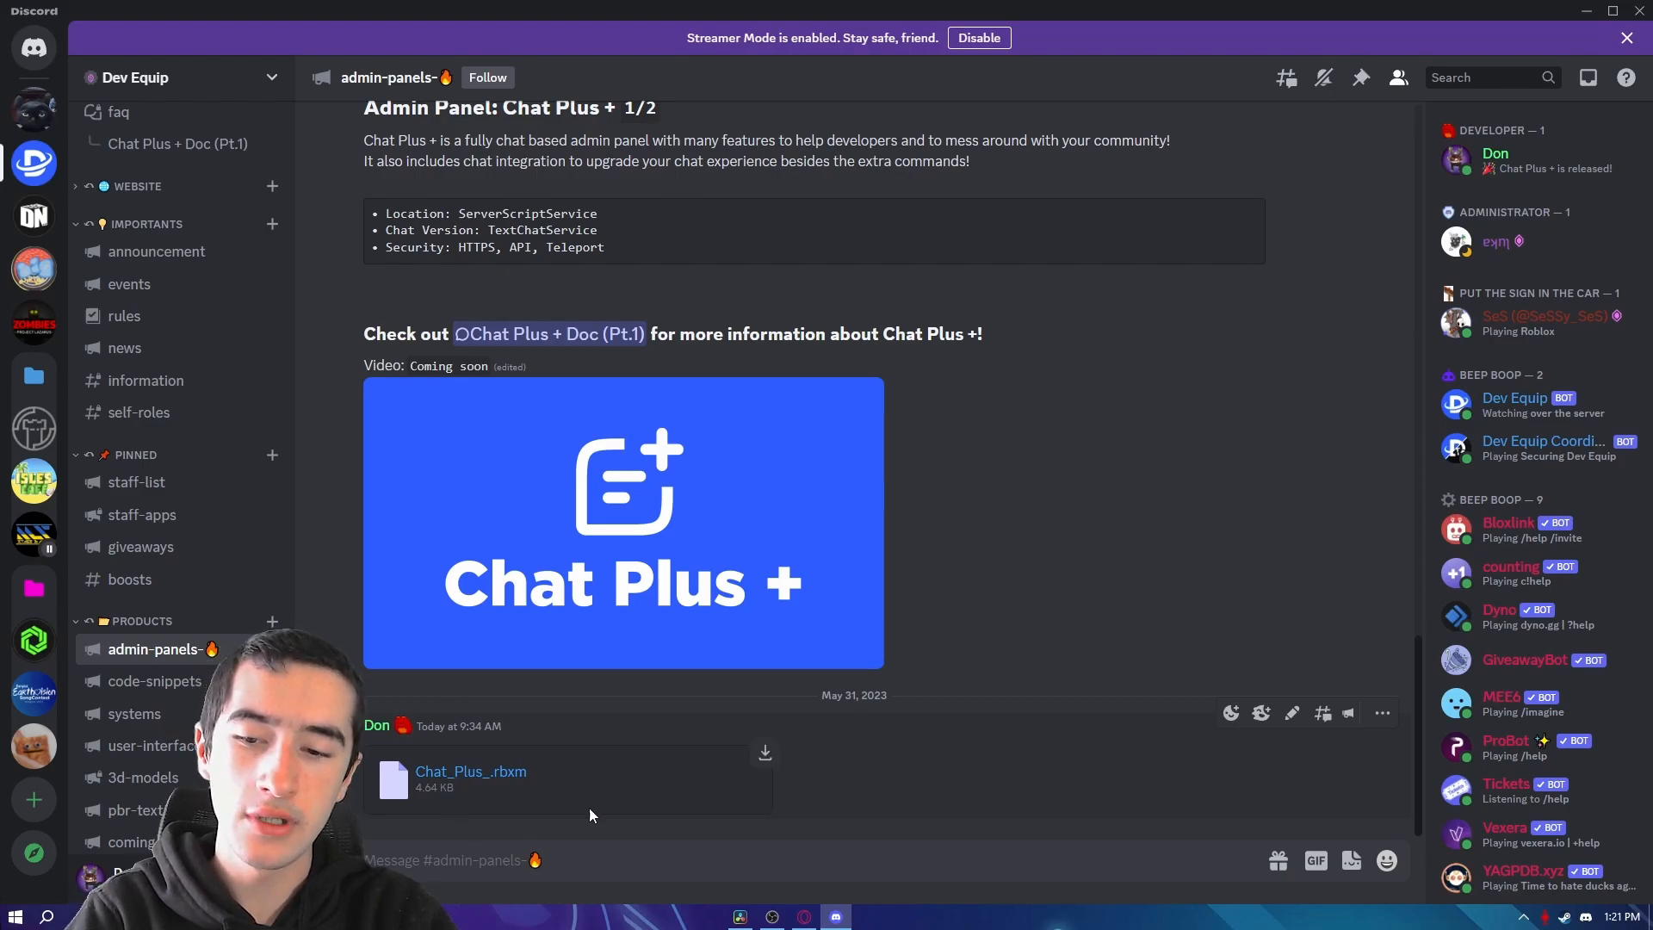
pyautogui.moveTo(471, 789)
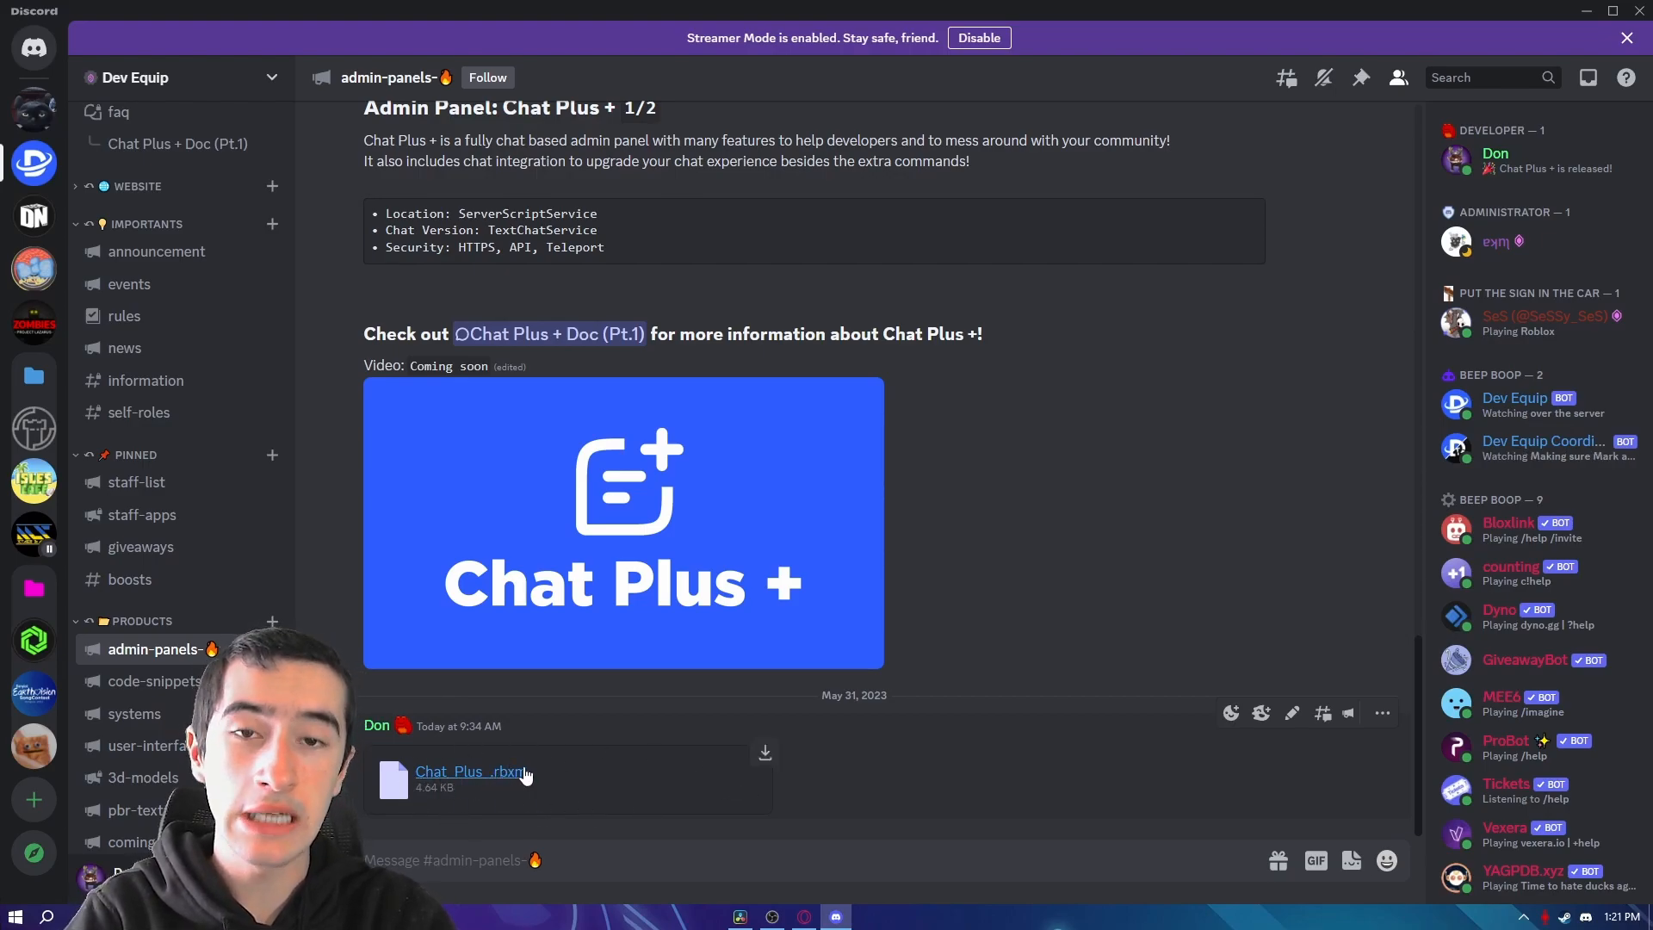
pyautogui.click(548, 333)
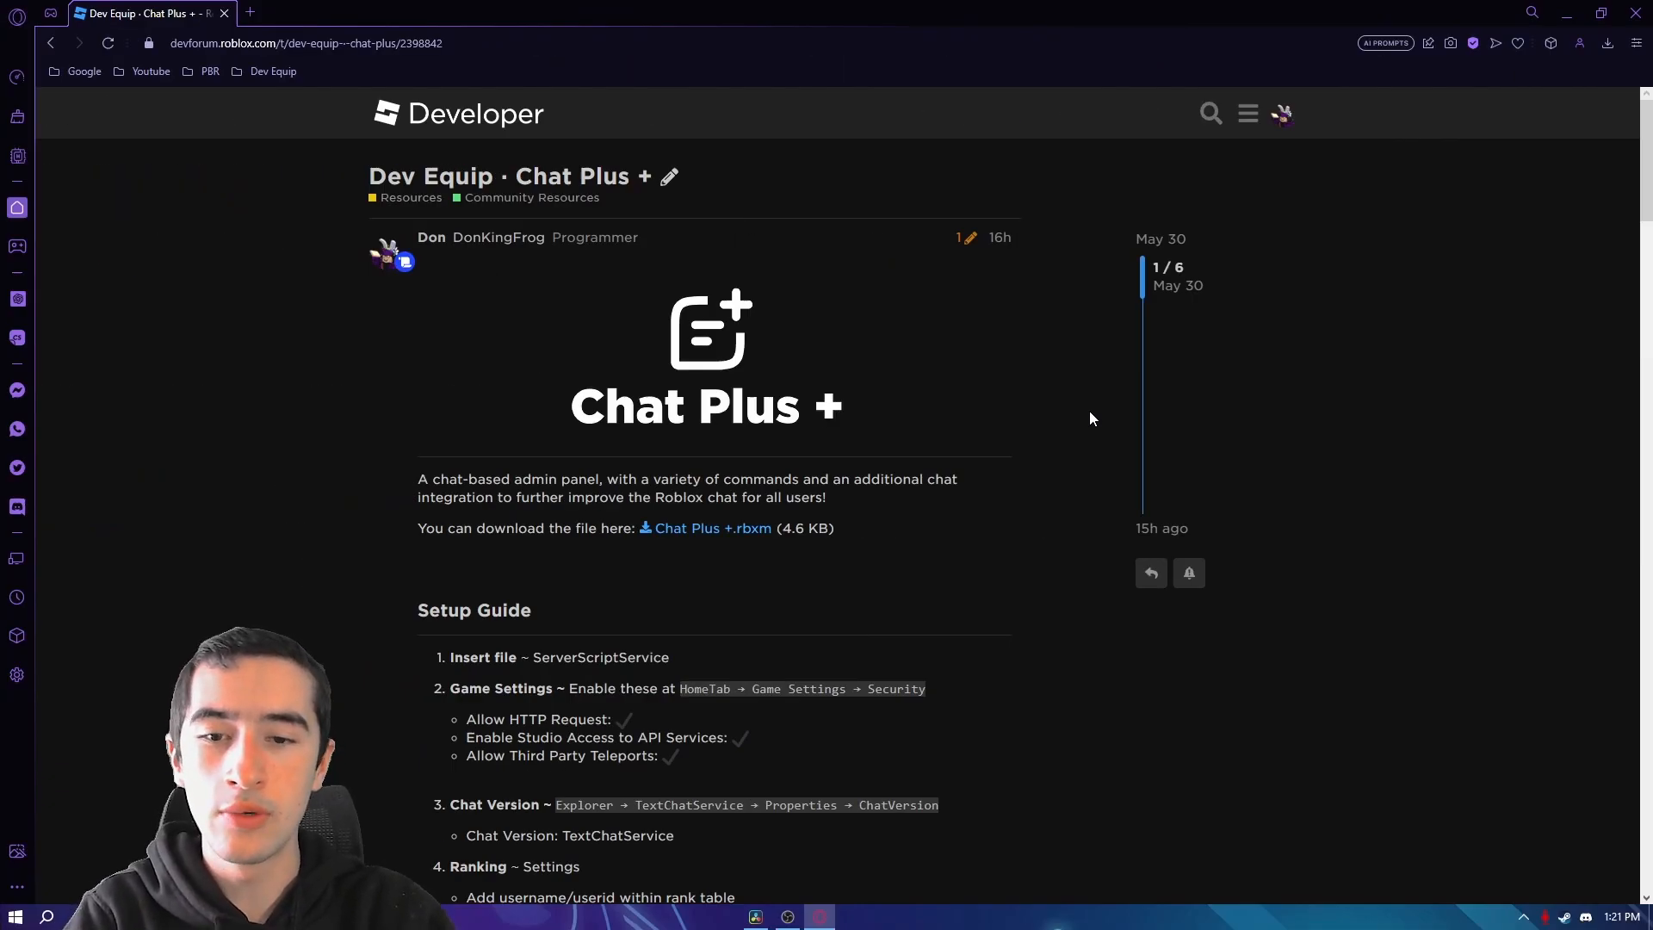
pyautogui.moveTo(713, 527)
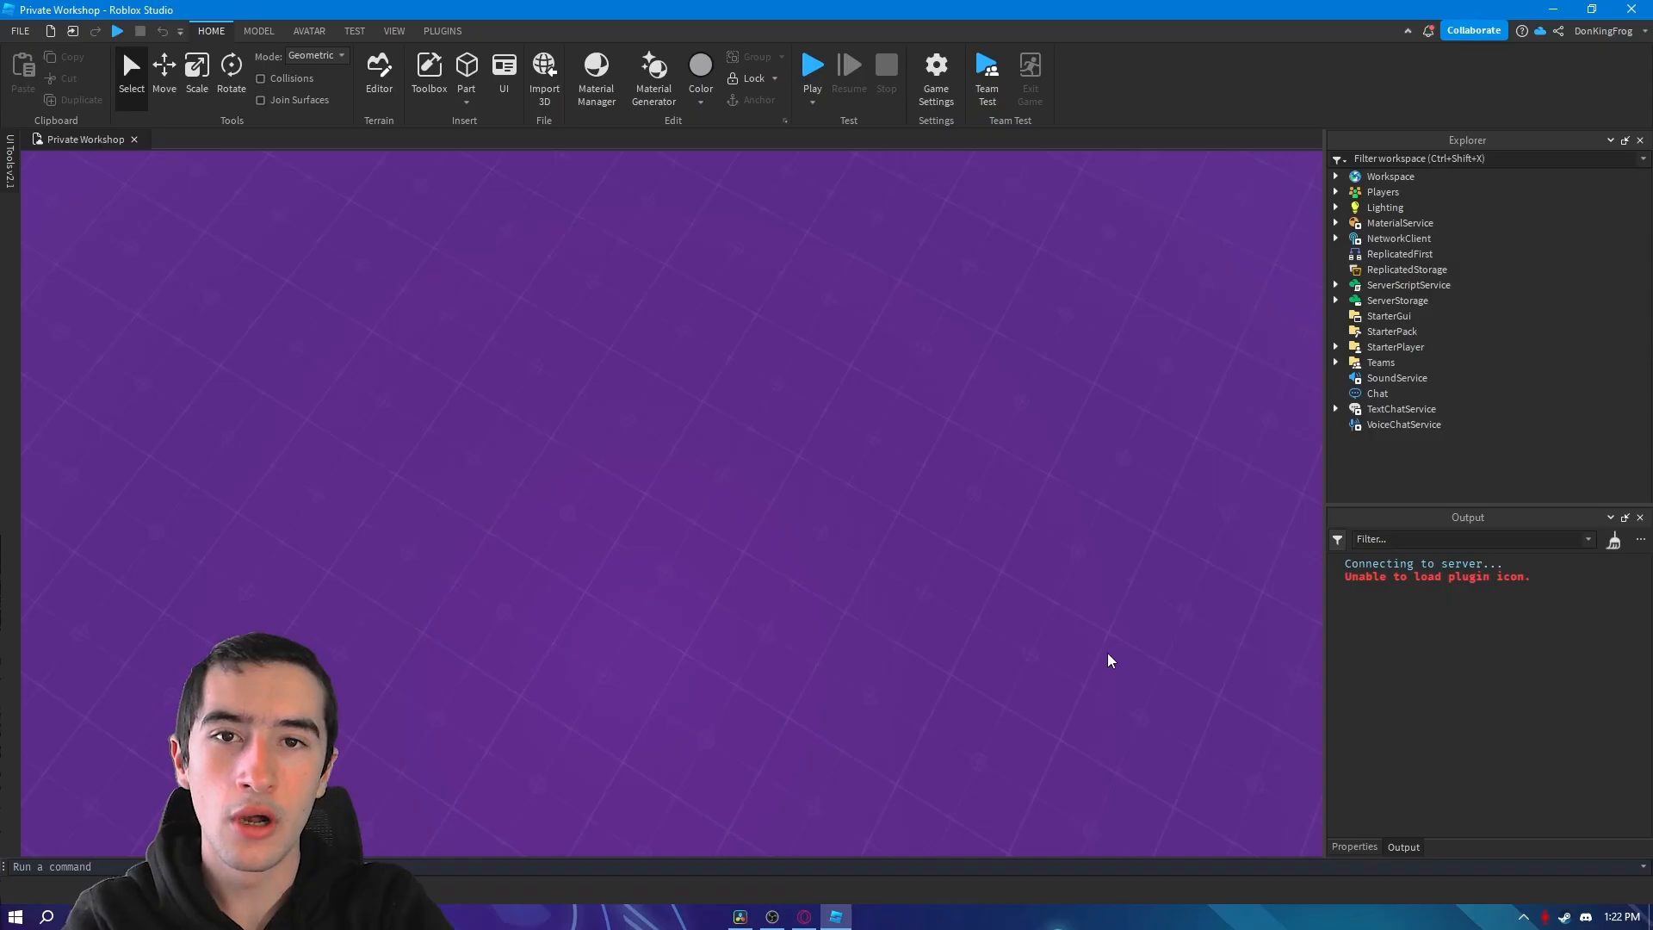
pyautogui.moveTo(990, 567)
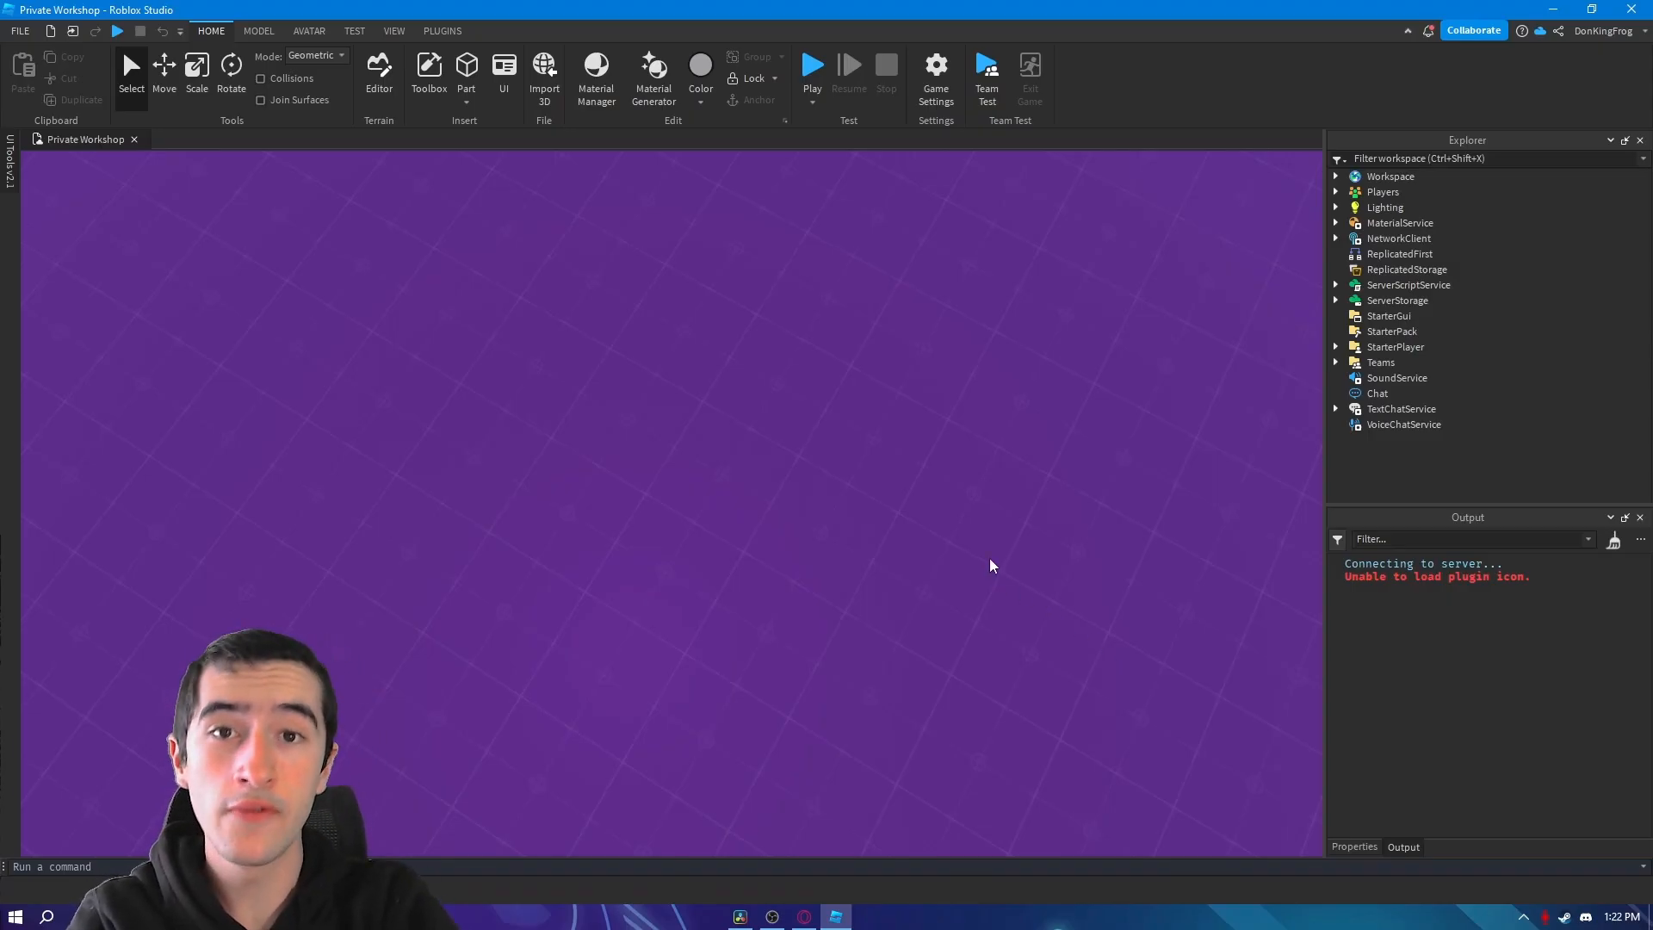
# Enable Allow Third Party Teleports and Sales in Game Settings > Security, and save.
pyautogui.click(935, 76)
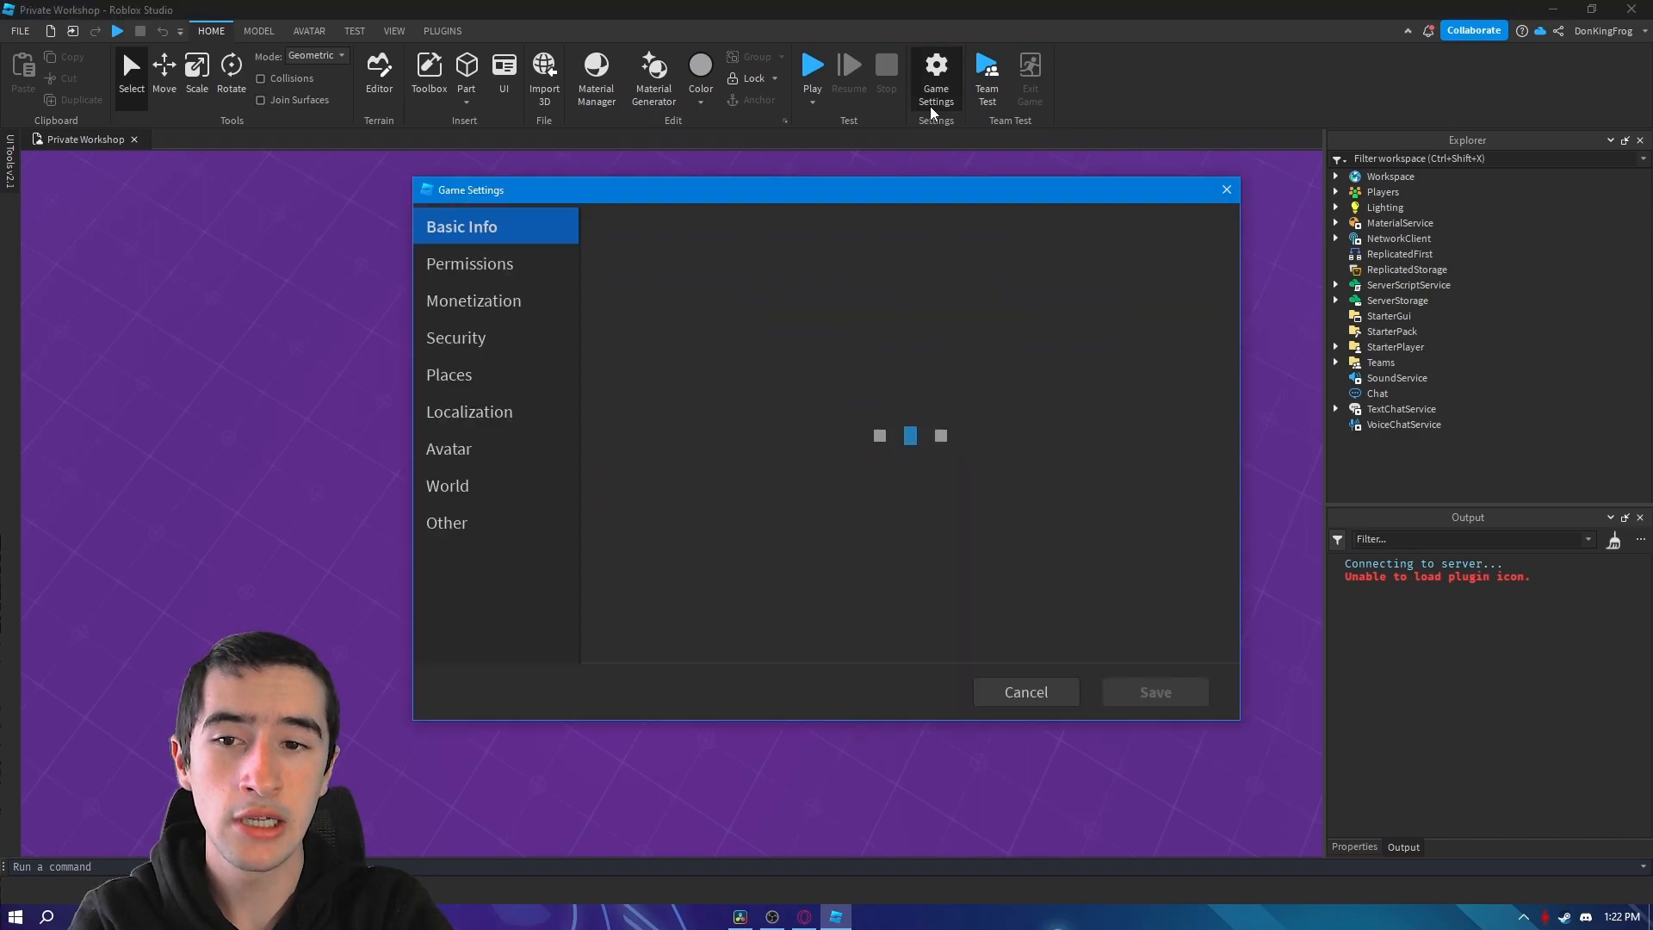
pyautogui.click(456, 338)
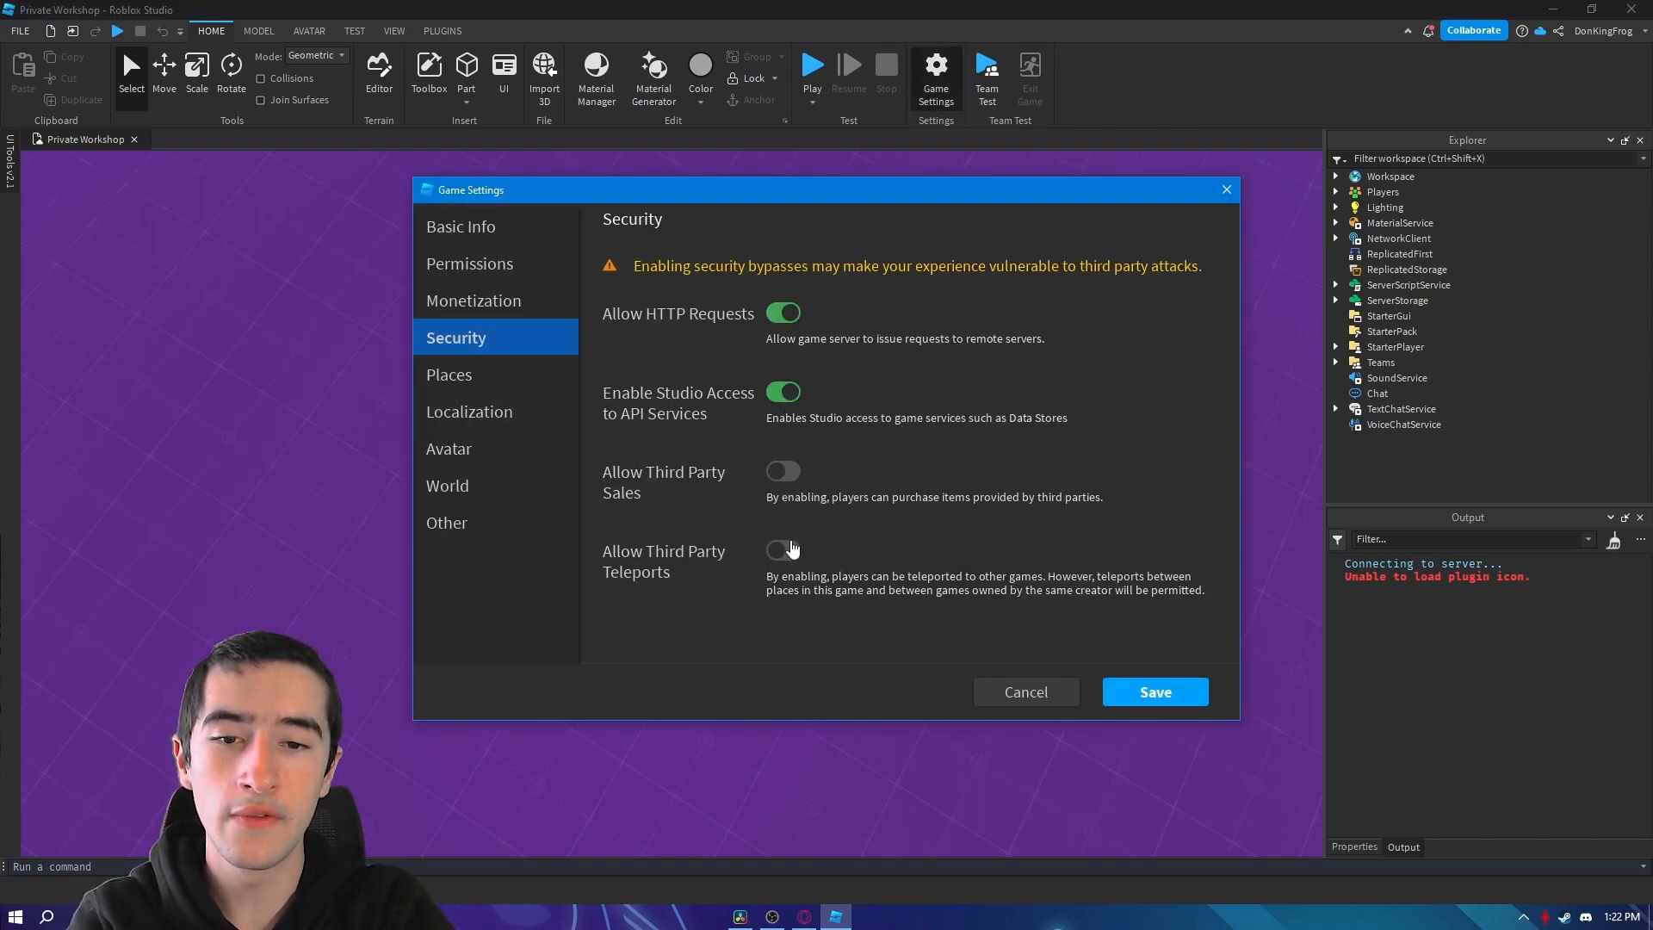
pyautogui.click(782, 549)
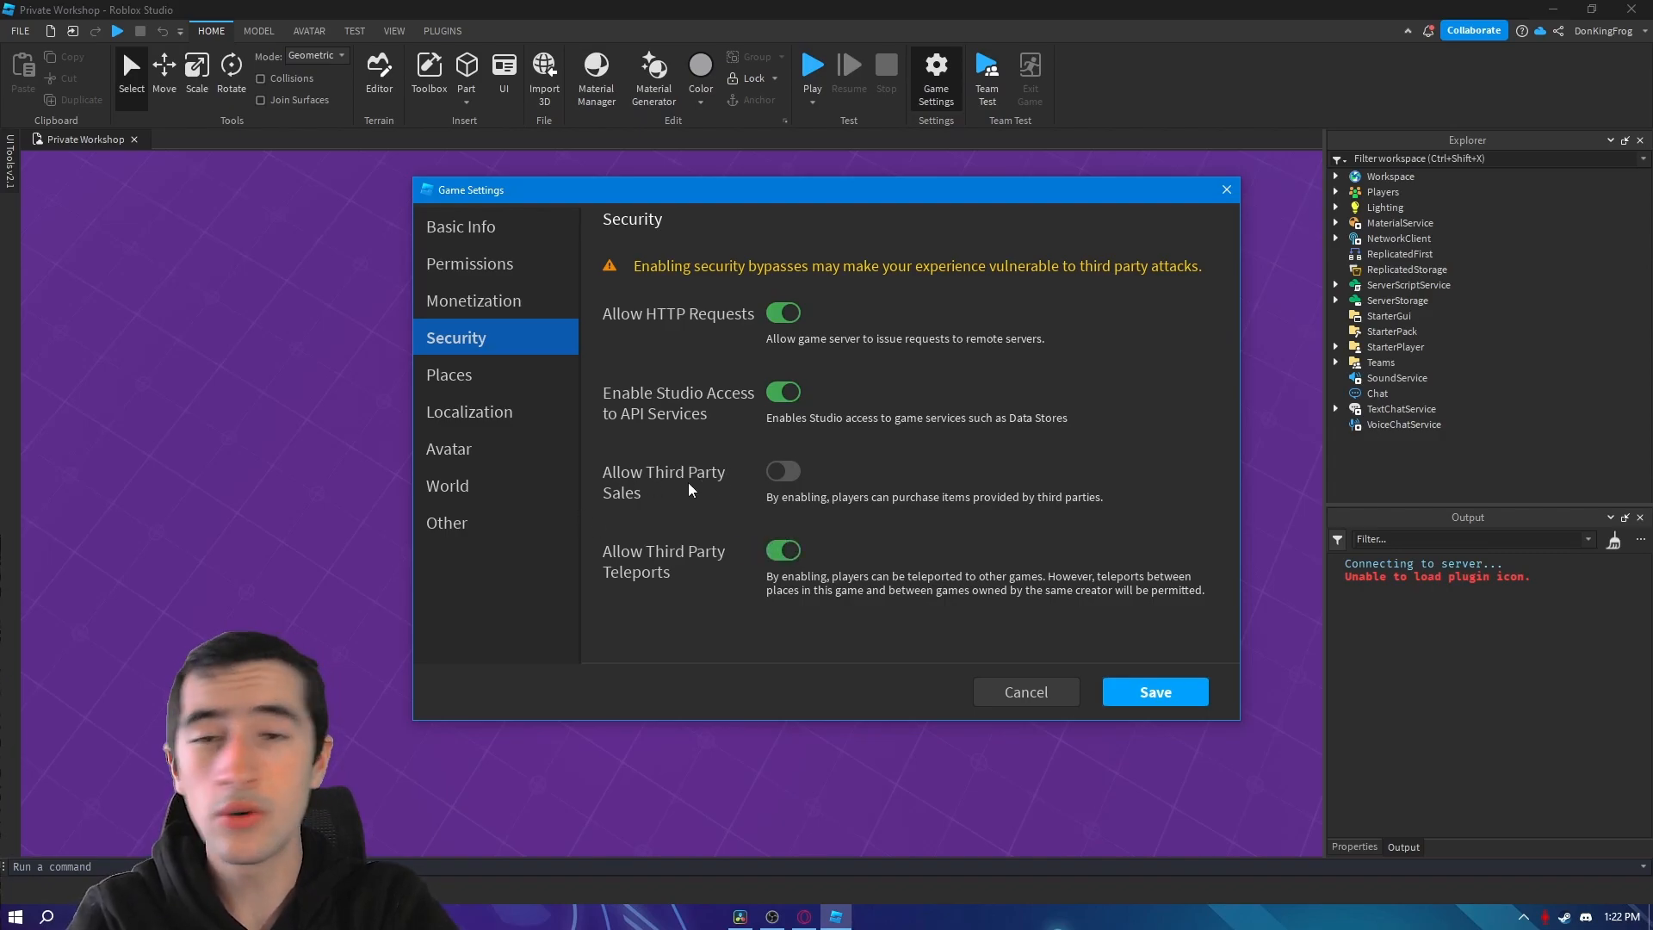
pyautogui.click(783, 470)
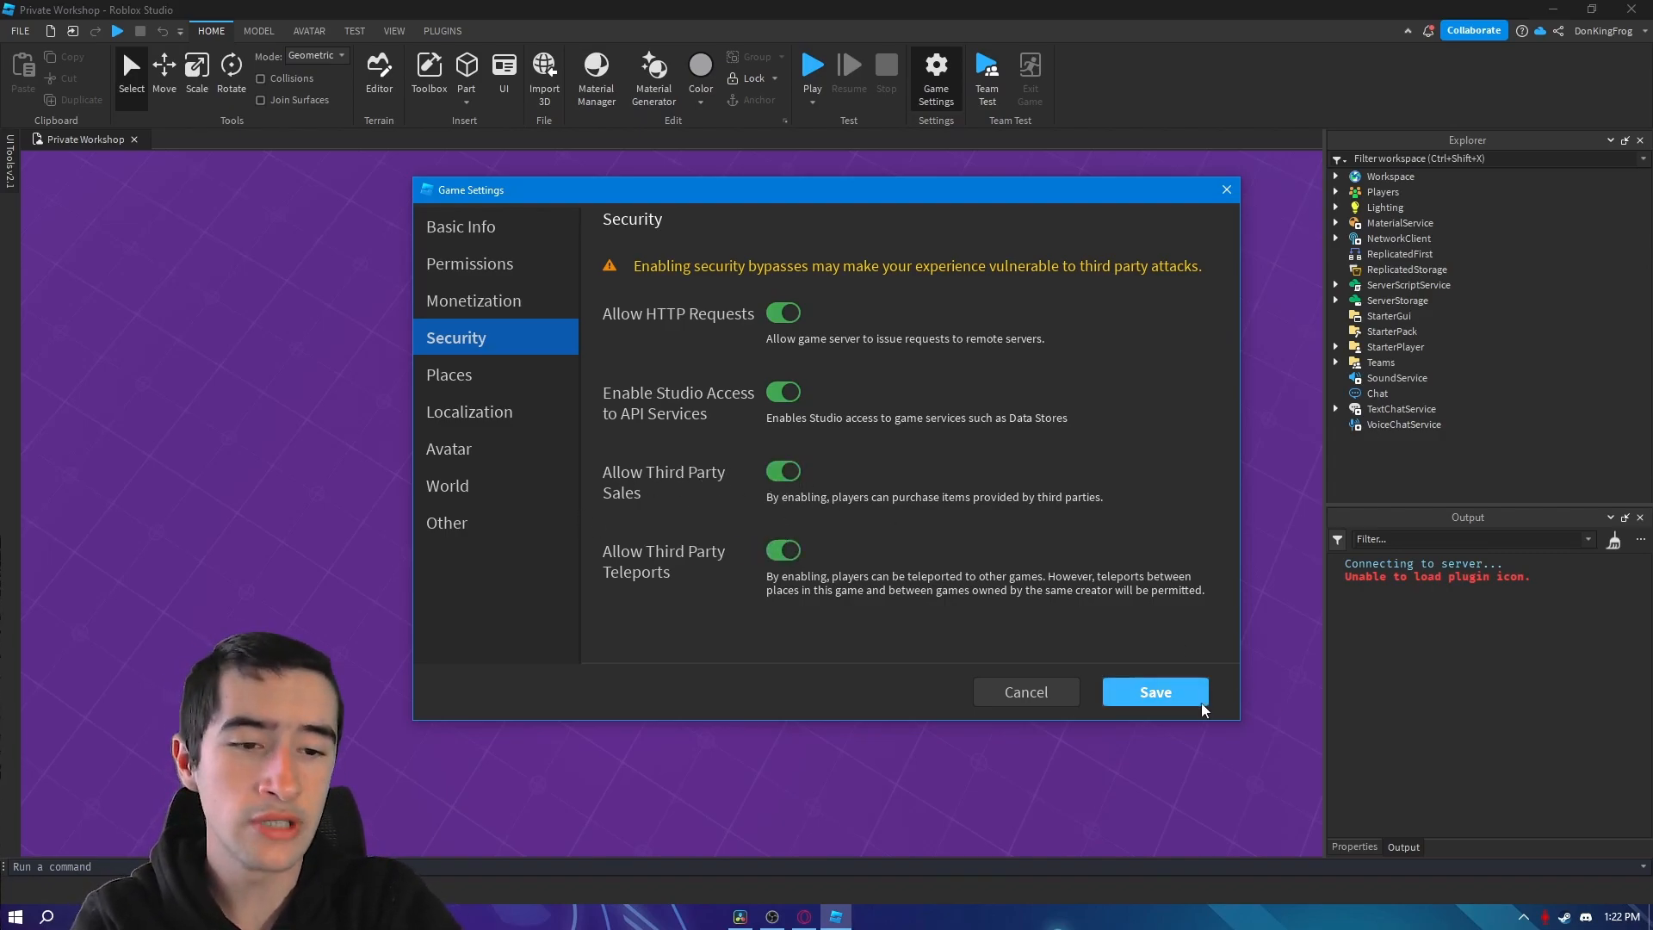
pyautogui.click(1155, 691)
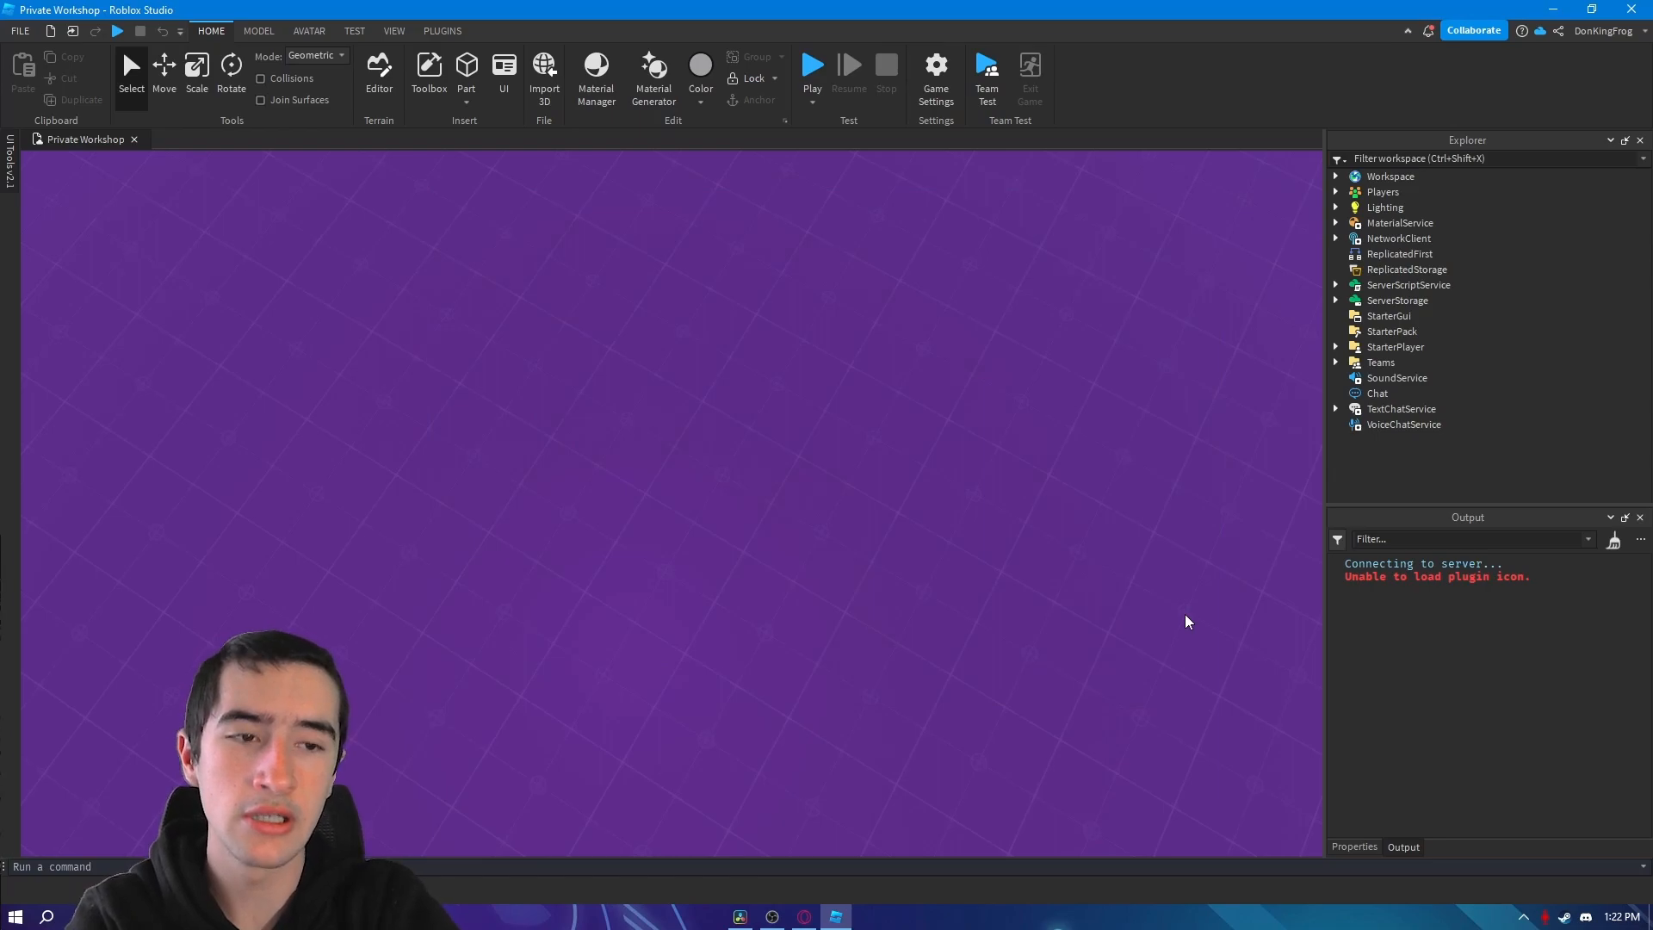
pyautogui.moveTo(1107, 340)
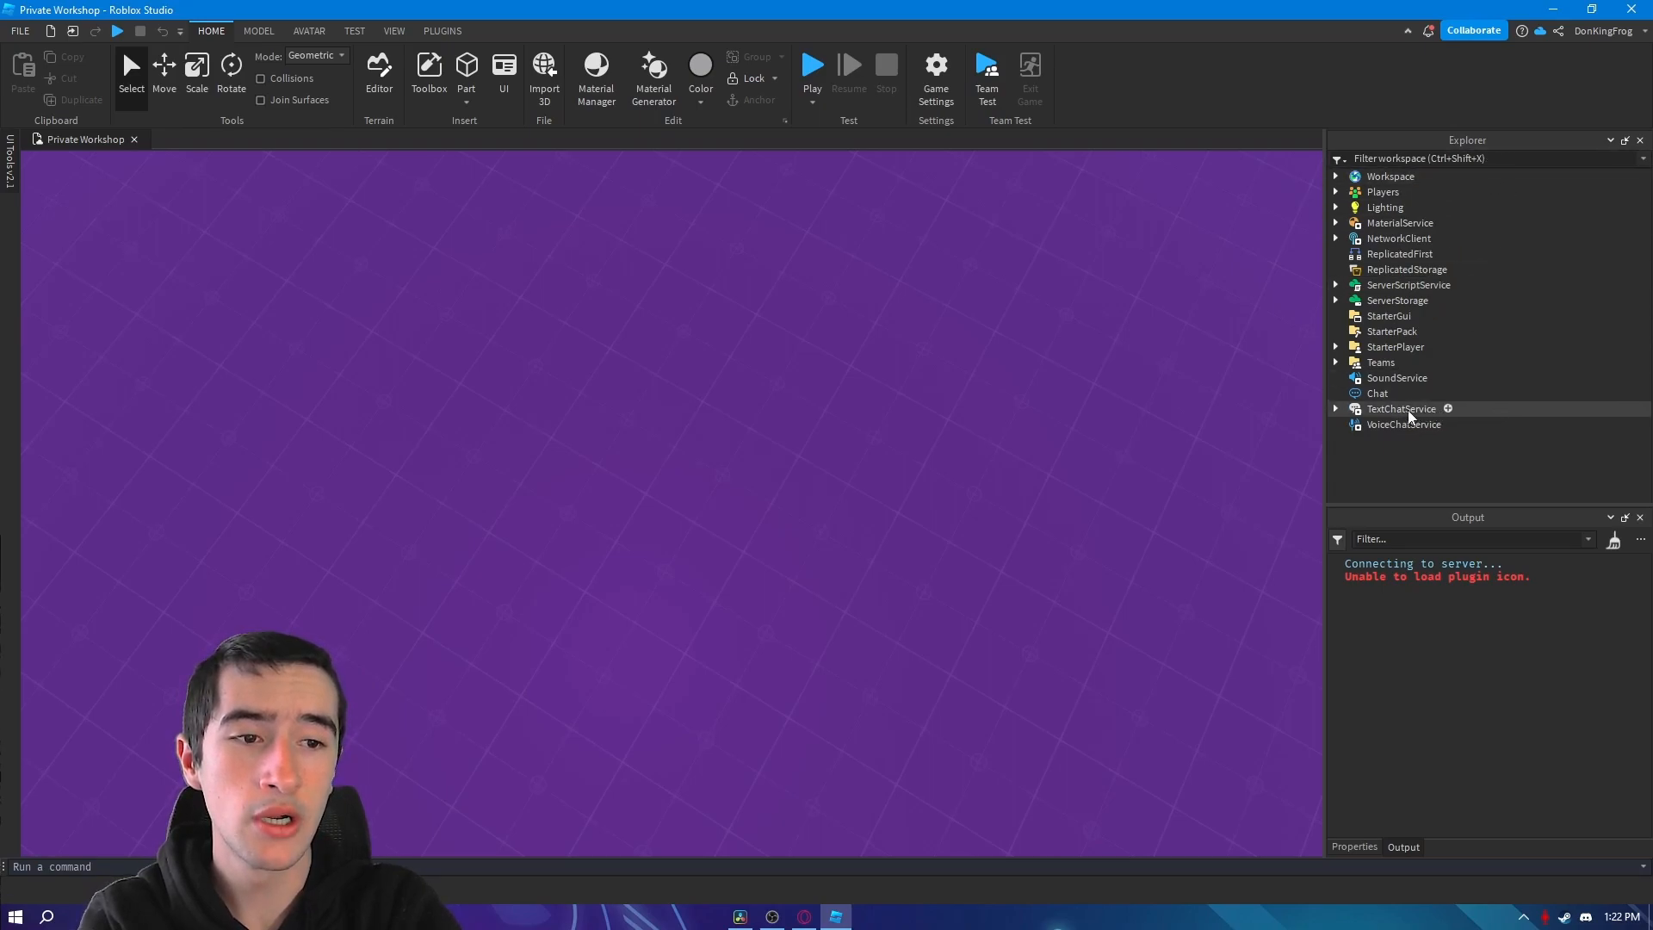
# Confirm the TextChatService ChatVersion property is set to TextChatService.
pyautogui.click(1401, 409)
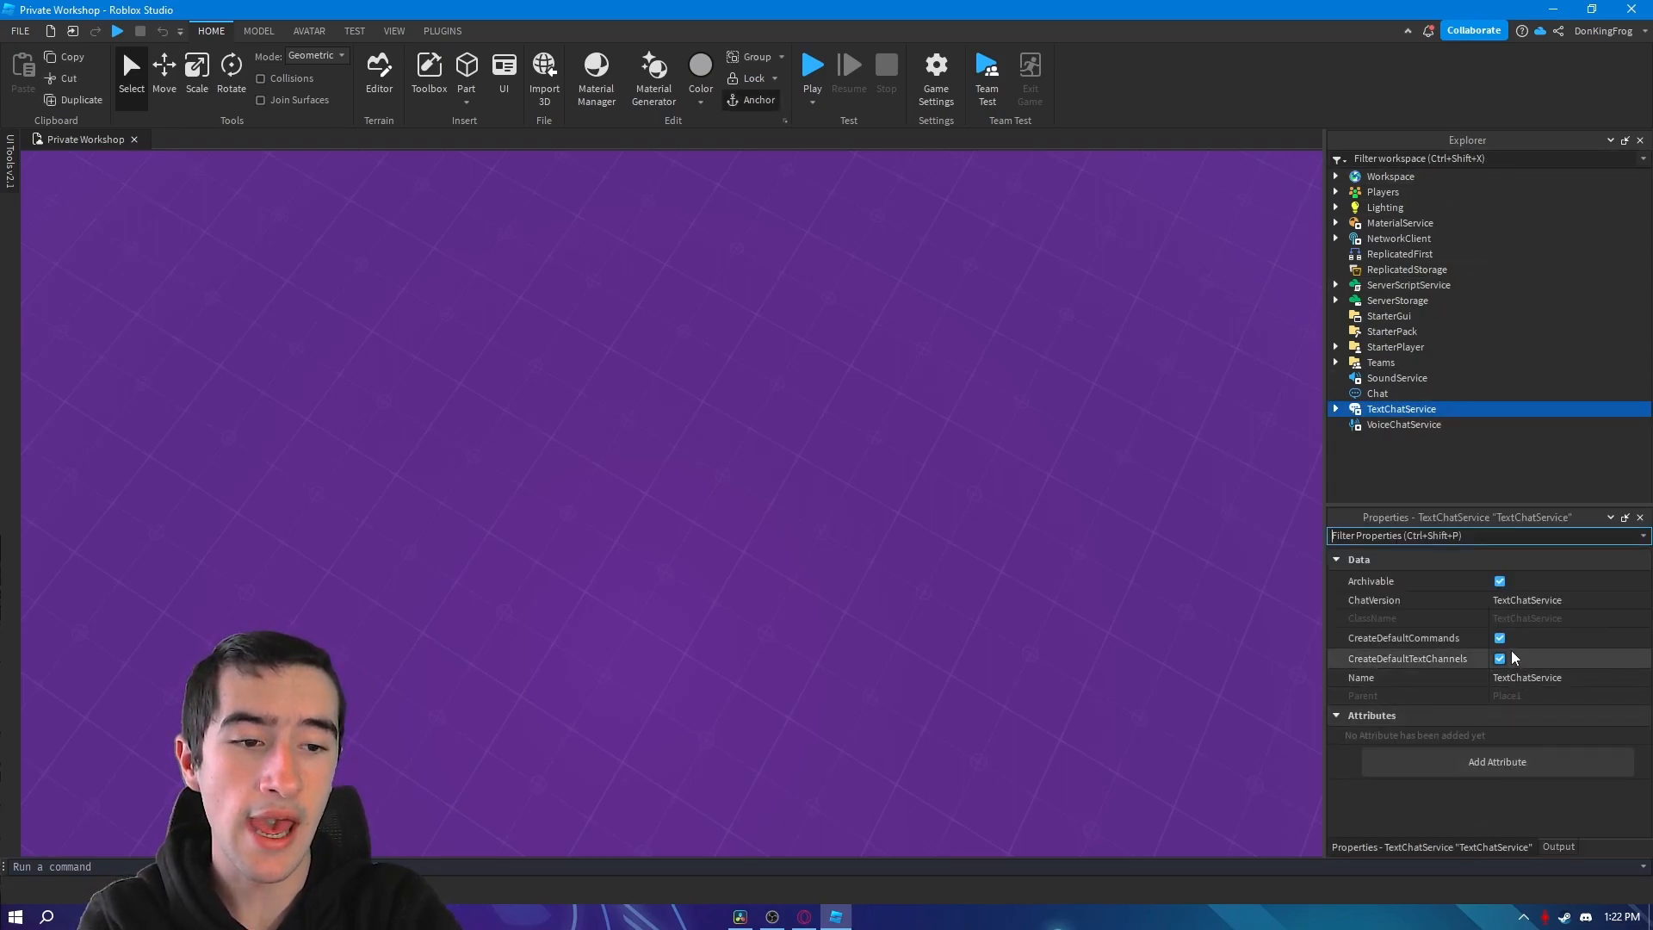
pyautogui.moveTo(1391, 606)
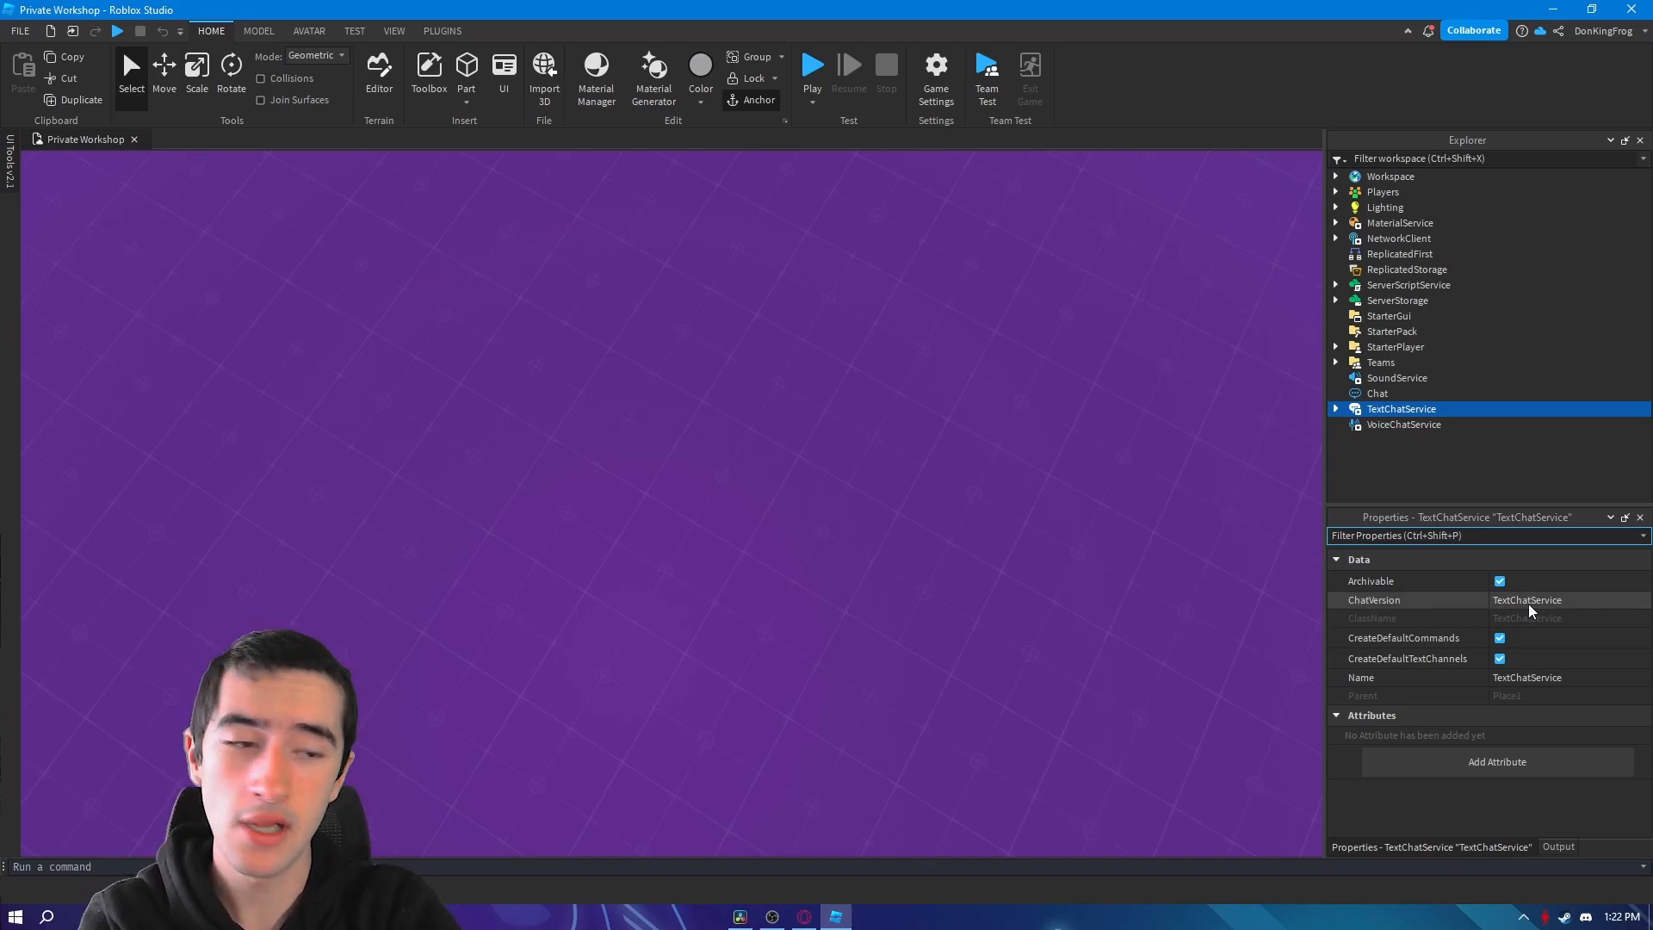
pyautogui.click(1566, 601)
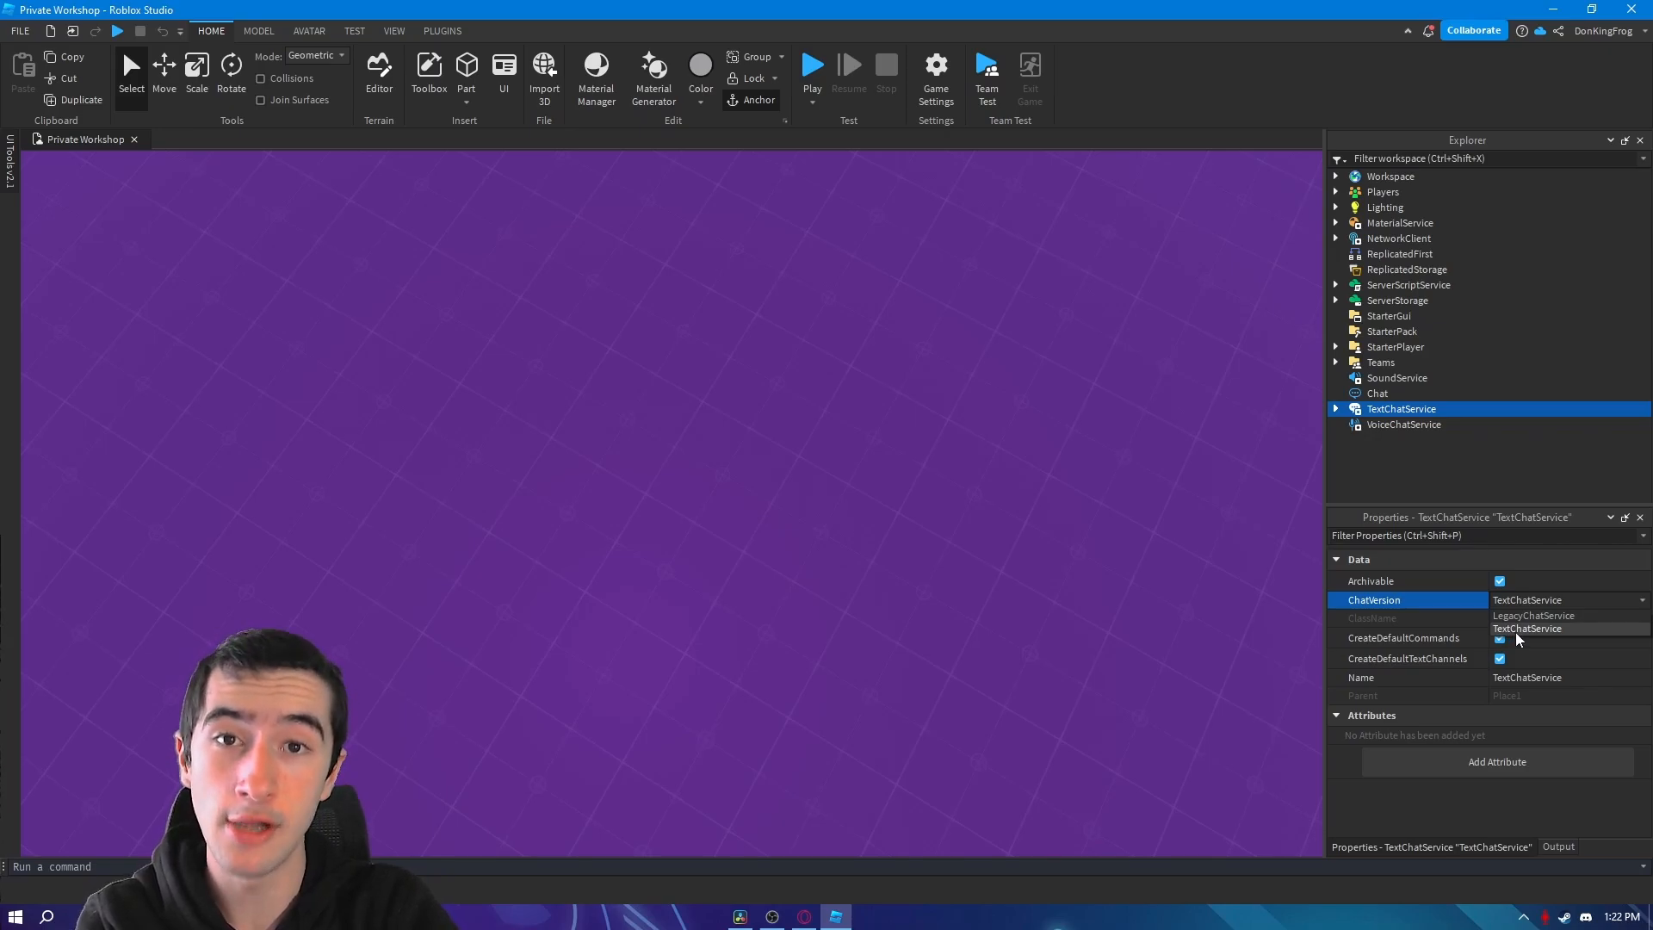
pyautogui.click(806, 527)
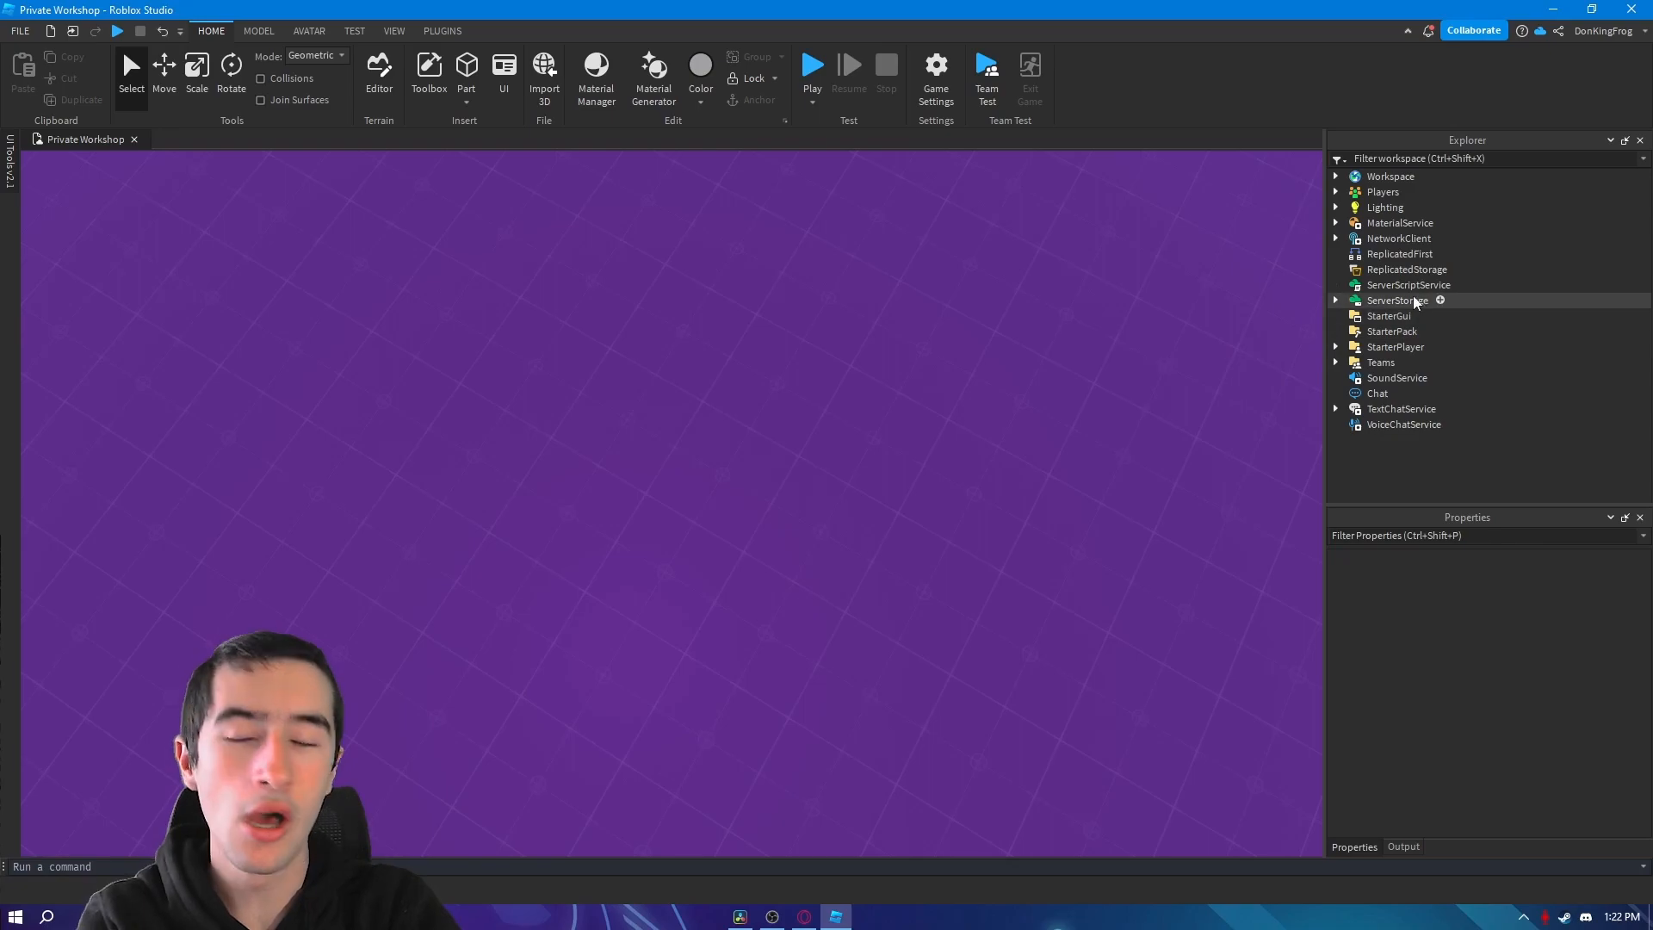
# Insert the Chat Plus .rbxm model from file into ServerScriptService.
pyautogui.rightClick(1408, 285)
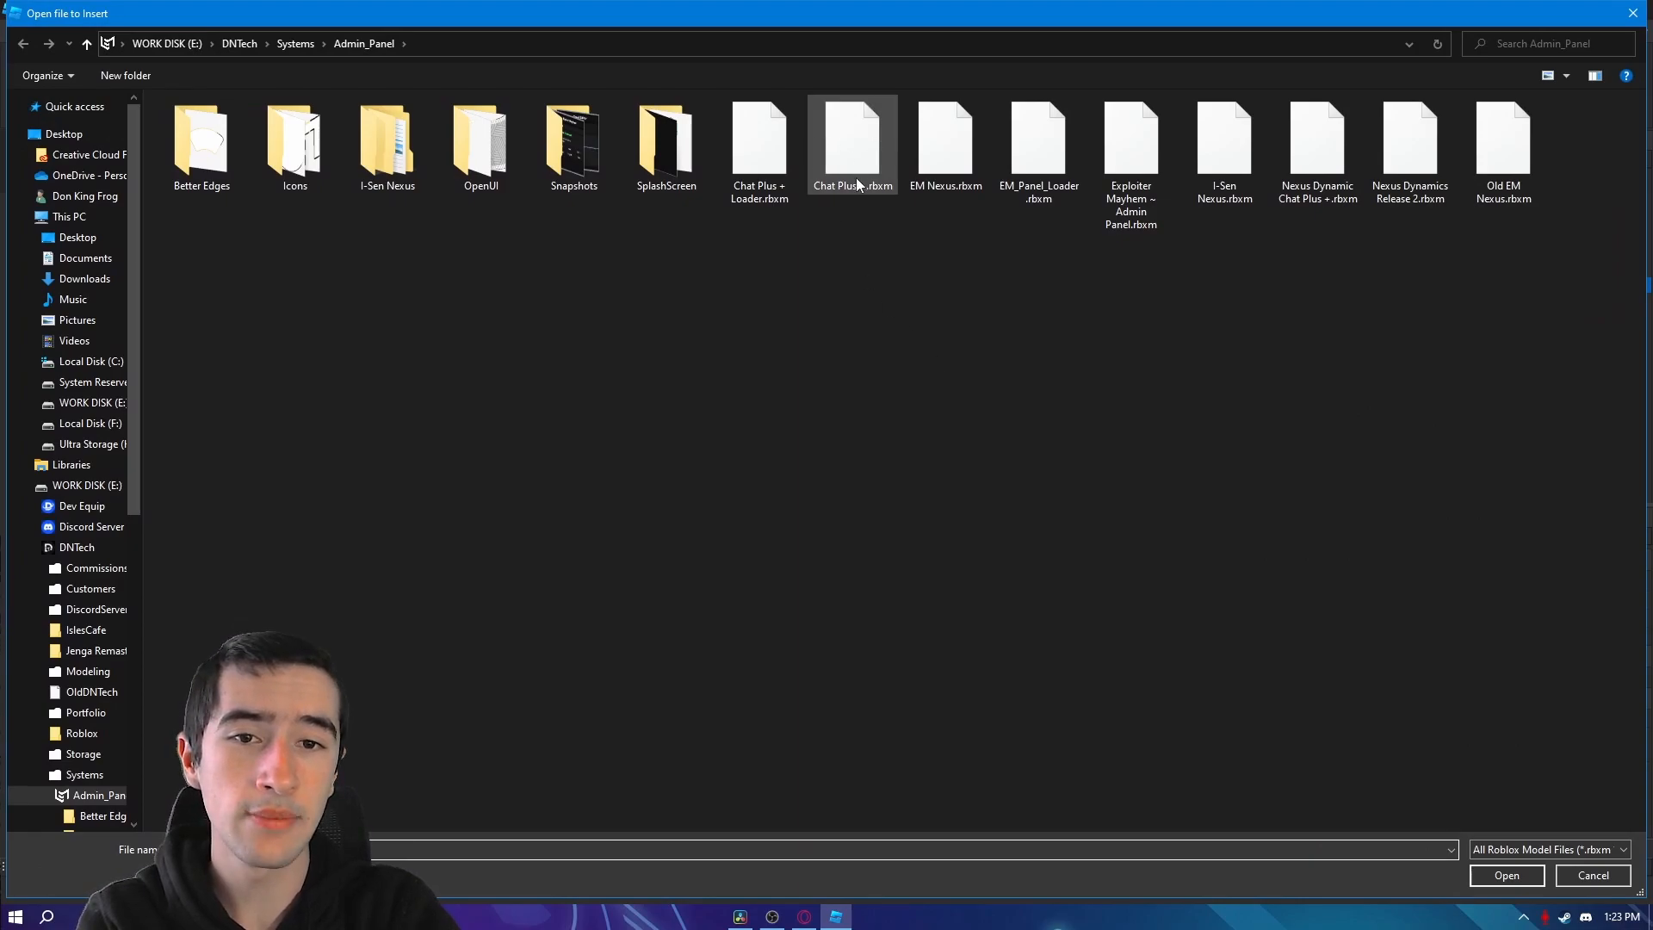
pyautogui.moveTo(855, 148)
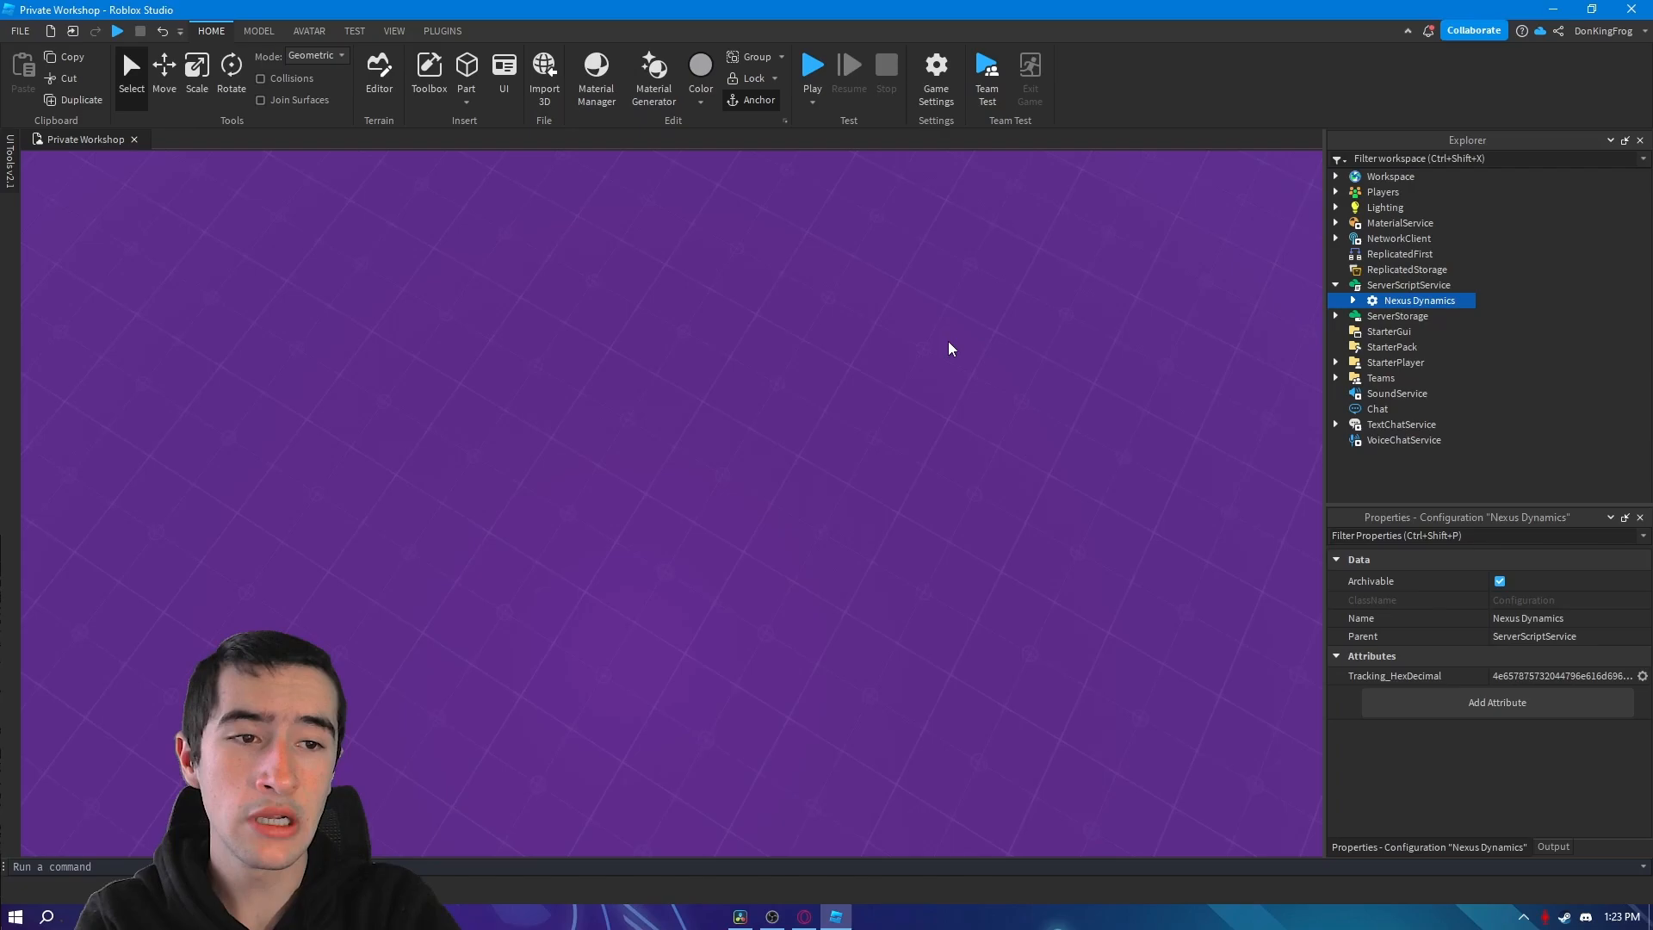
pyautogui.moveTo(924, 356)
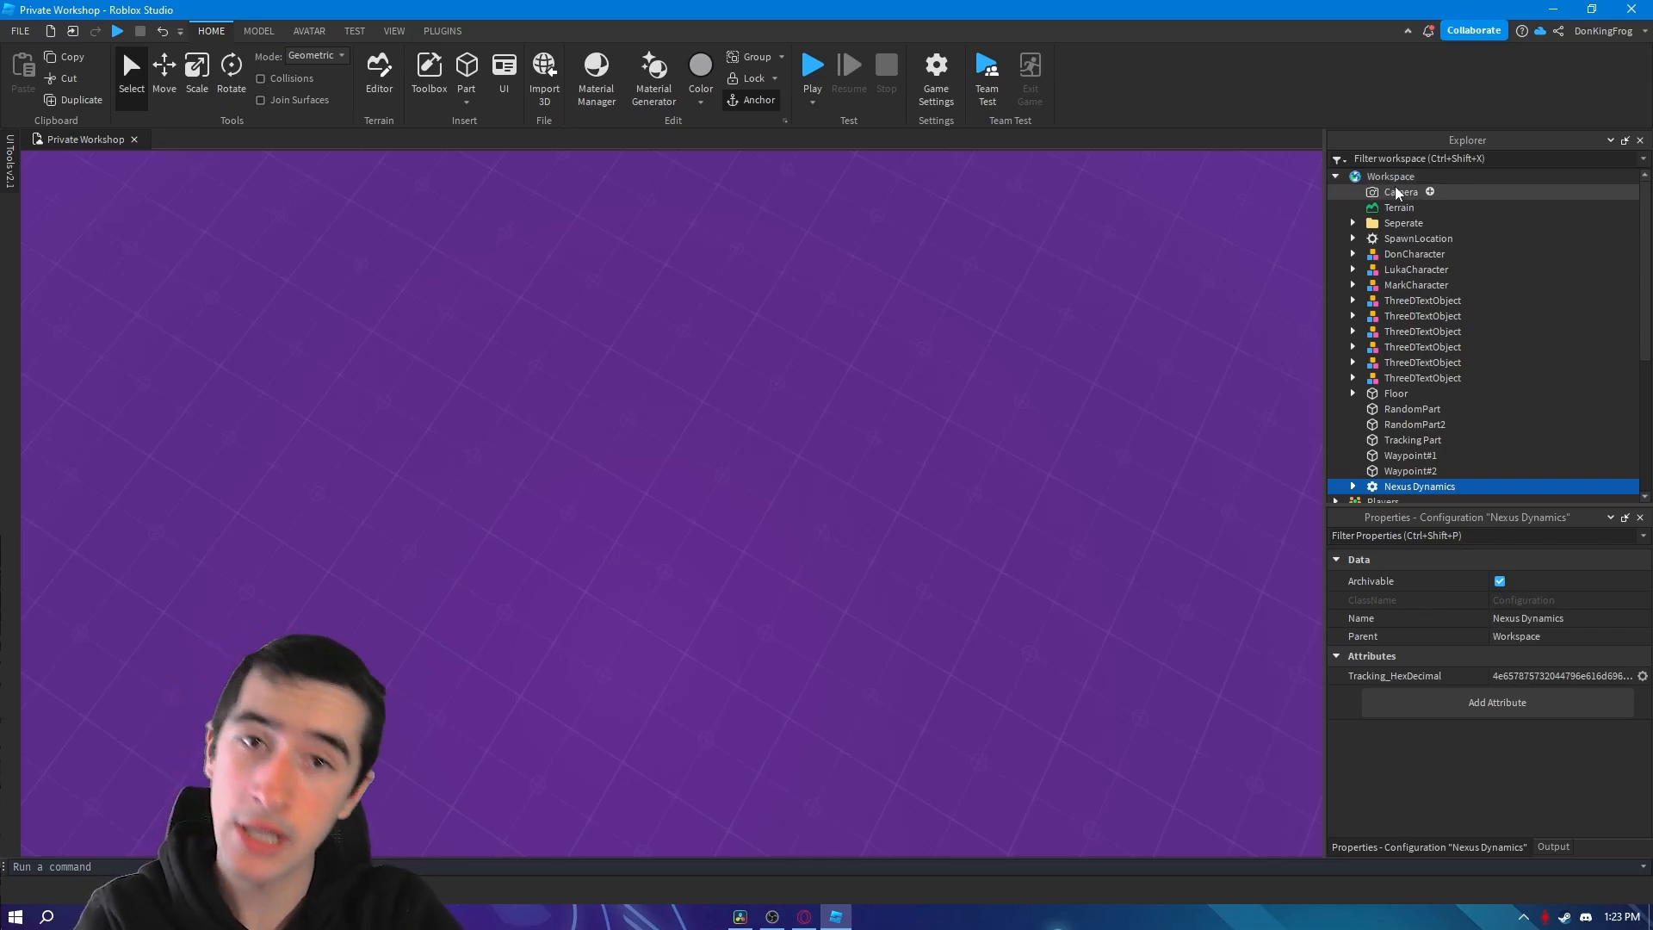
pyautogui.scroll(-3)
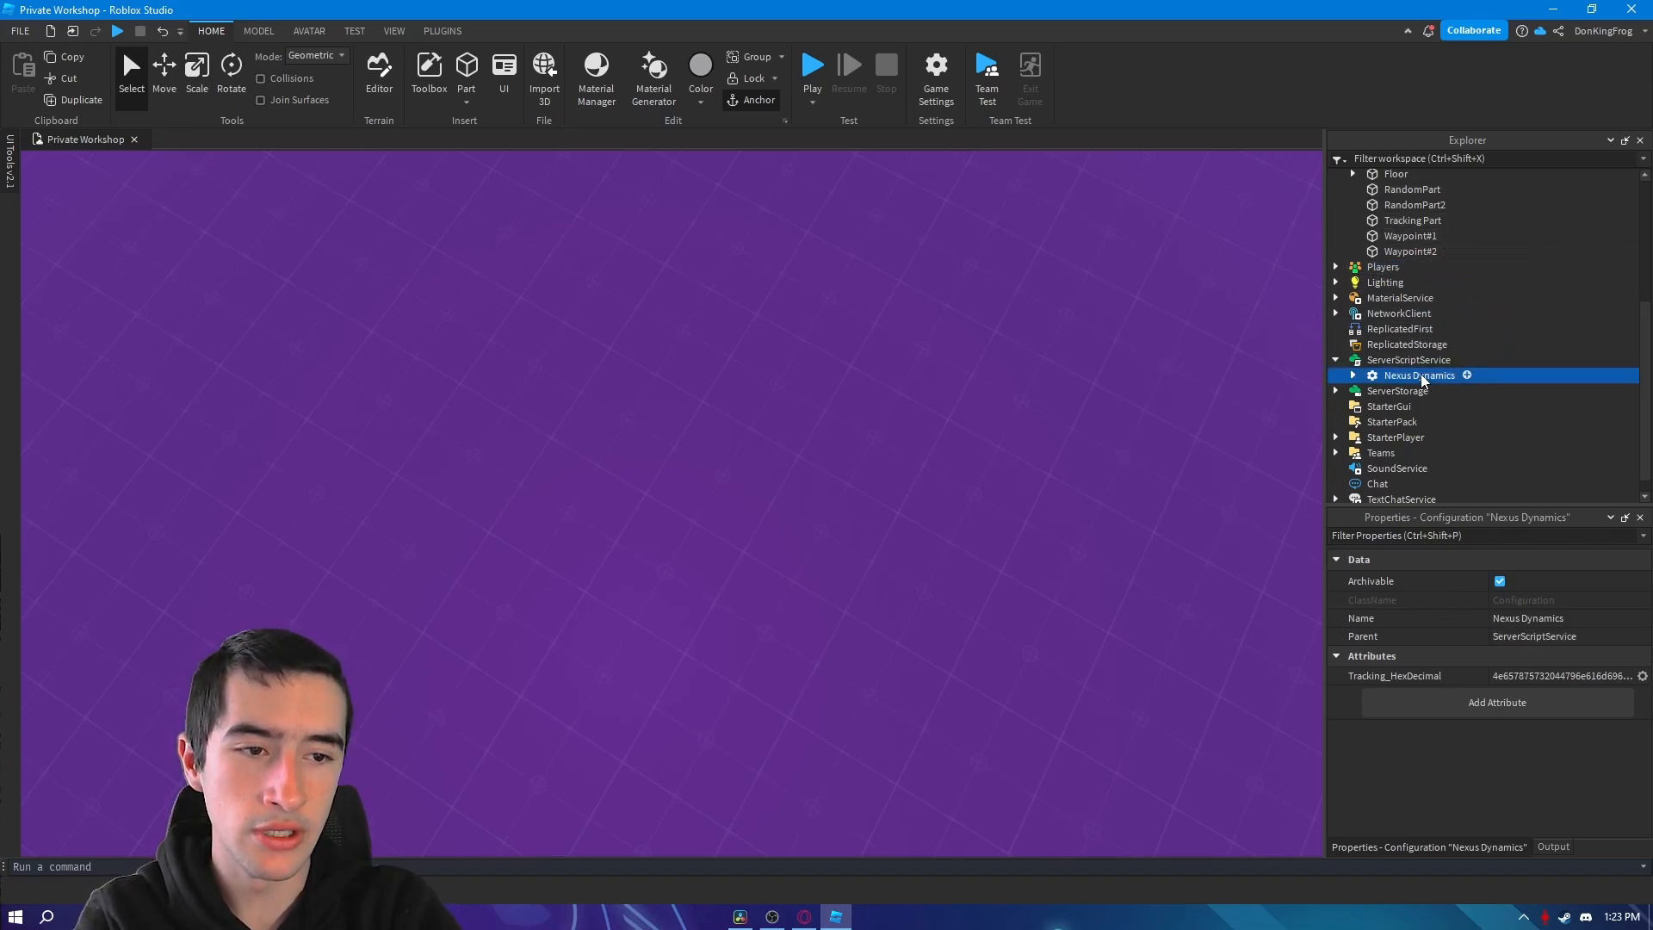
pyautogui.moveTo(1403, 392)
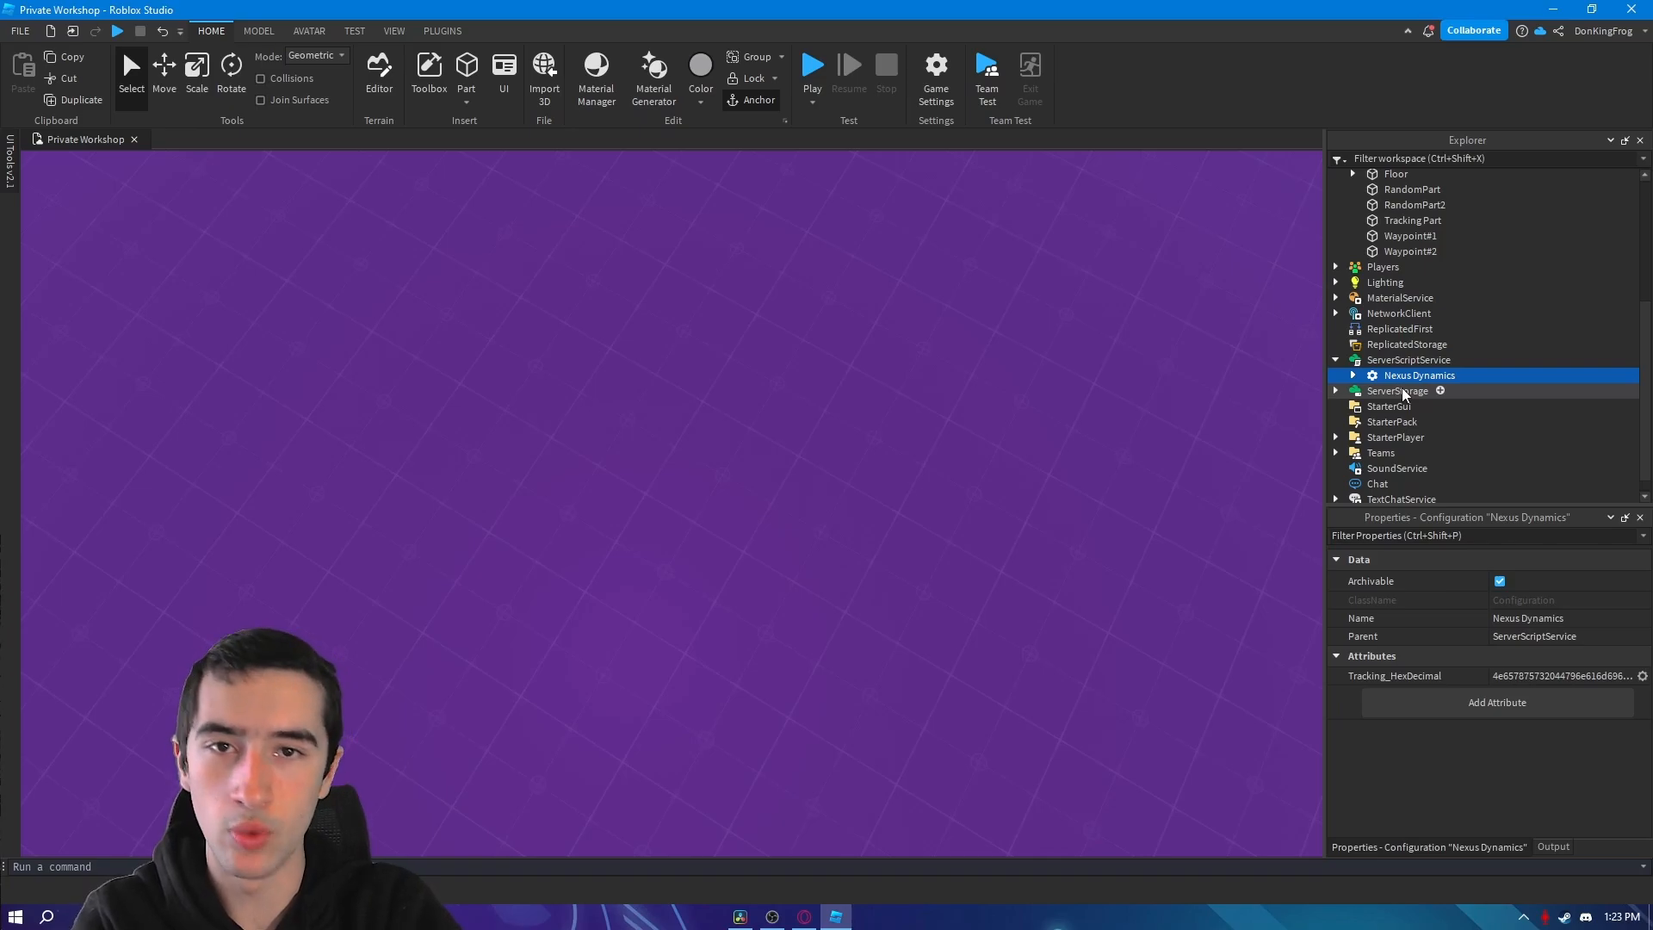
# Open the Nexus Dynamics Settings ModuleScript and view its Ranks table.
pyautogui.doubleClick(1418, 422)
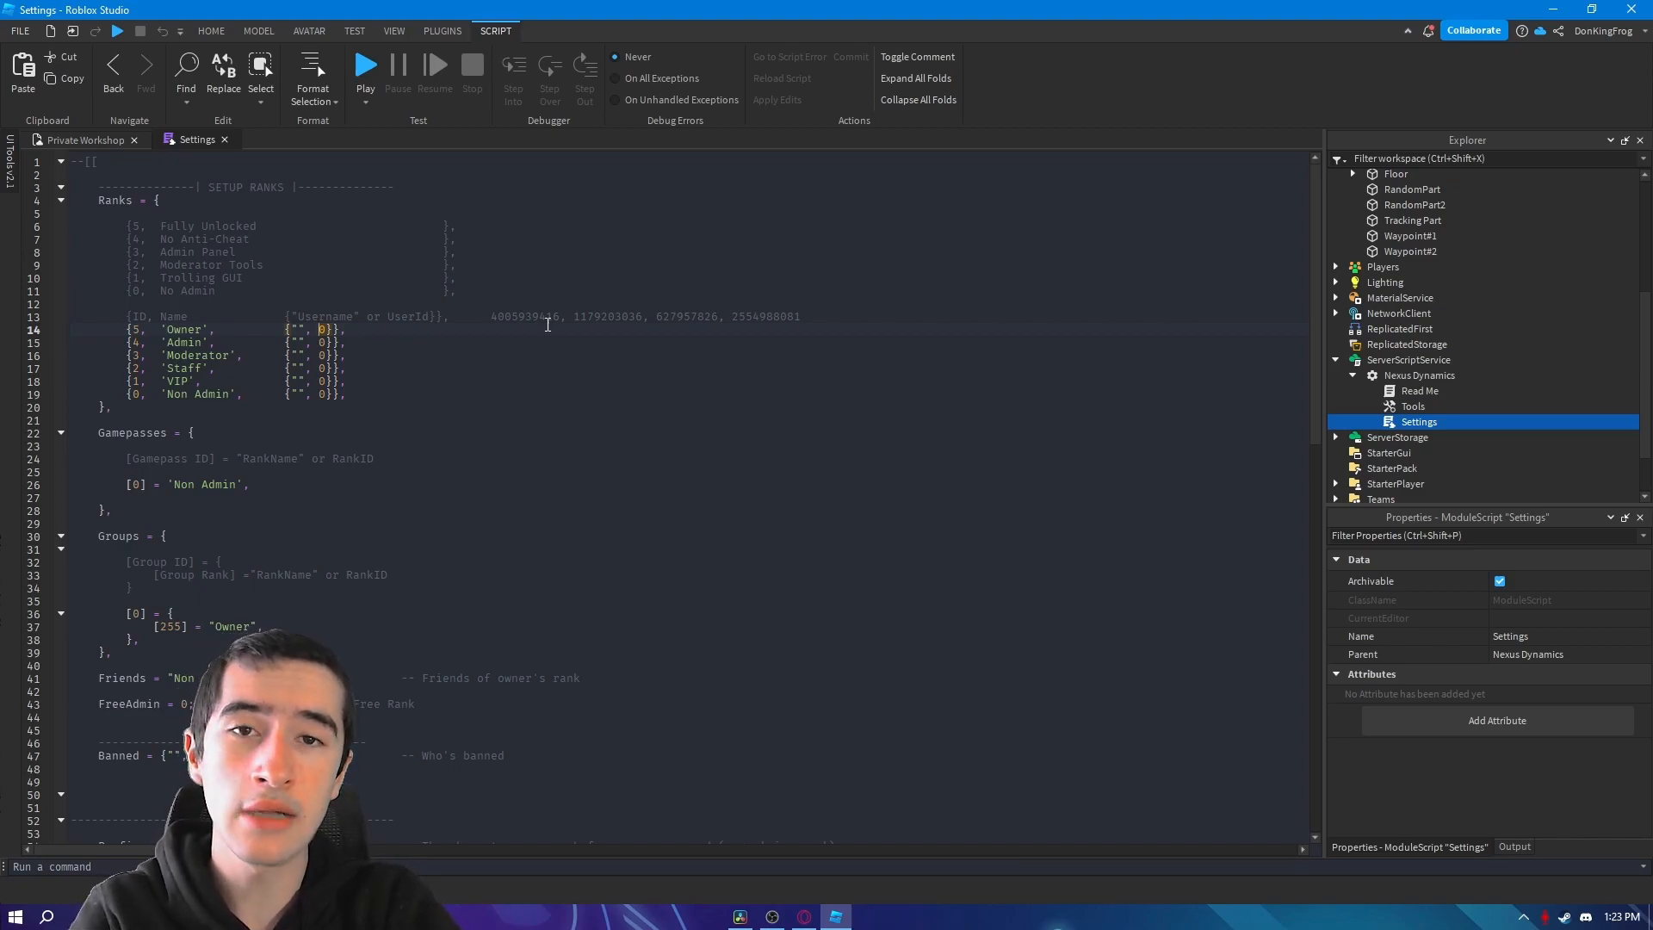
pyautogui.scroll(-3)
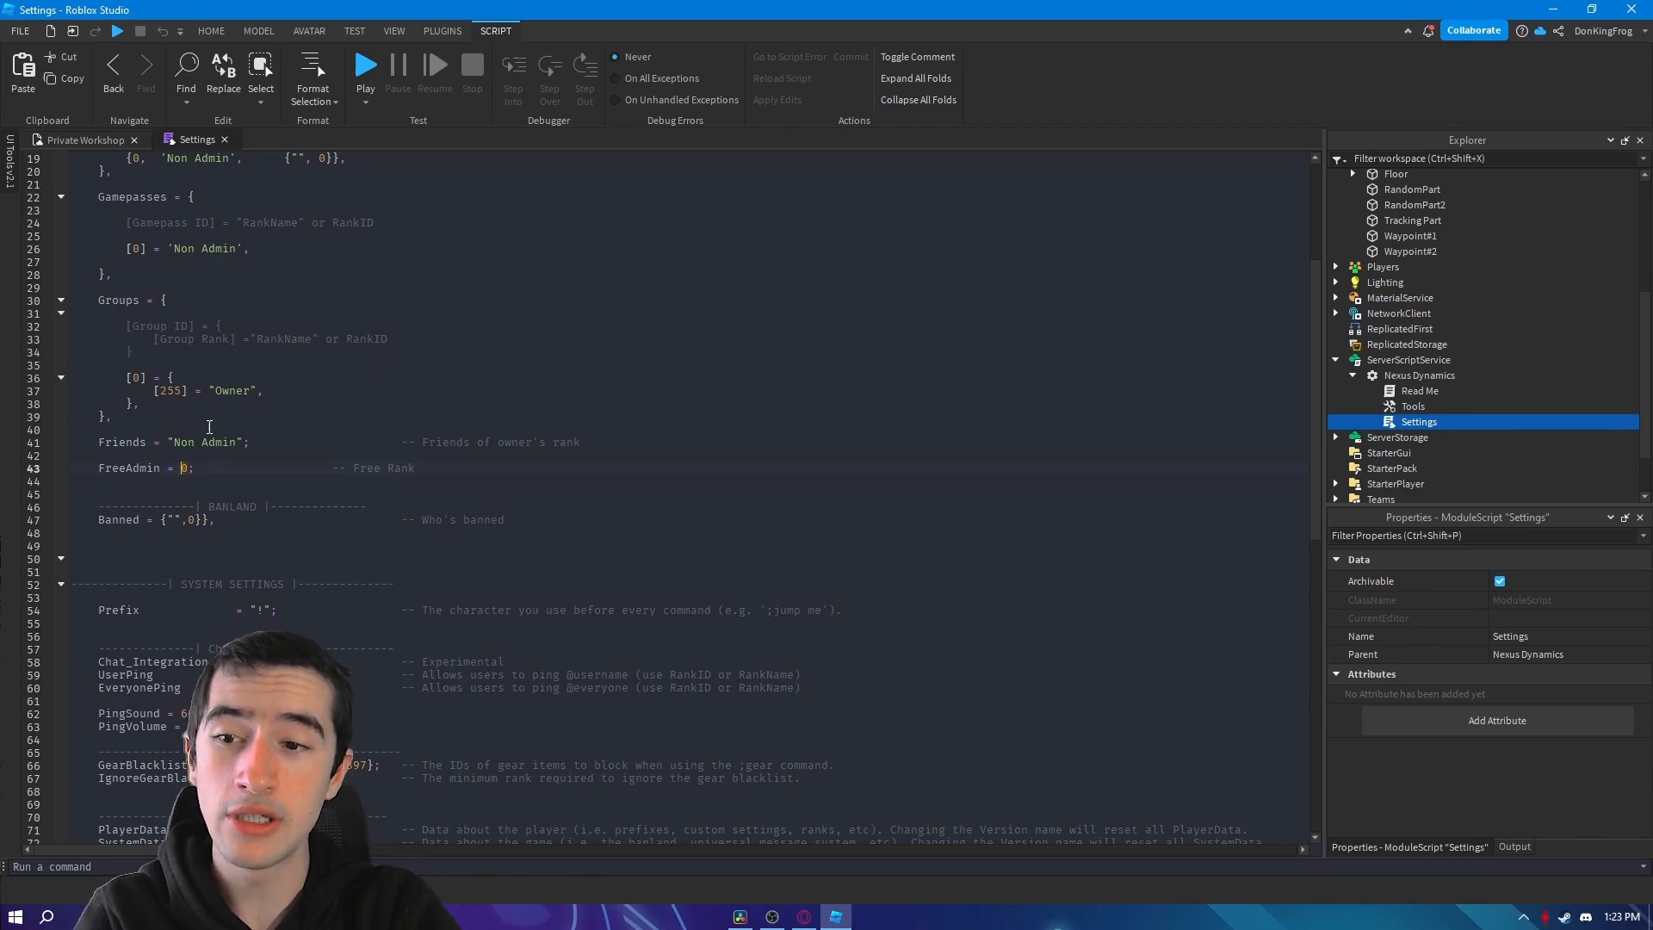
pyautogui.scroll(3)
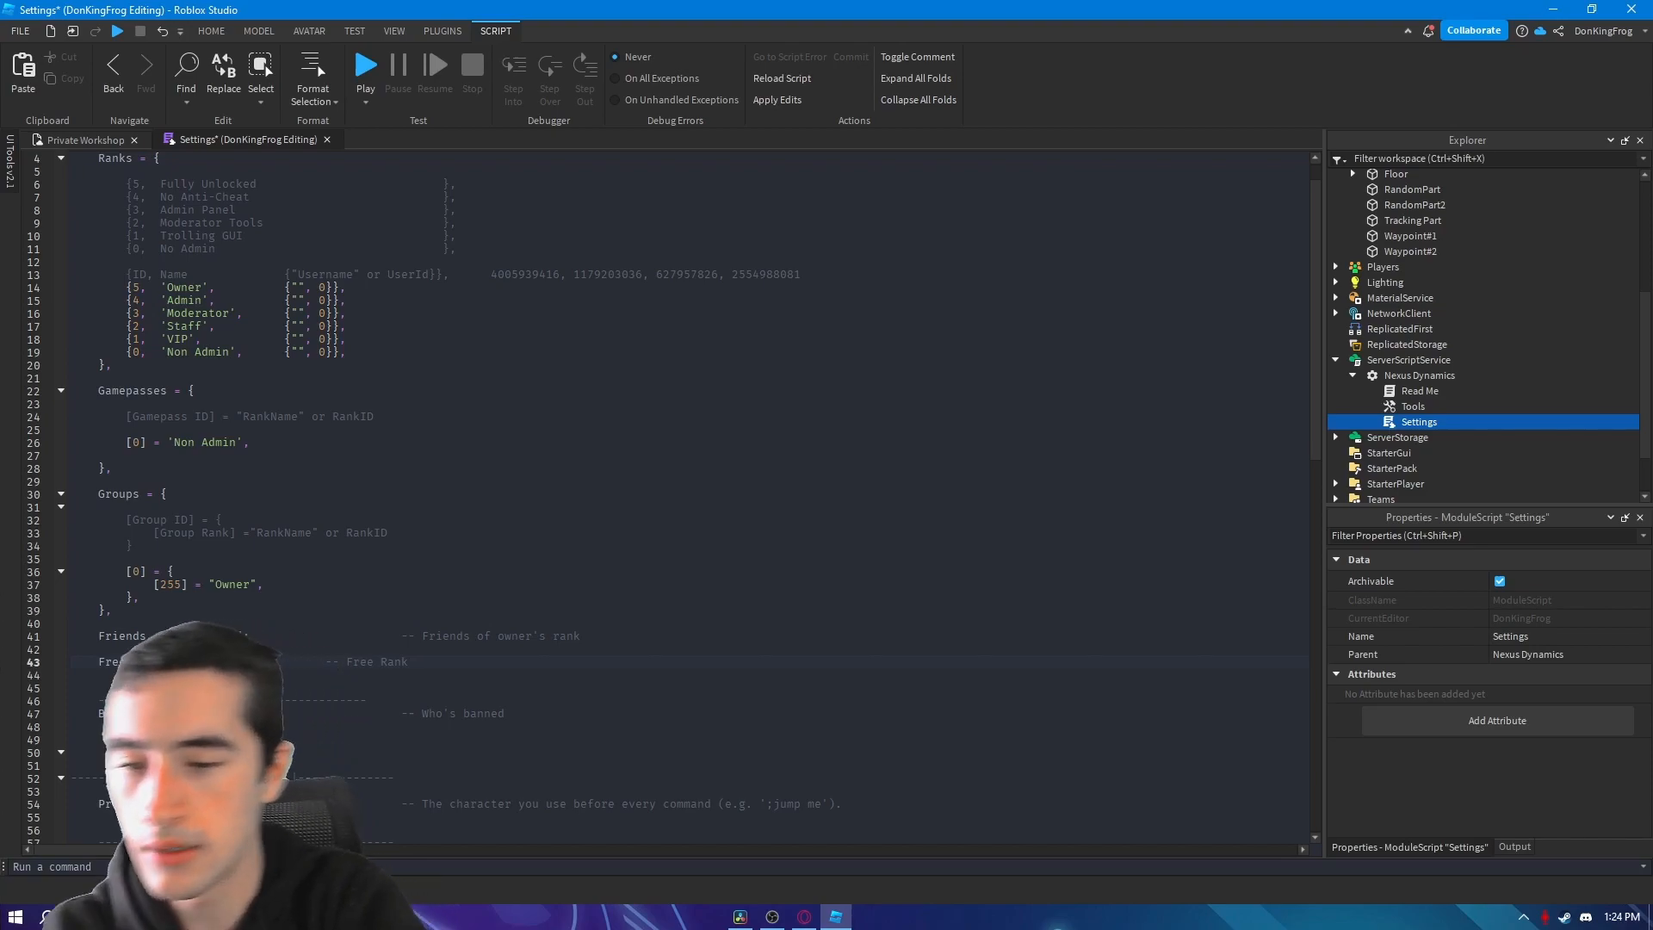
# Review the System Settings chat options, highlighting UserPing, EveryonePing and the PingVolume value.
pyautogui.scroll(-3)
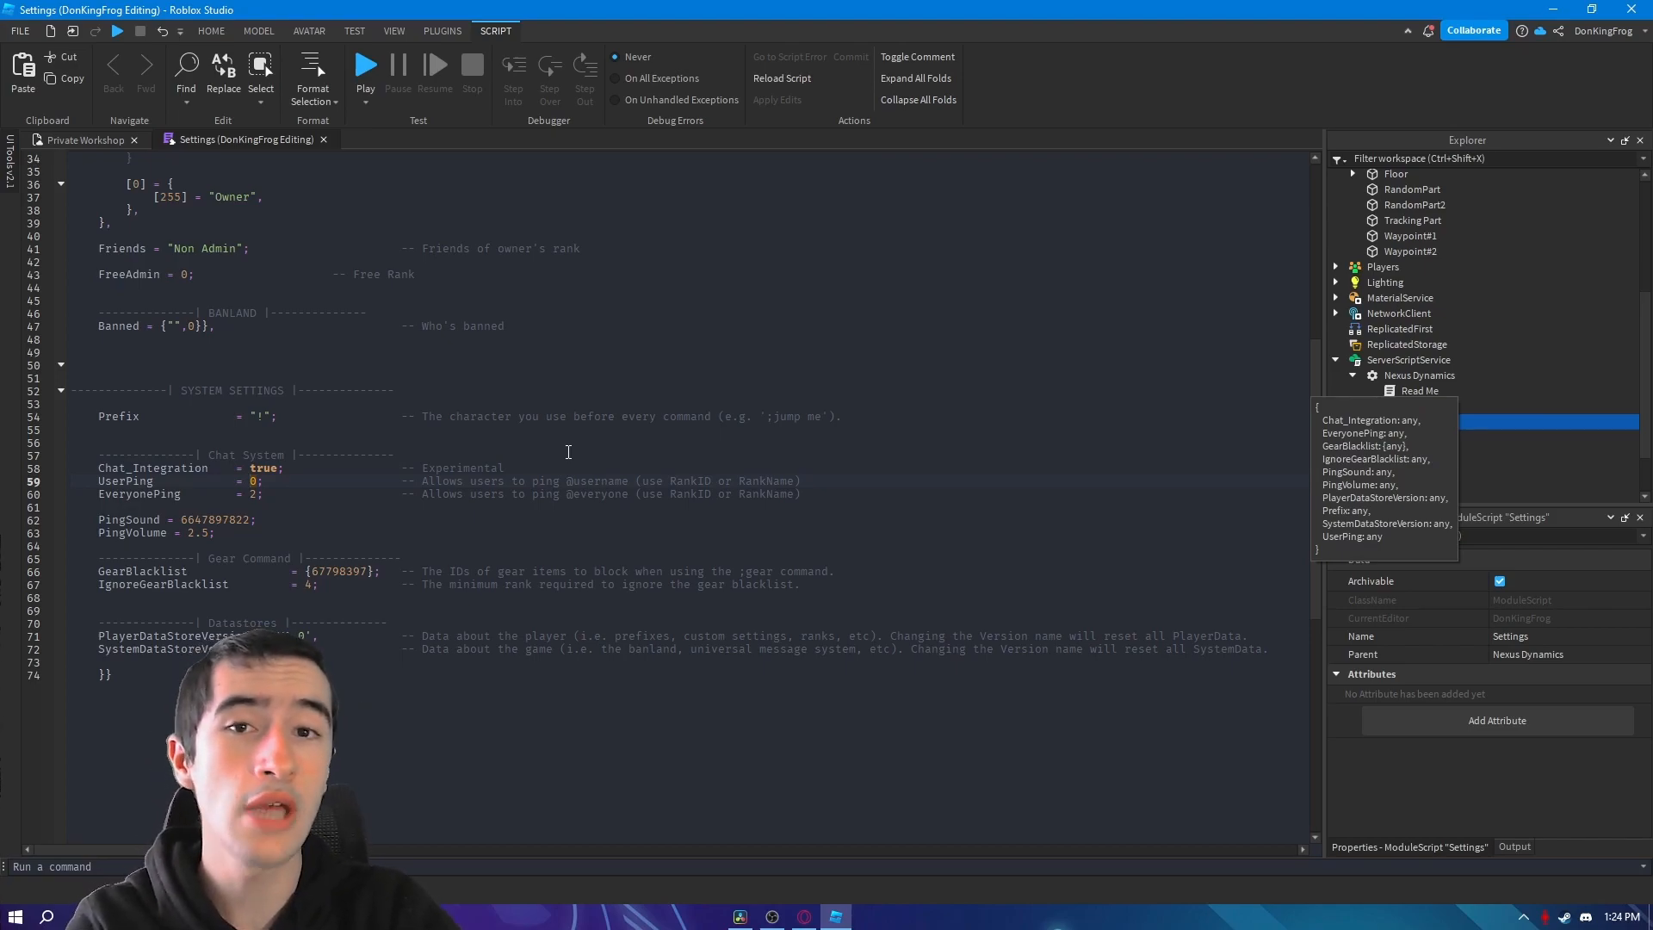
pyautogui.click(1419, 421)
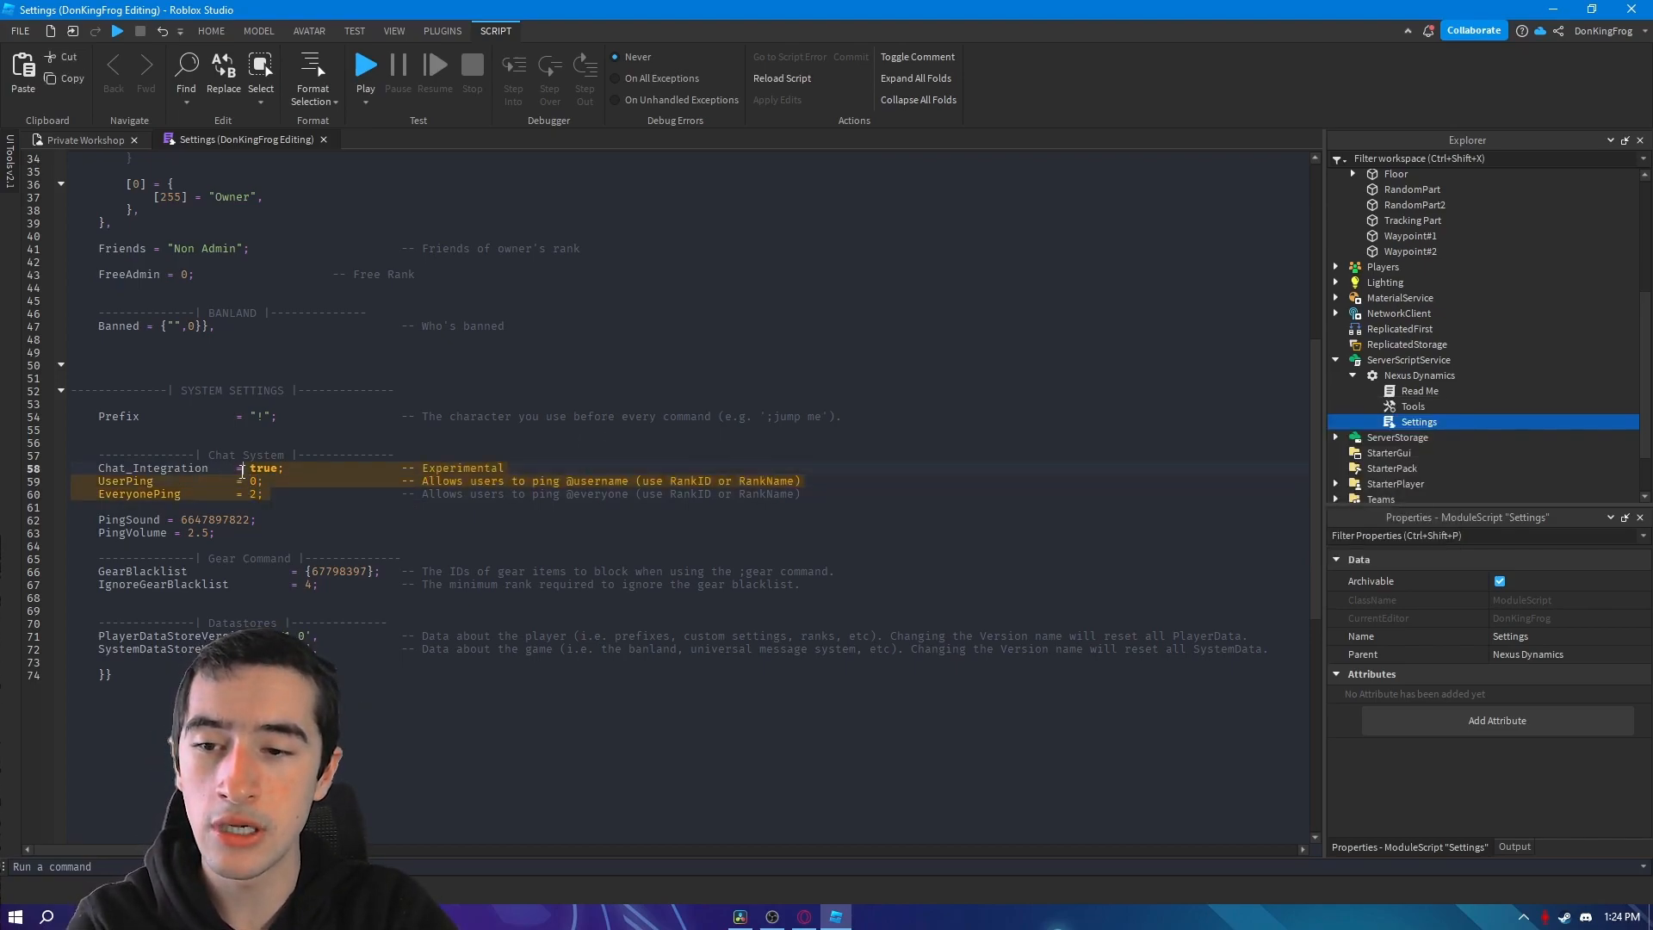
pyautogui.scroll(-3)
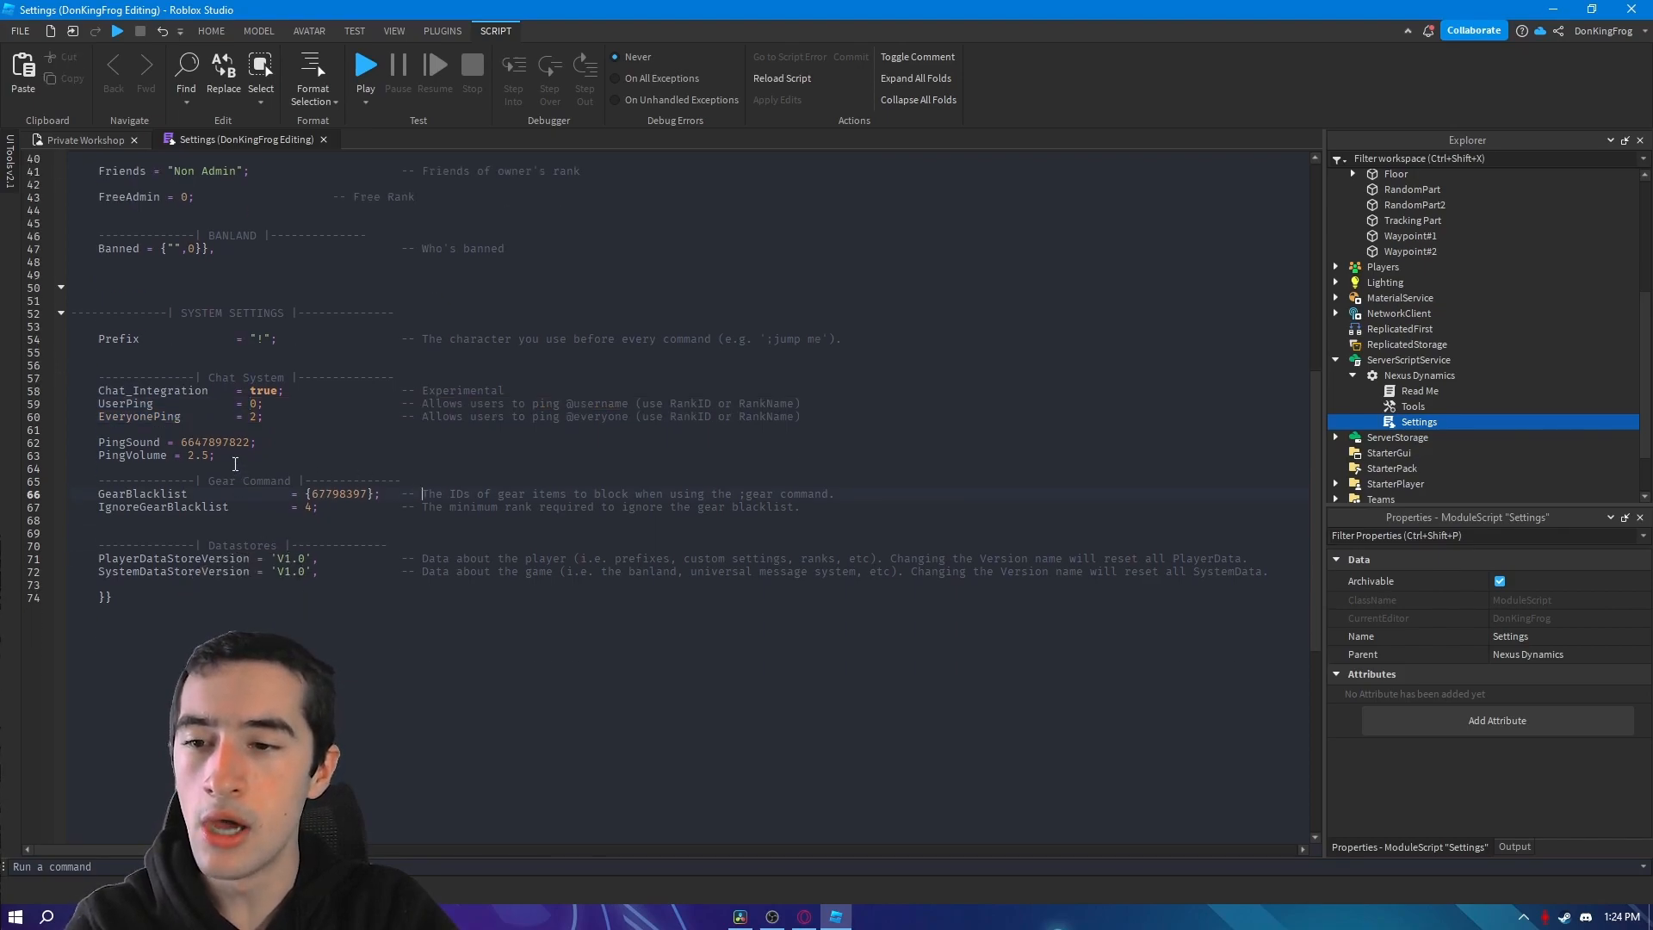
pyautogui.doubleClick(216, 442)
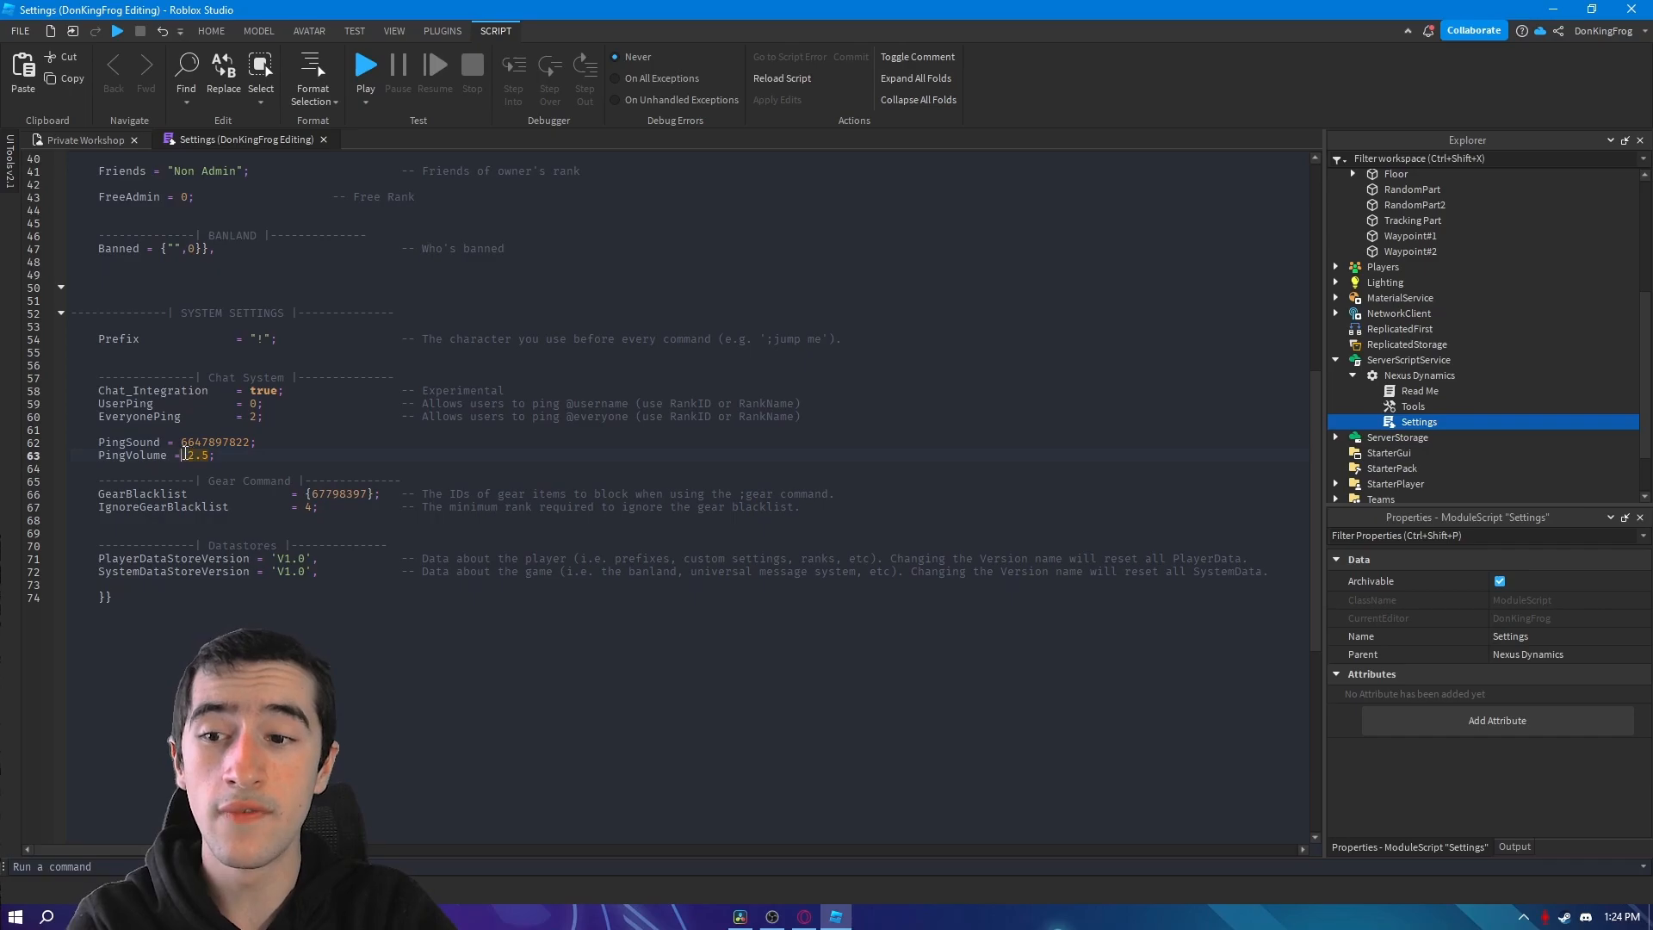
pyautogui.click(341, 493)
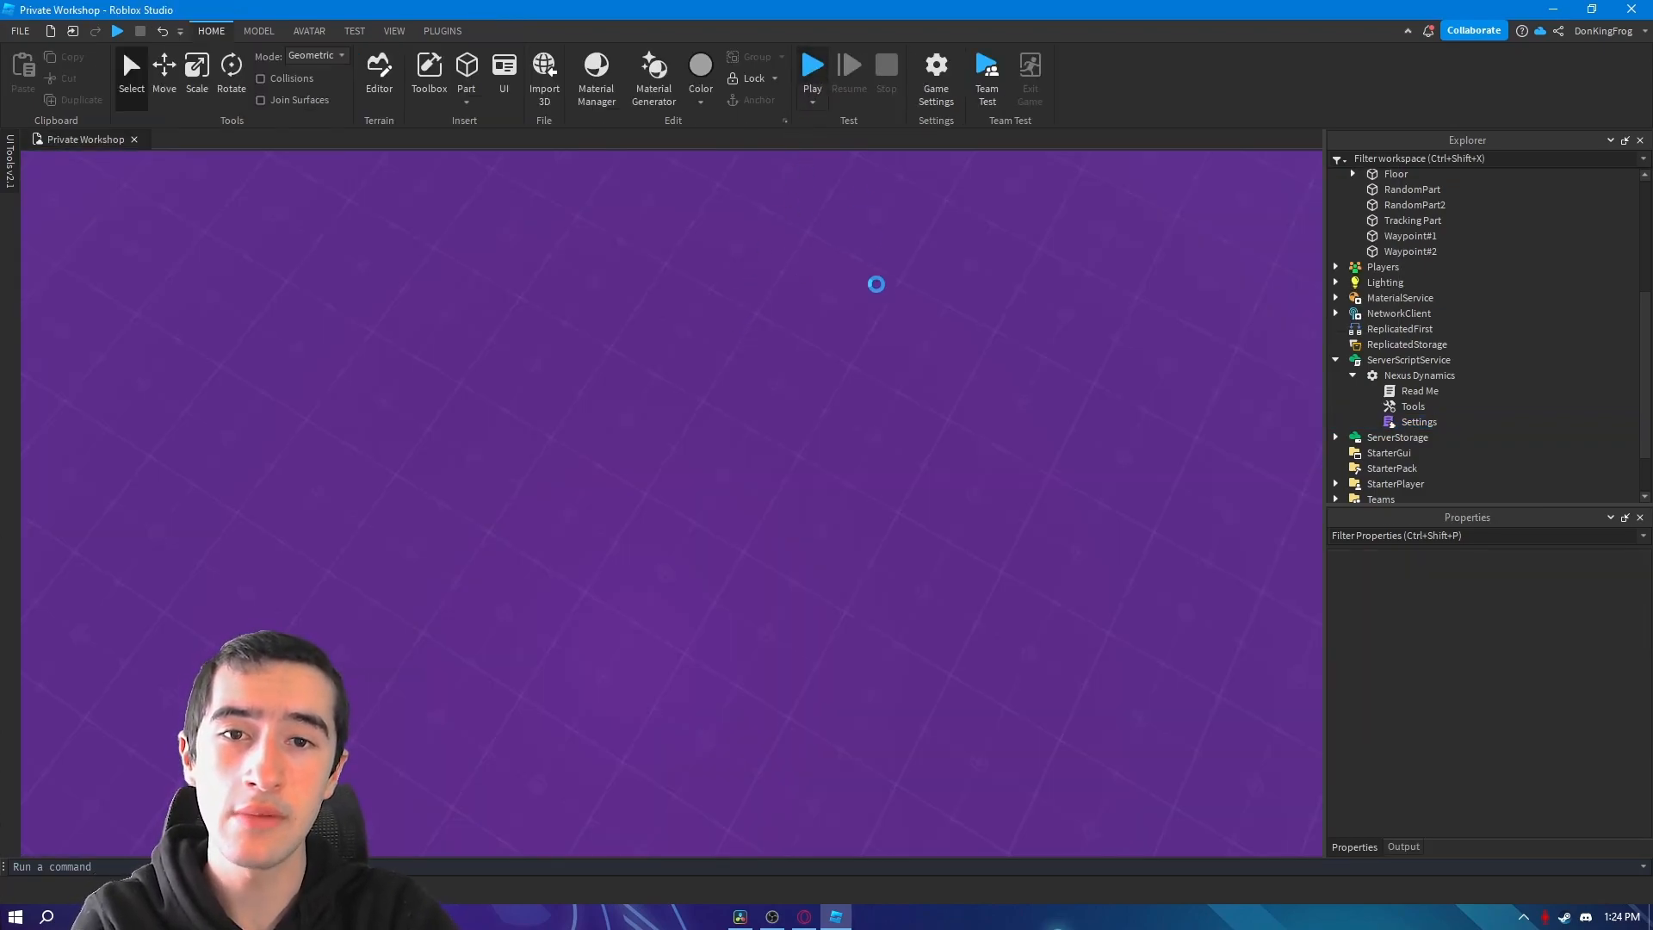
# Start a play test and open the in-game chat showing Owner rank.
pyautogui.click(812, 69)
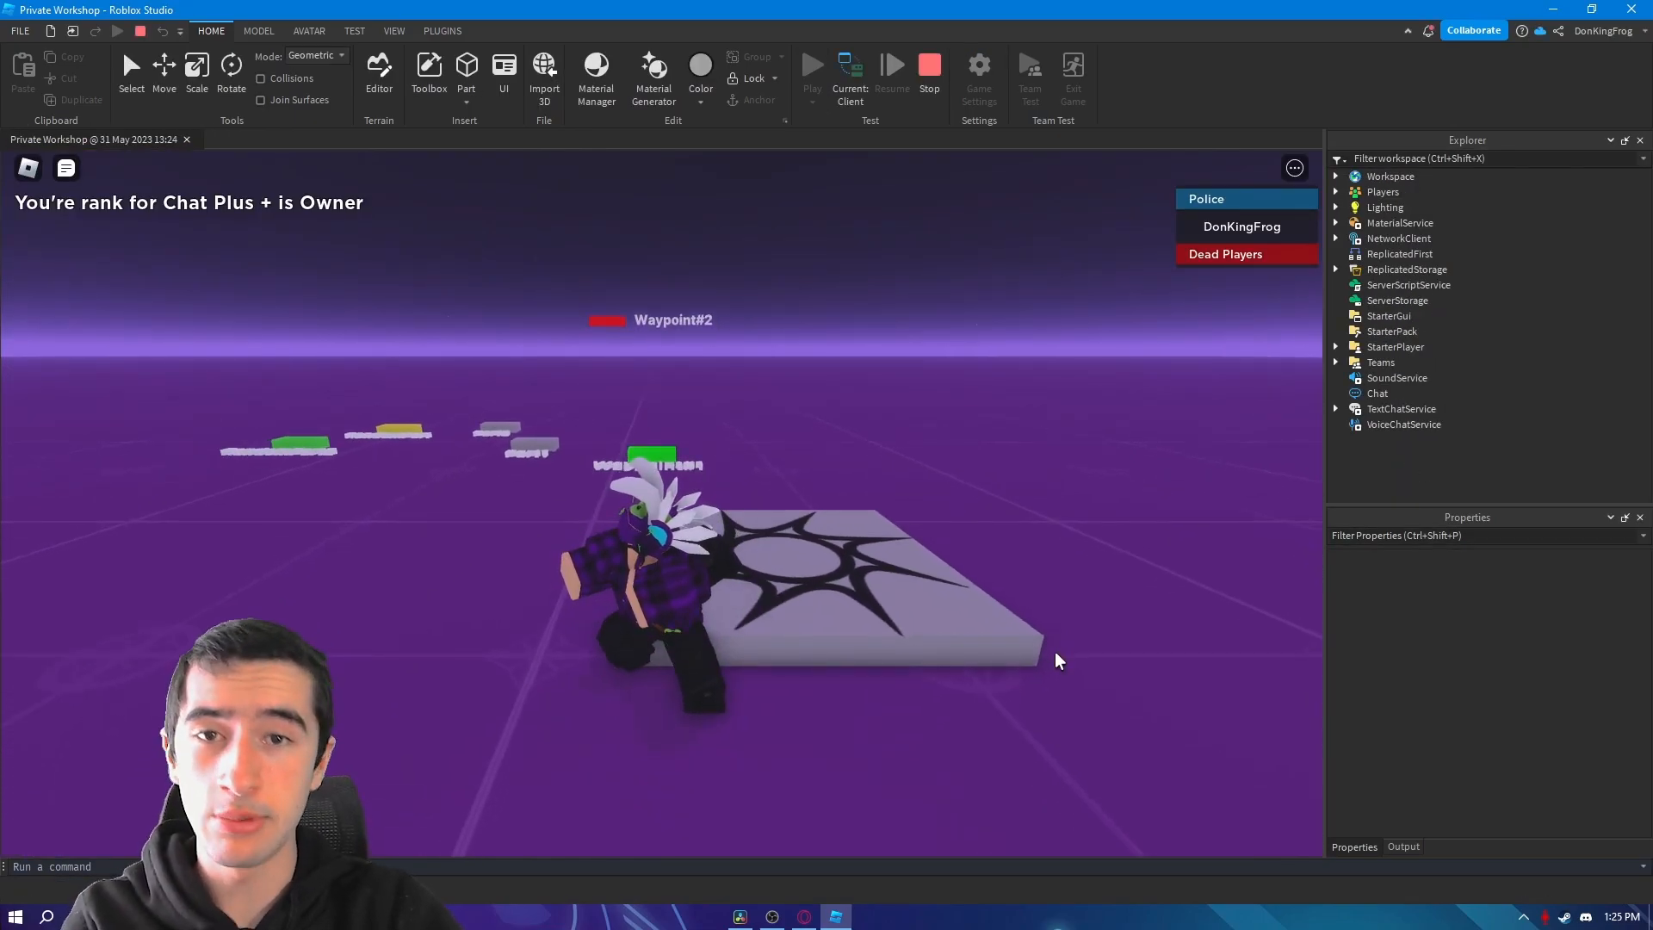
pyautogui.click(1403, 847)
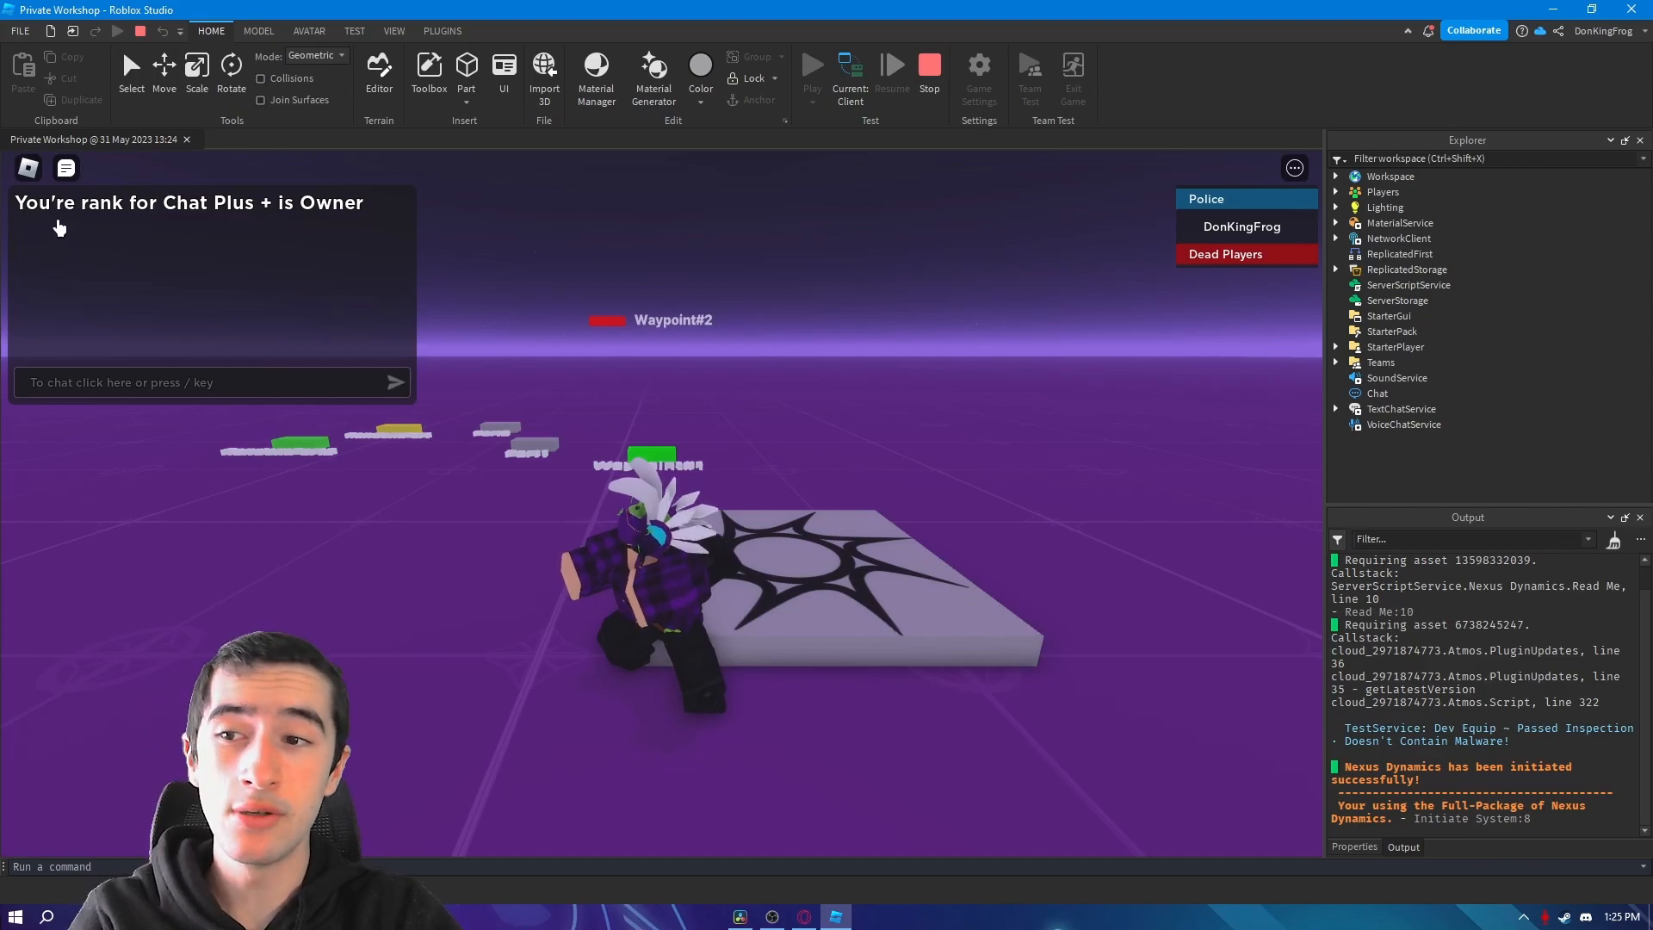
pyautogui.moveTo(325, 230)
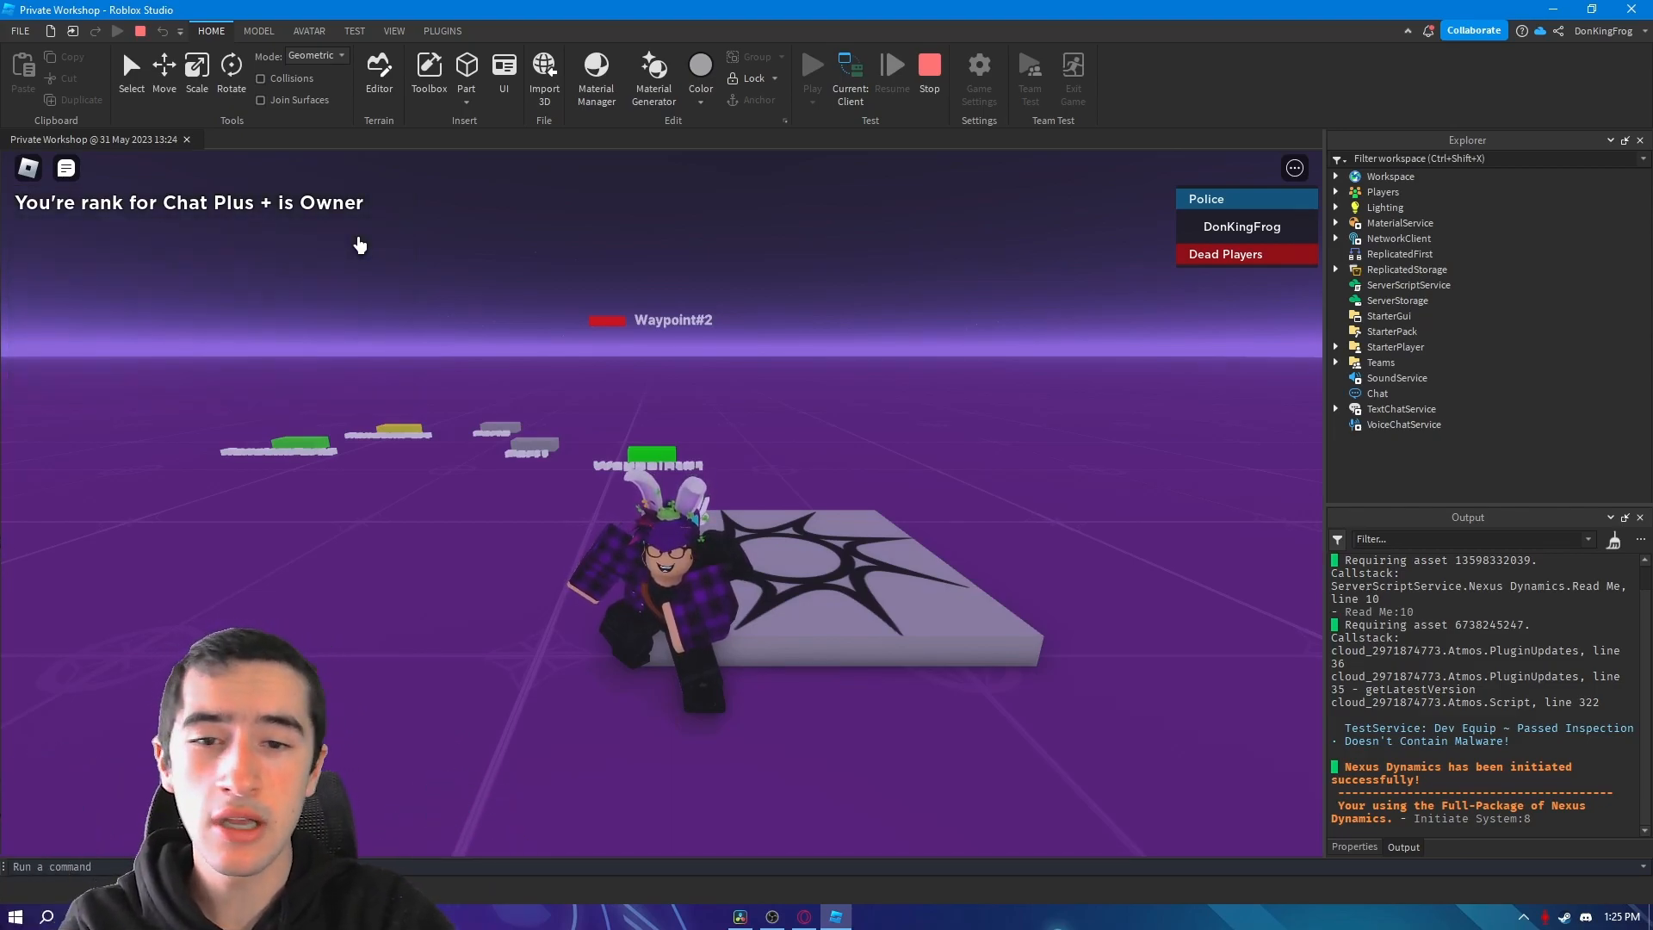
# Run !help, switch the Command List to Fun & Misc, and run !gravity.
pyautogui.write('!he')
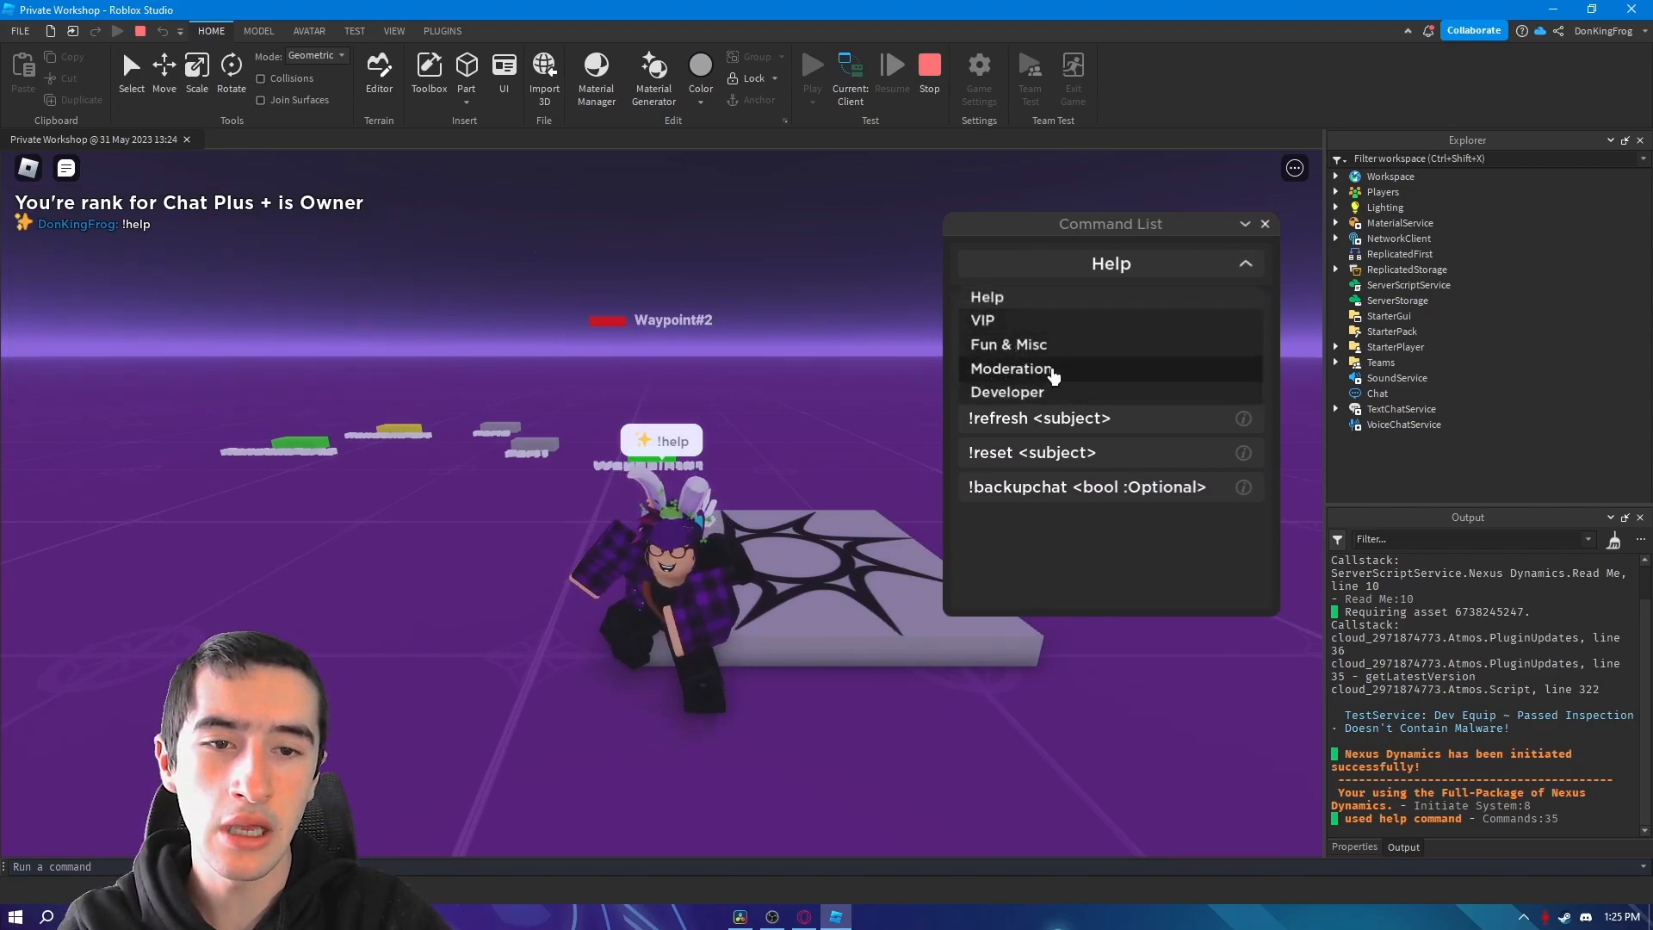
pyautogui.click(1007, 344)
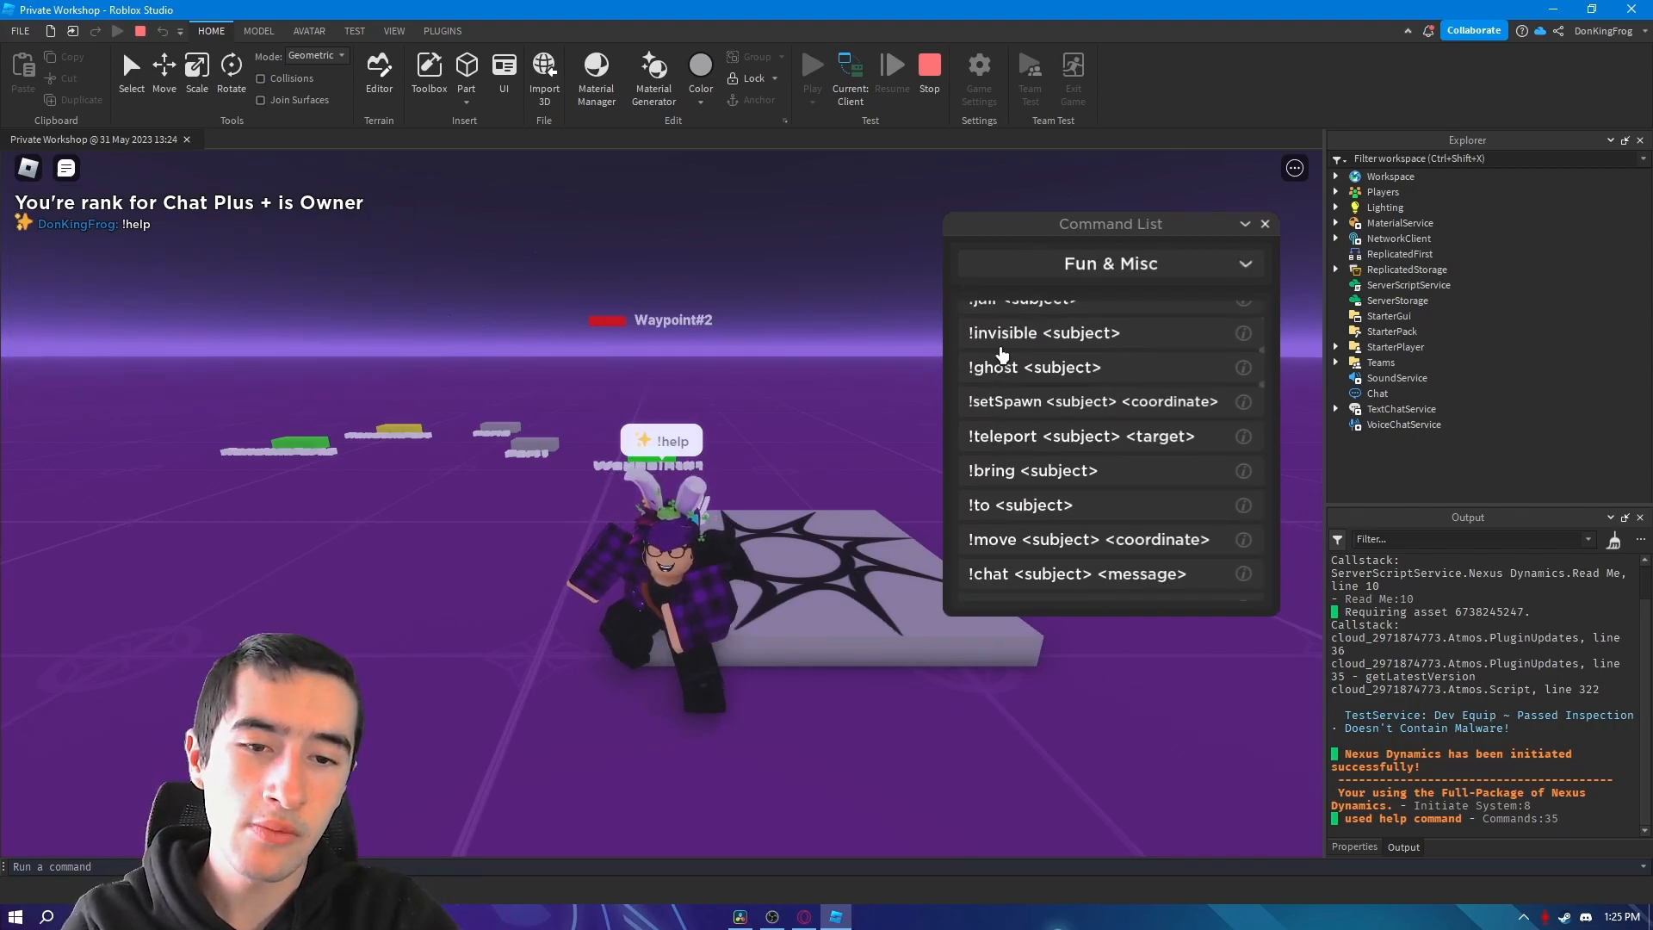
pyautogui.write('!gravity')
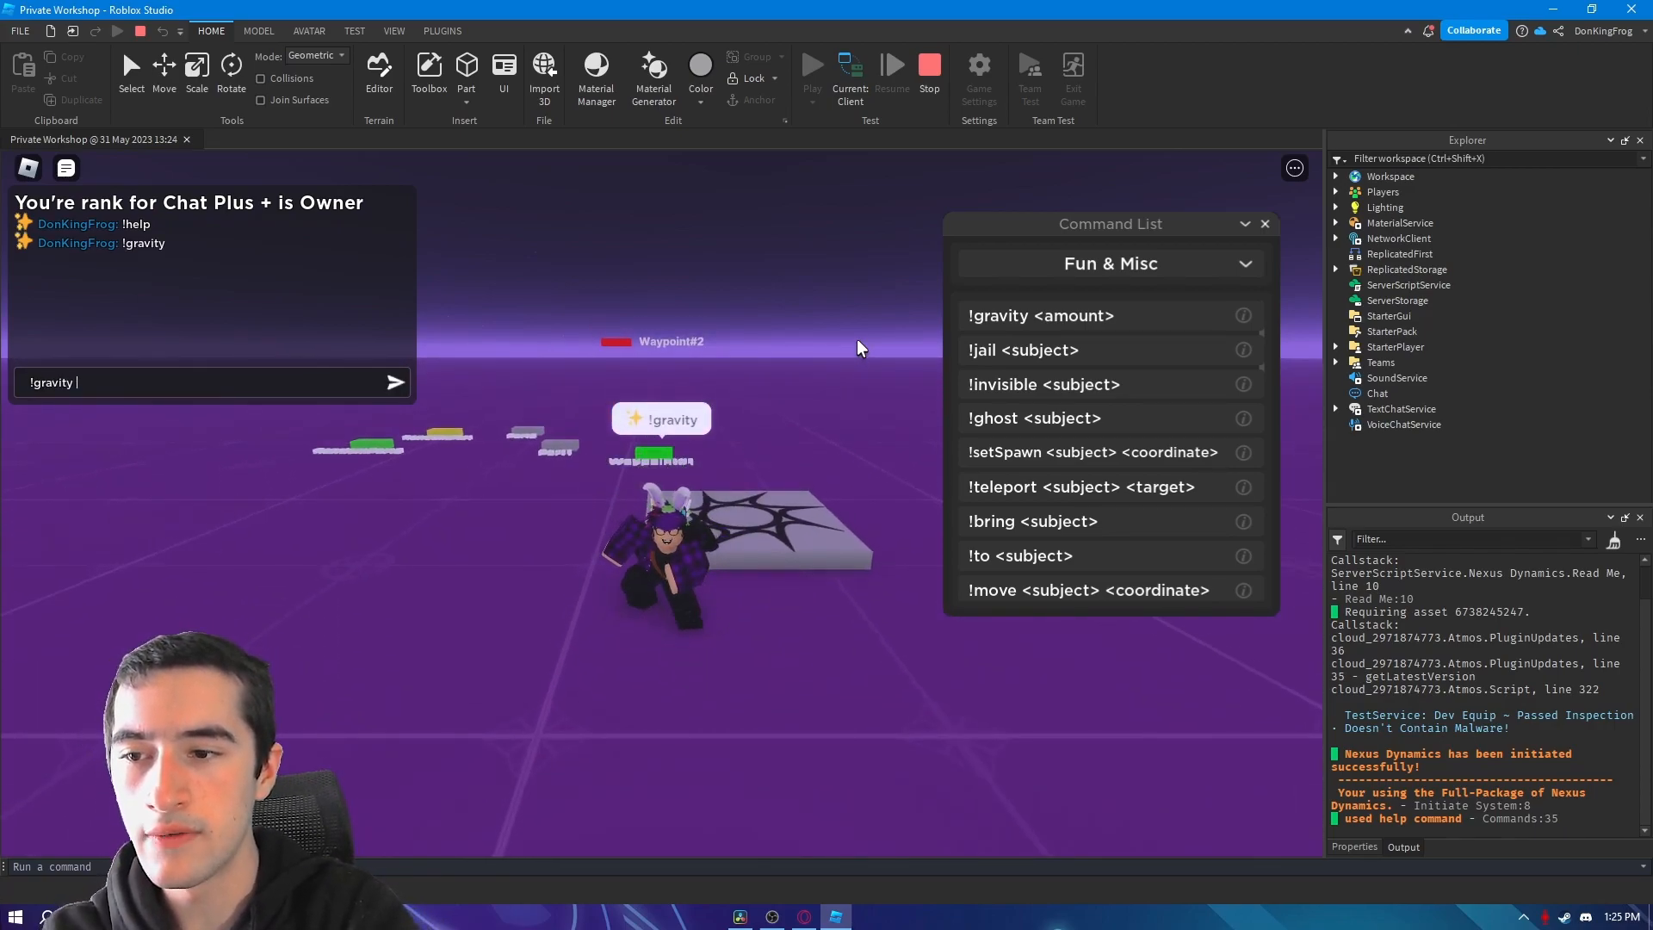
pyautogui.press('Return')
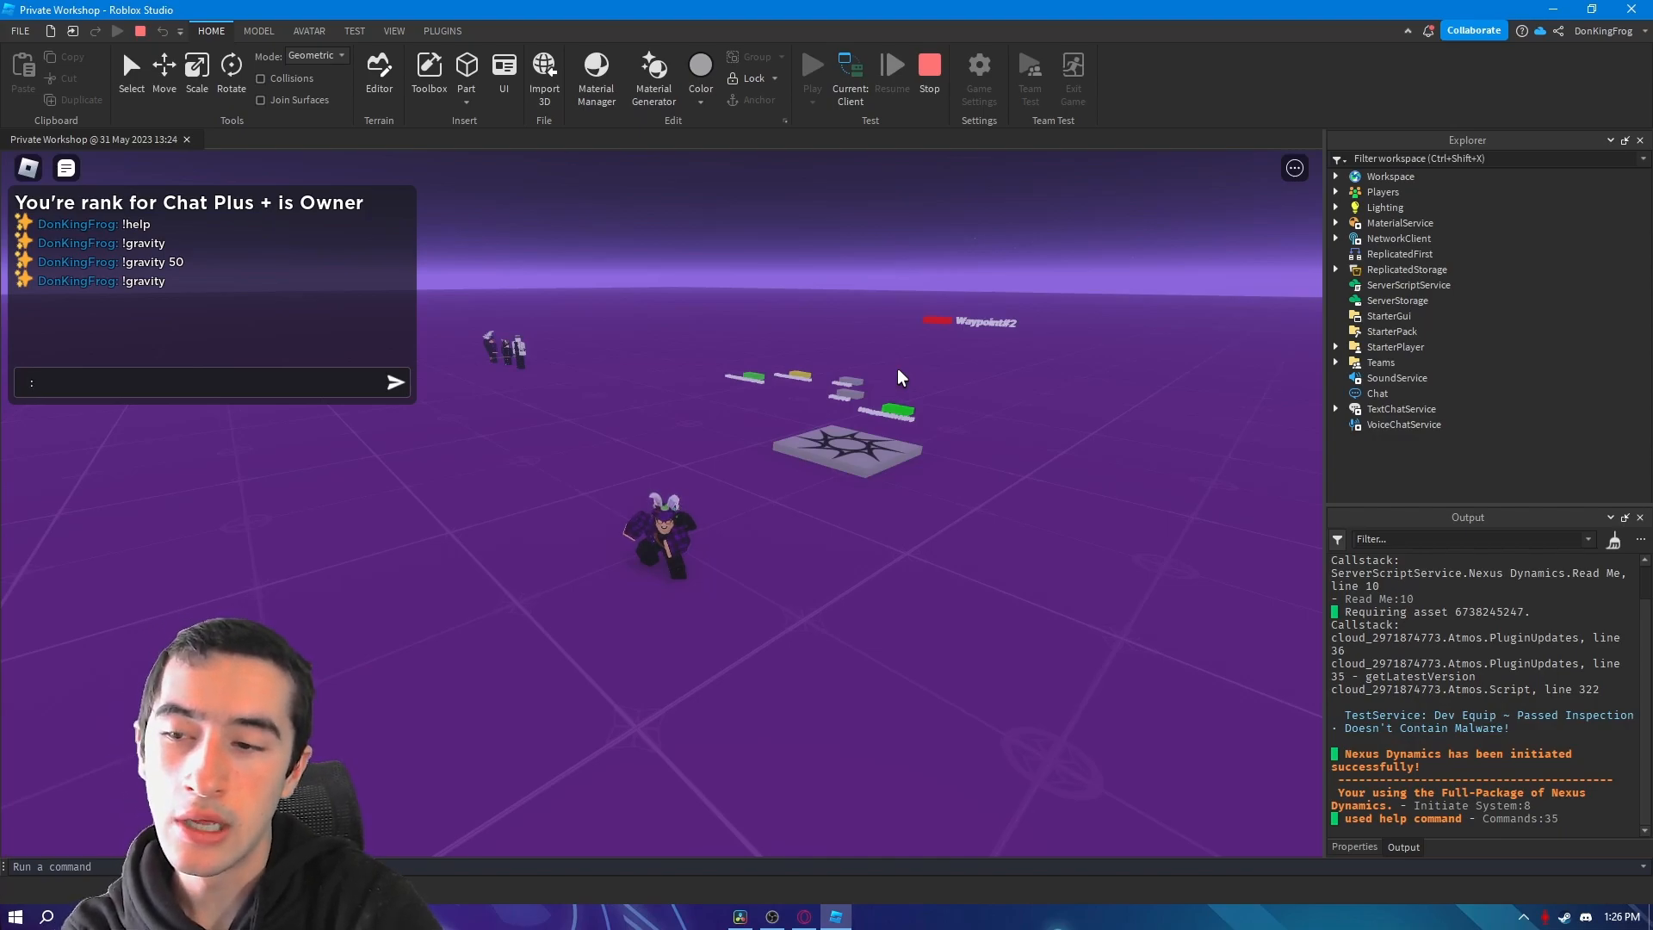
# Send :skull: and 'Text :rainbow: text' emoji messages, then begin an @ ping.
pyautogui.write('skull:')
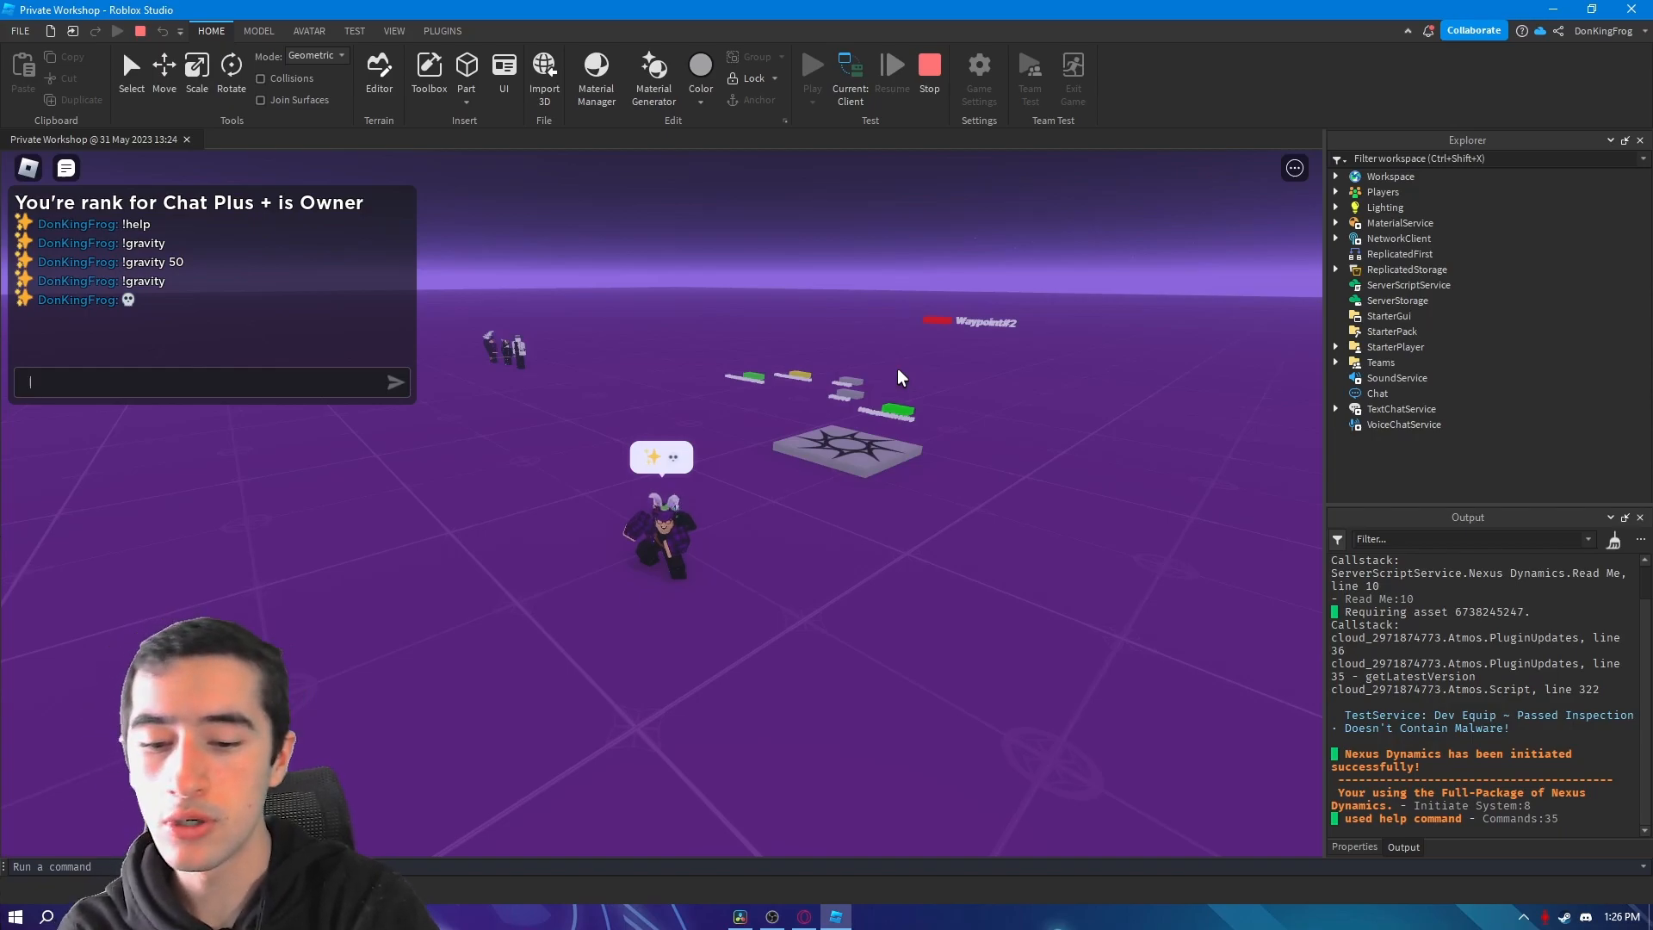
pyautogui.write('Text :rainb')
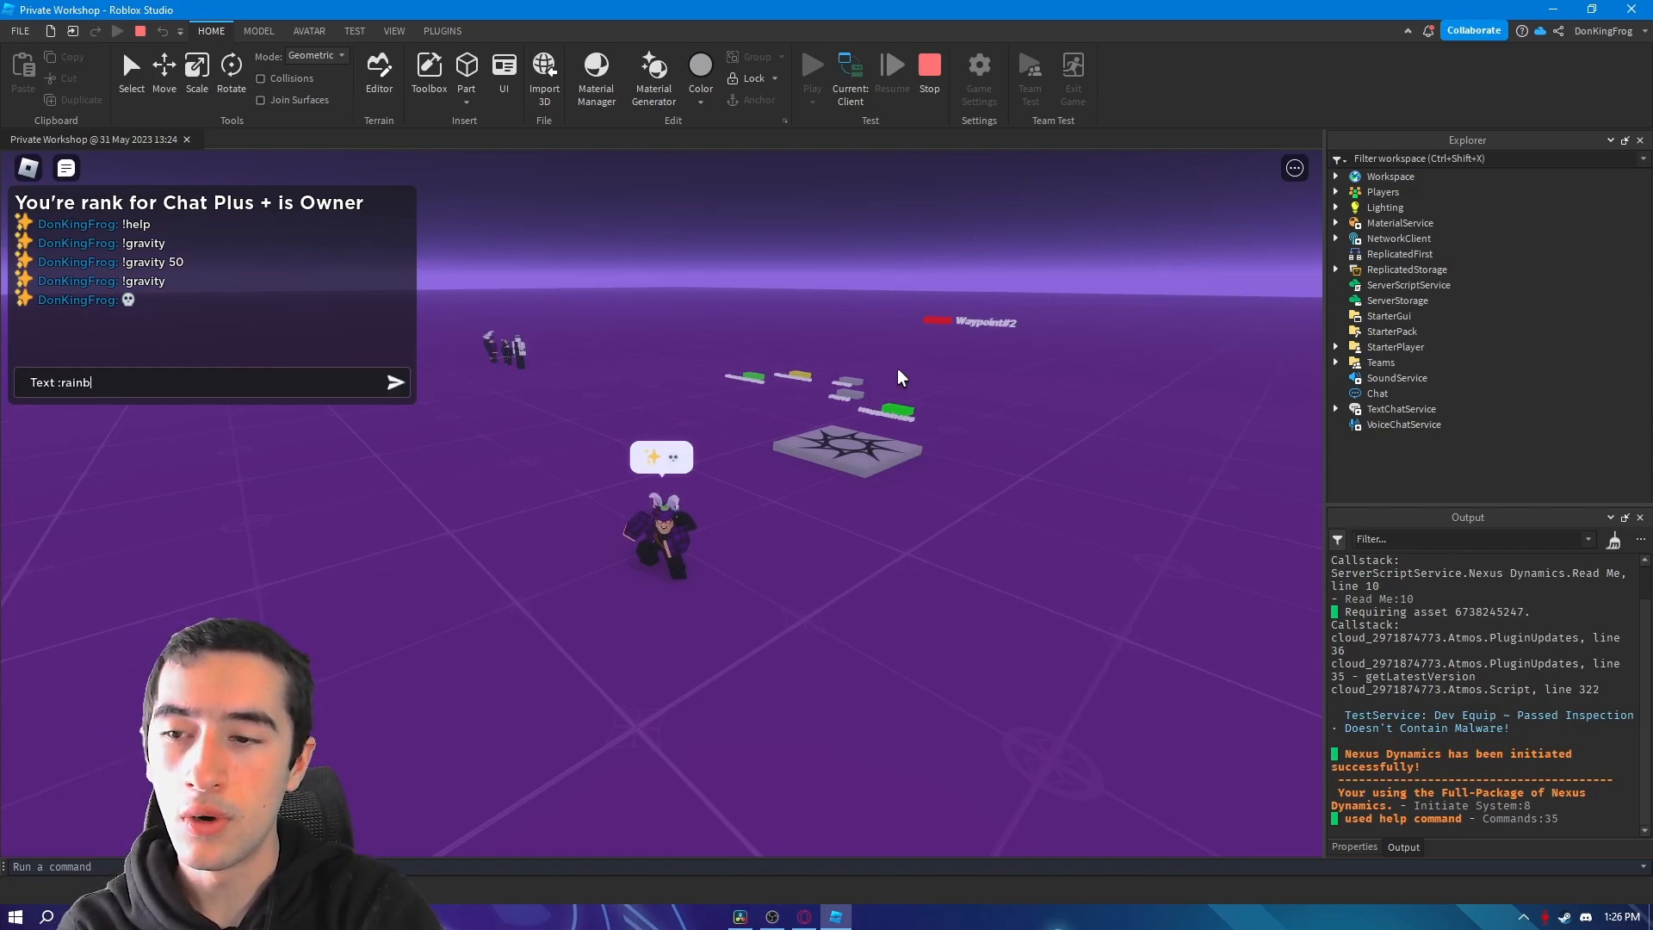
pyautogui.write('ow: text :')
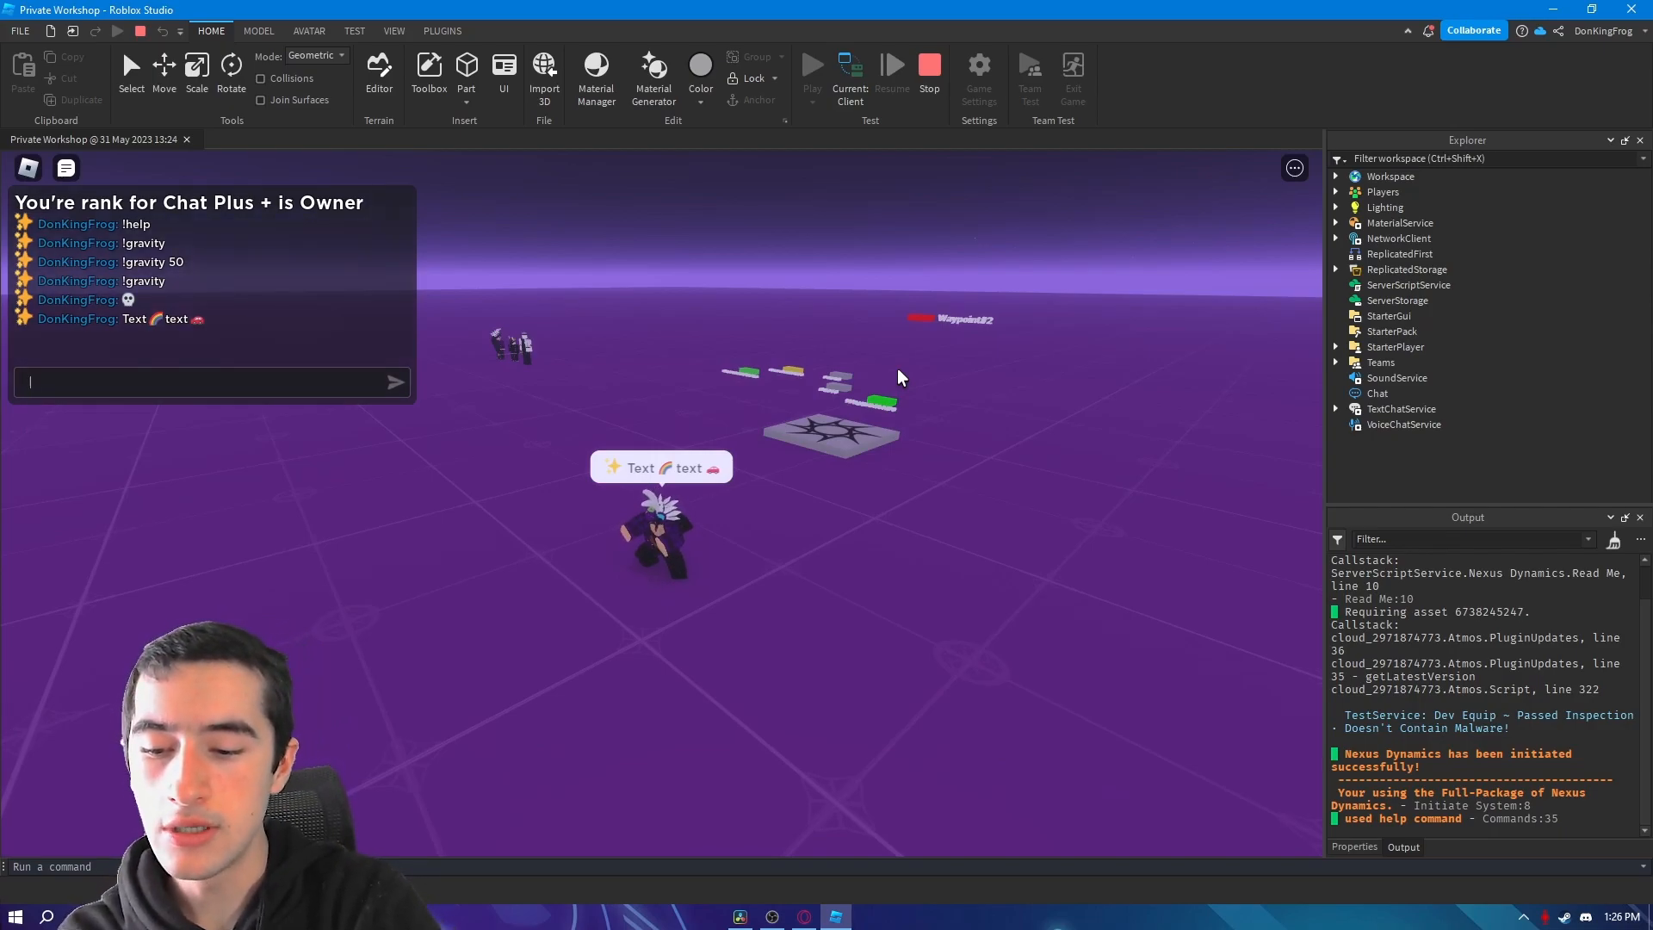
pyautogui.write('@')
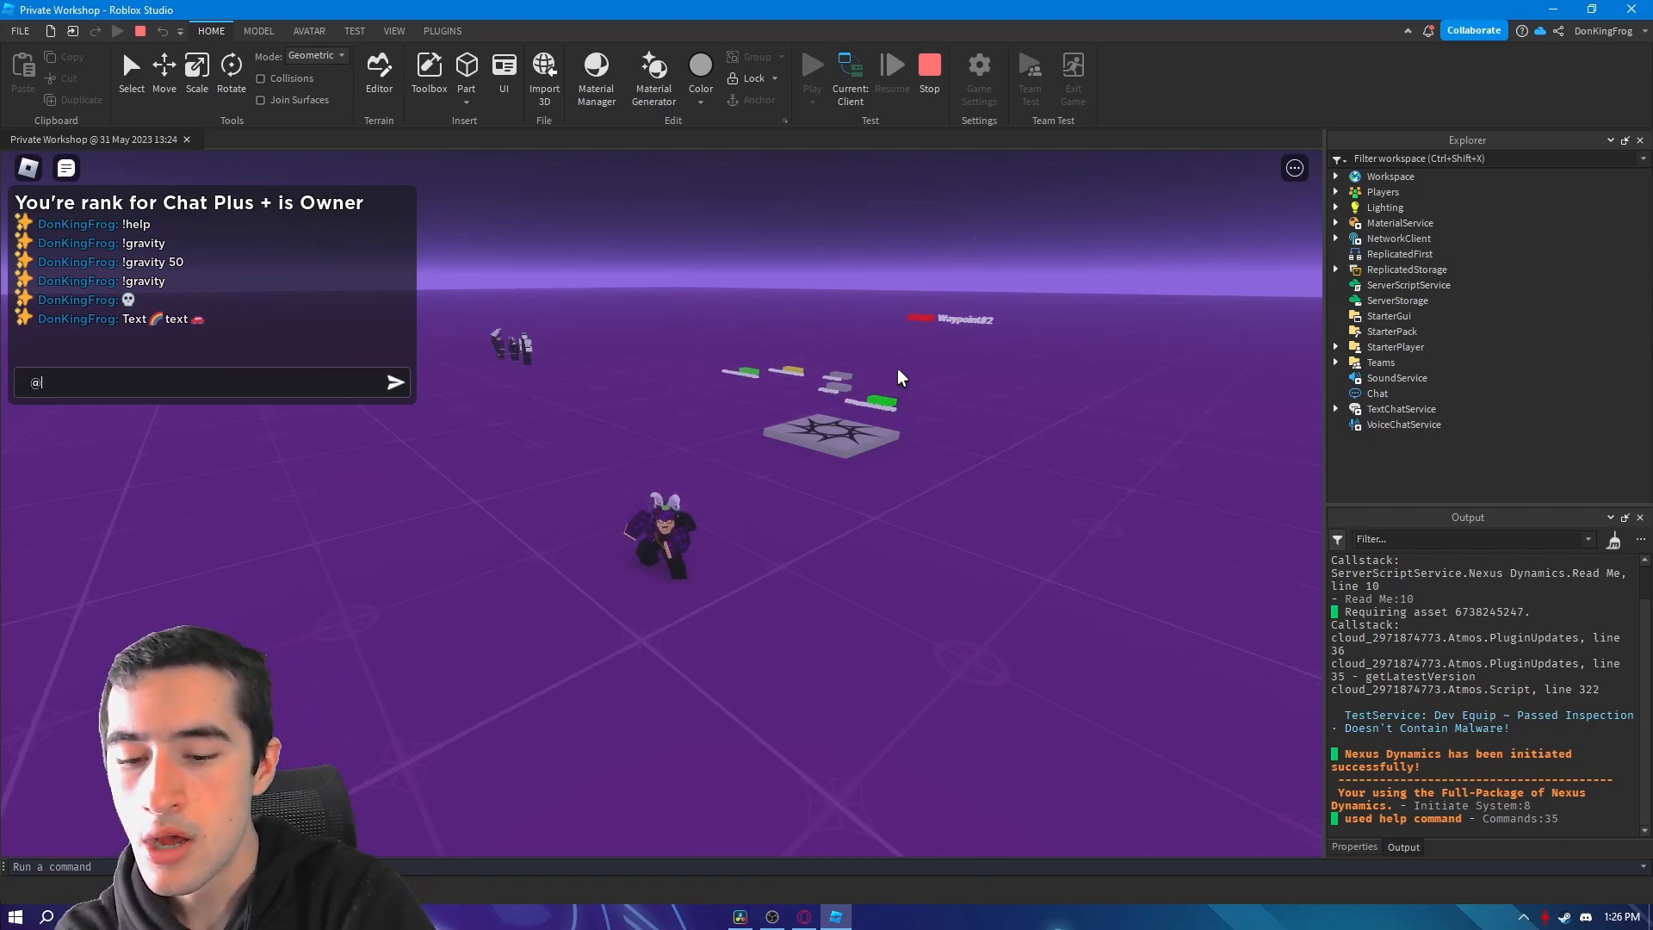
pyautogui.write('DonKing')
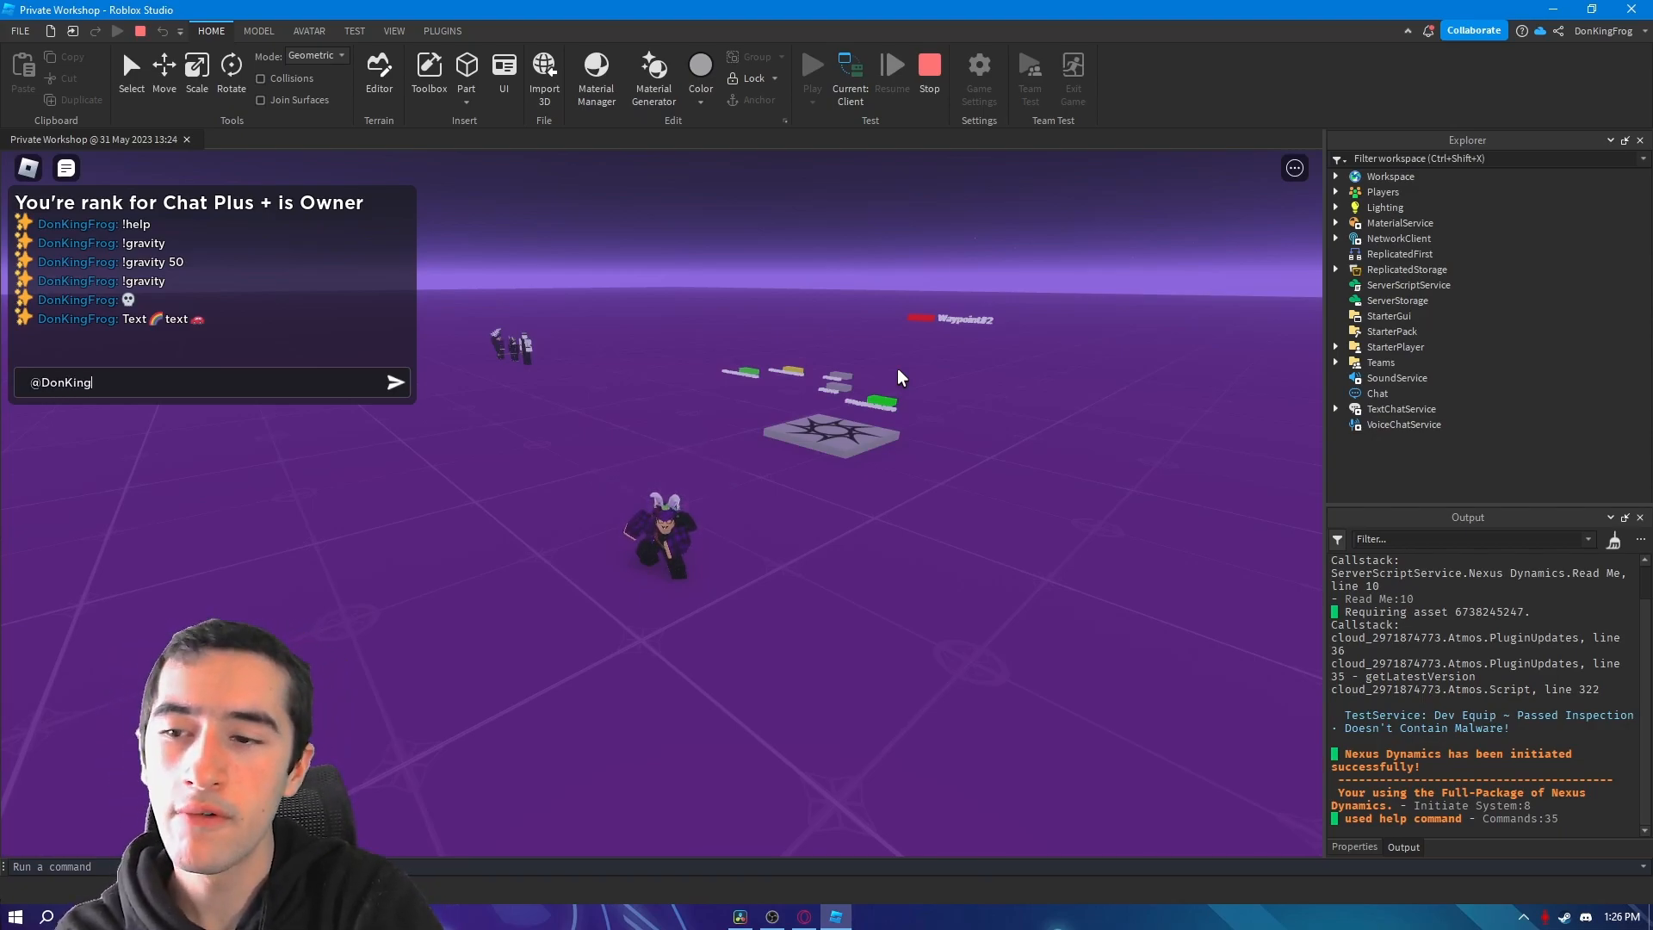
pyautogui.click(395, 381)
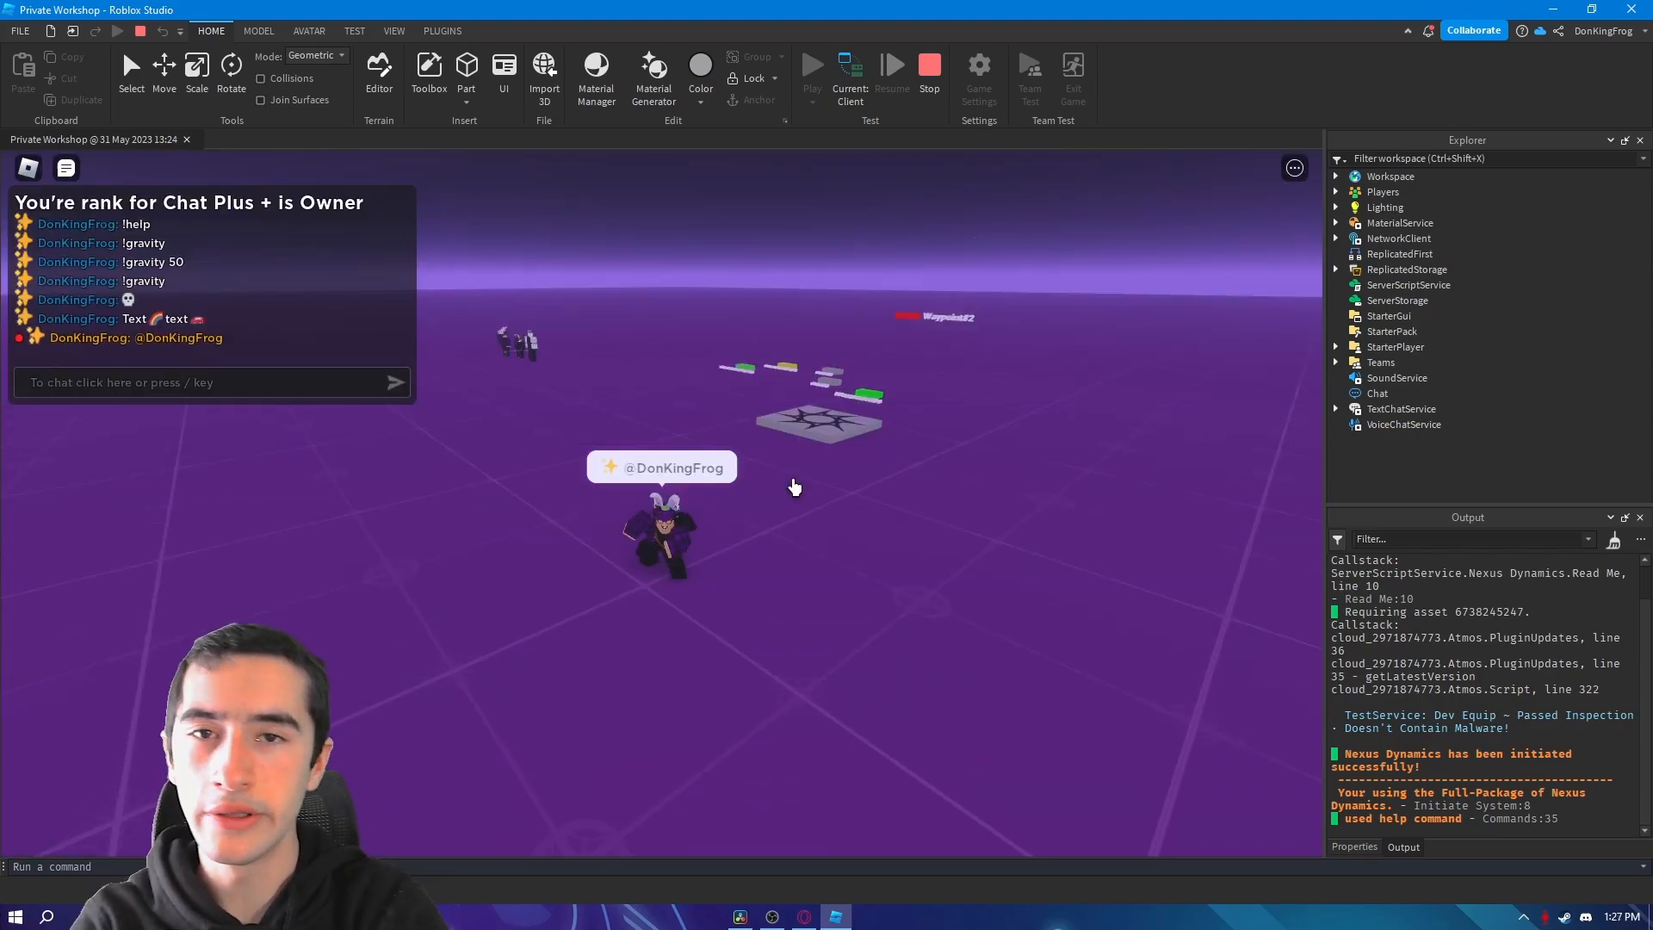
pyautogui.write('@ever')
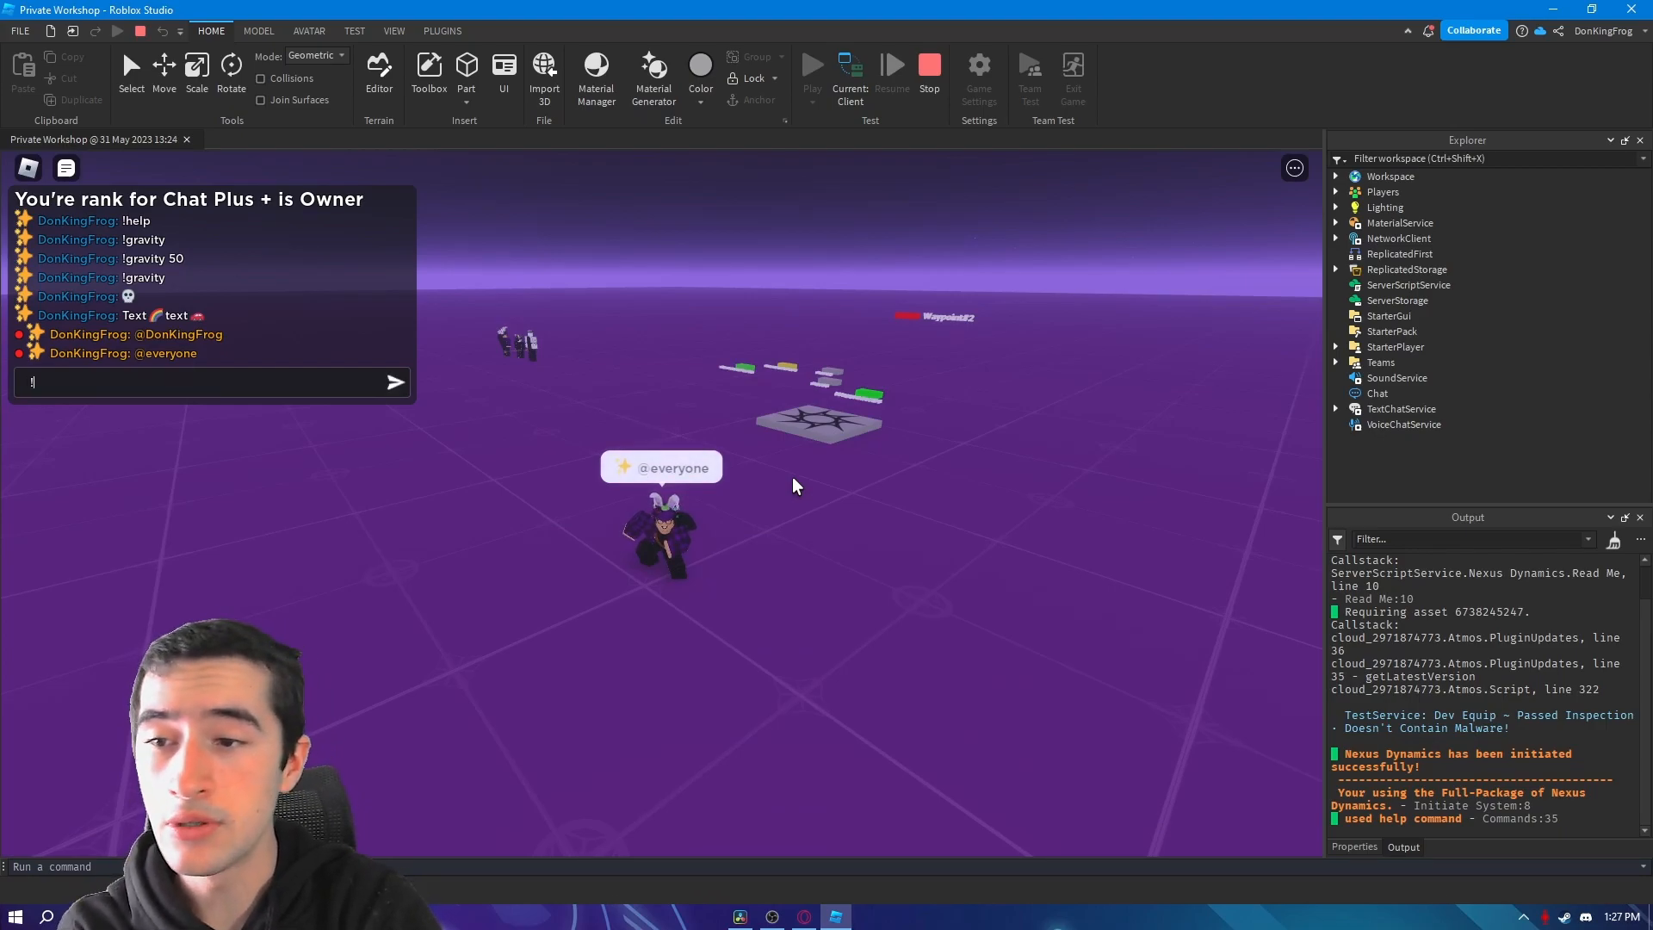
pyautogui.write('text within @')
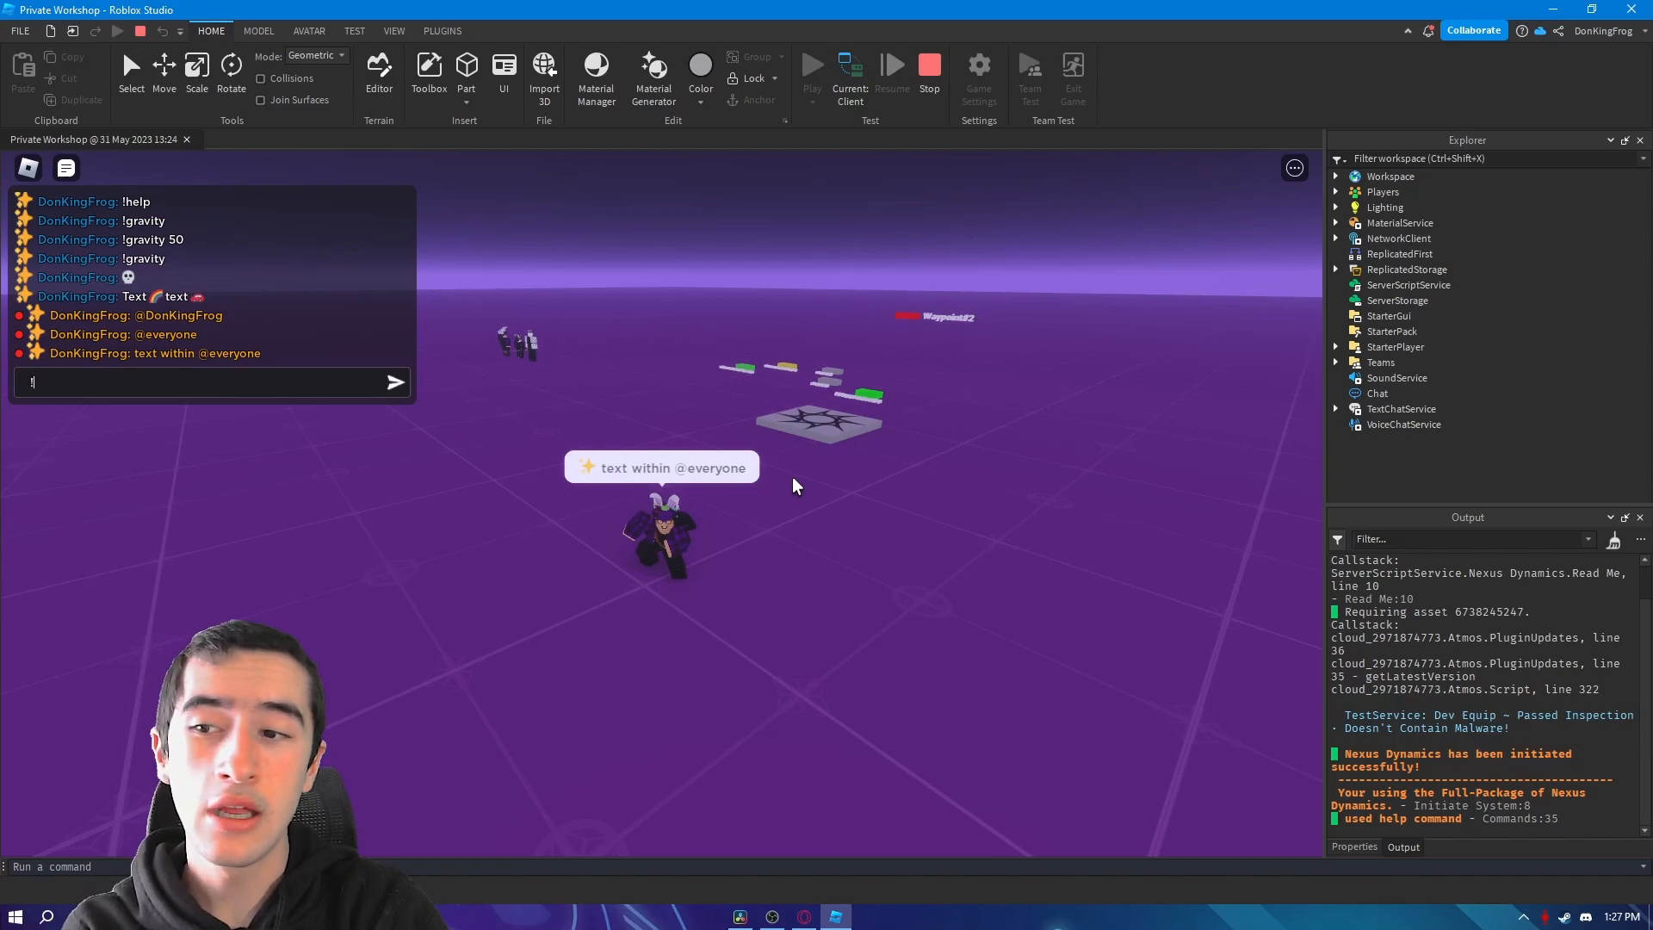
pyautogui.write('color @ev')
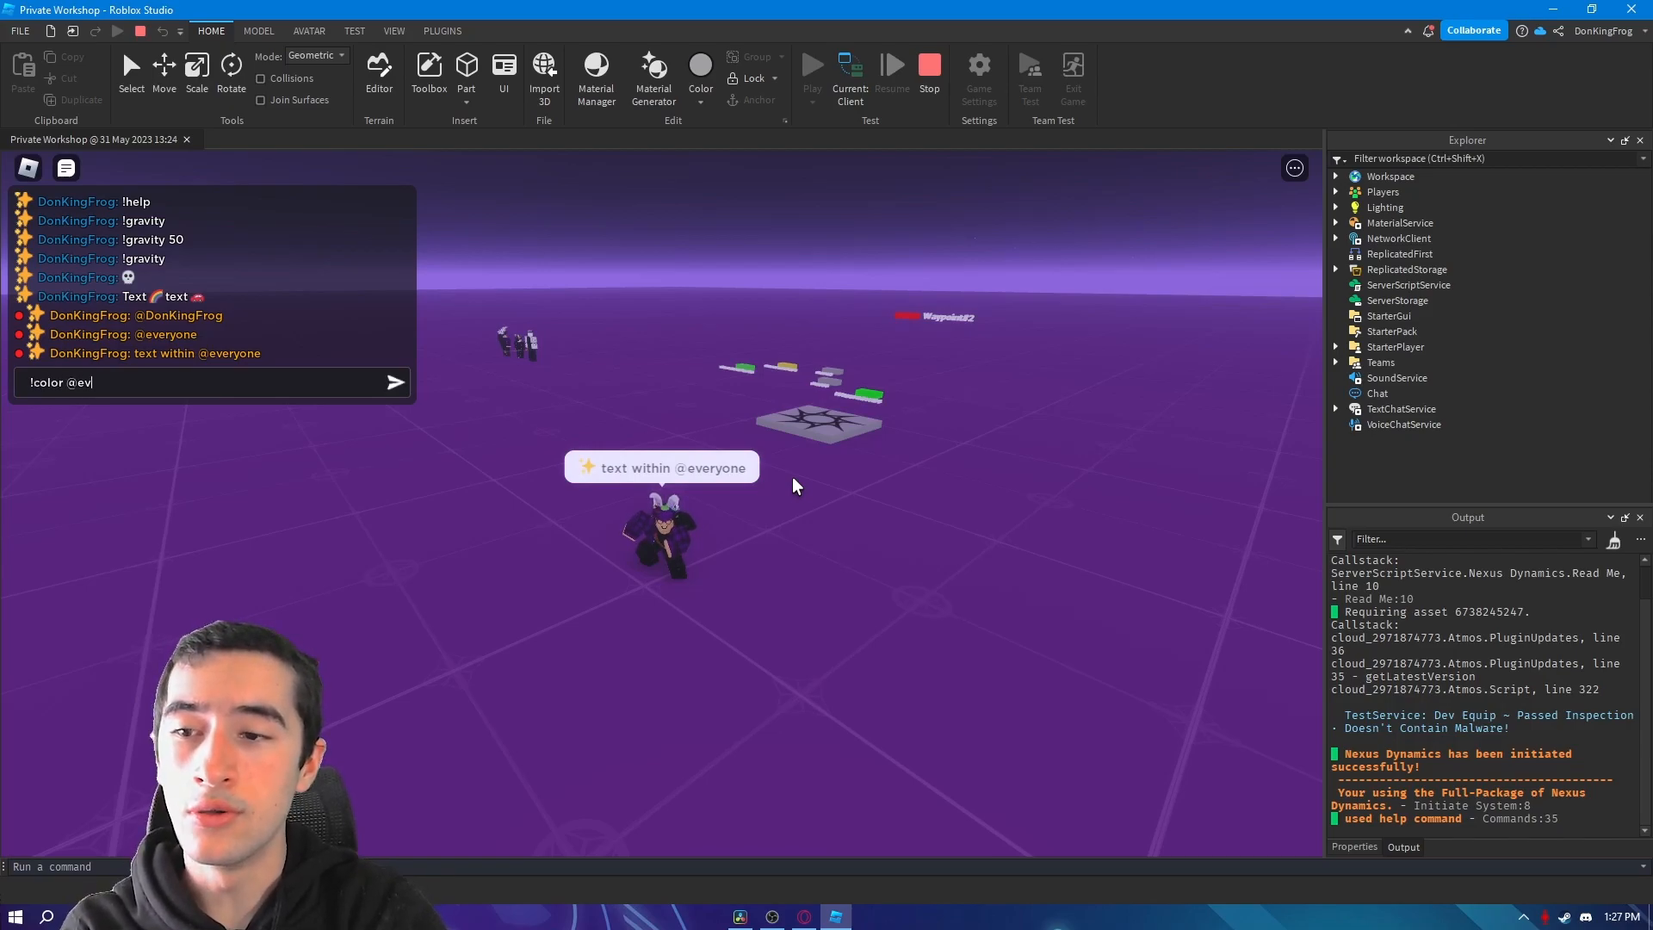
pyautogui.write('eryone')
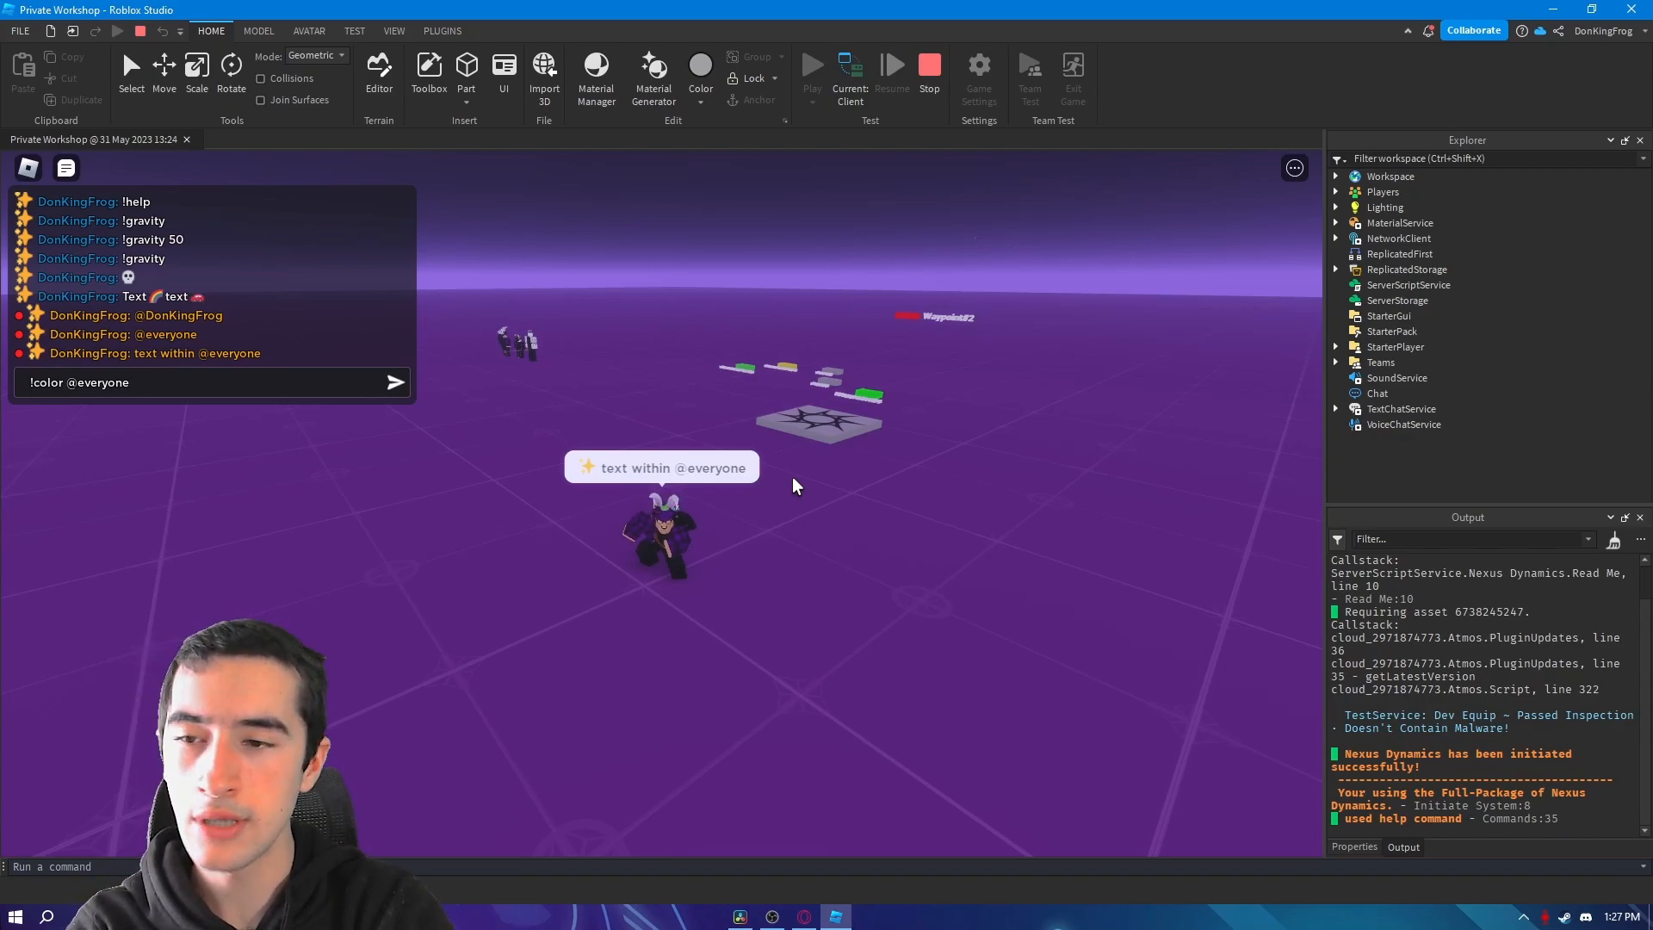
pyautogui.write('p')
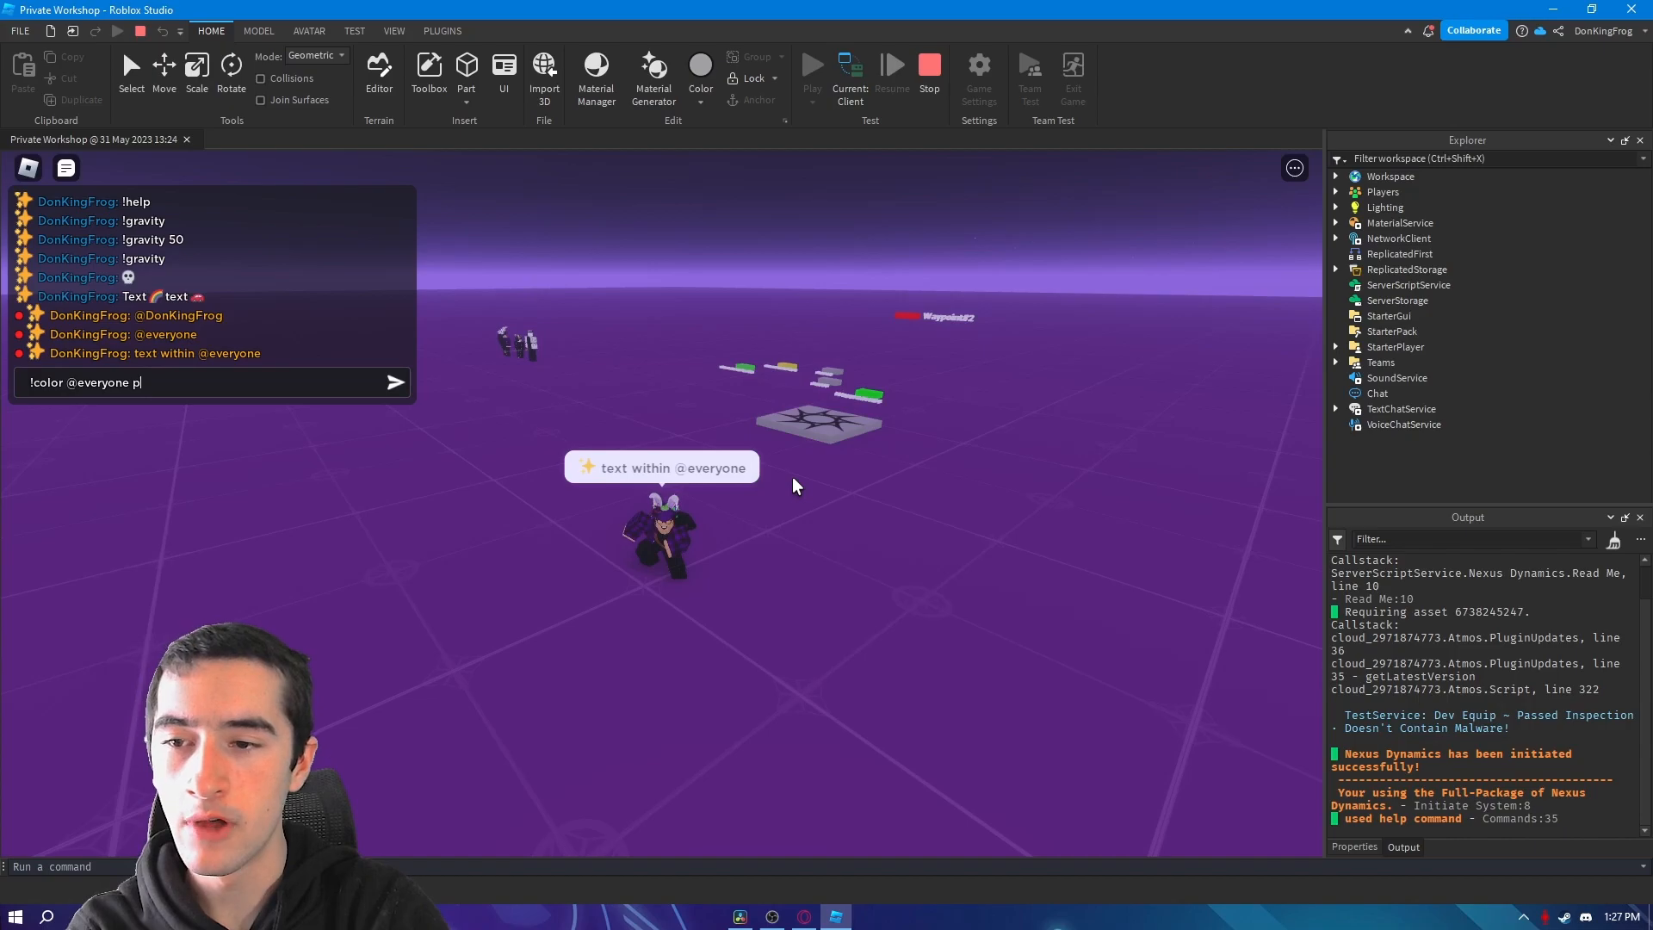
pyautogui.press('Return')
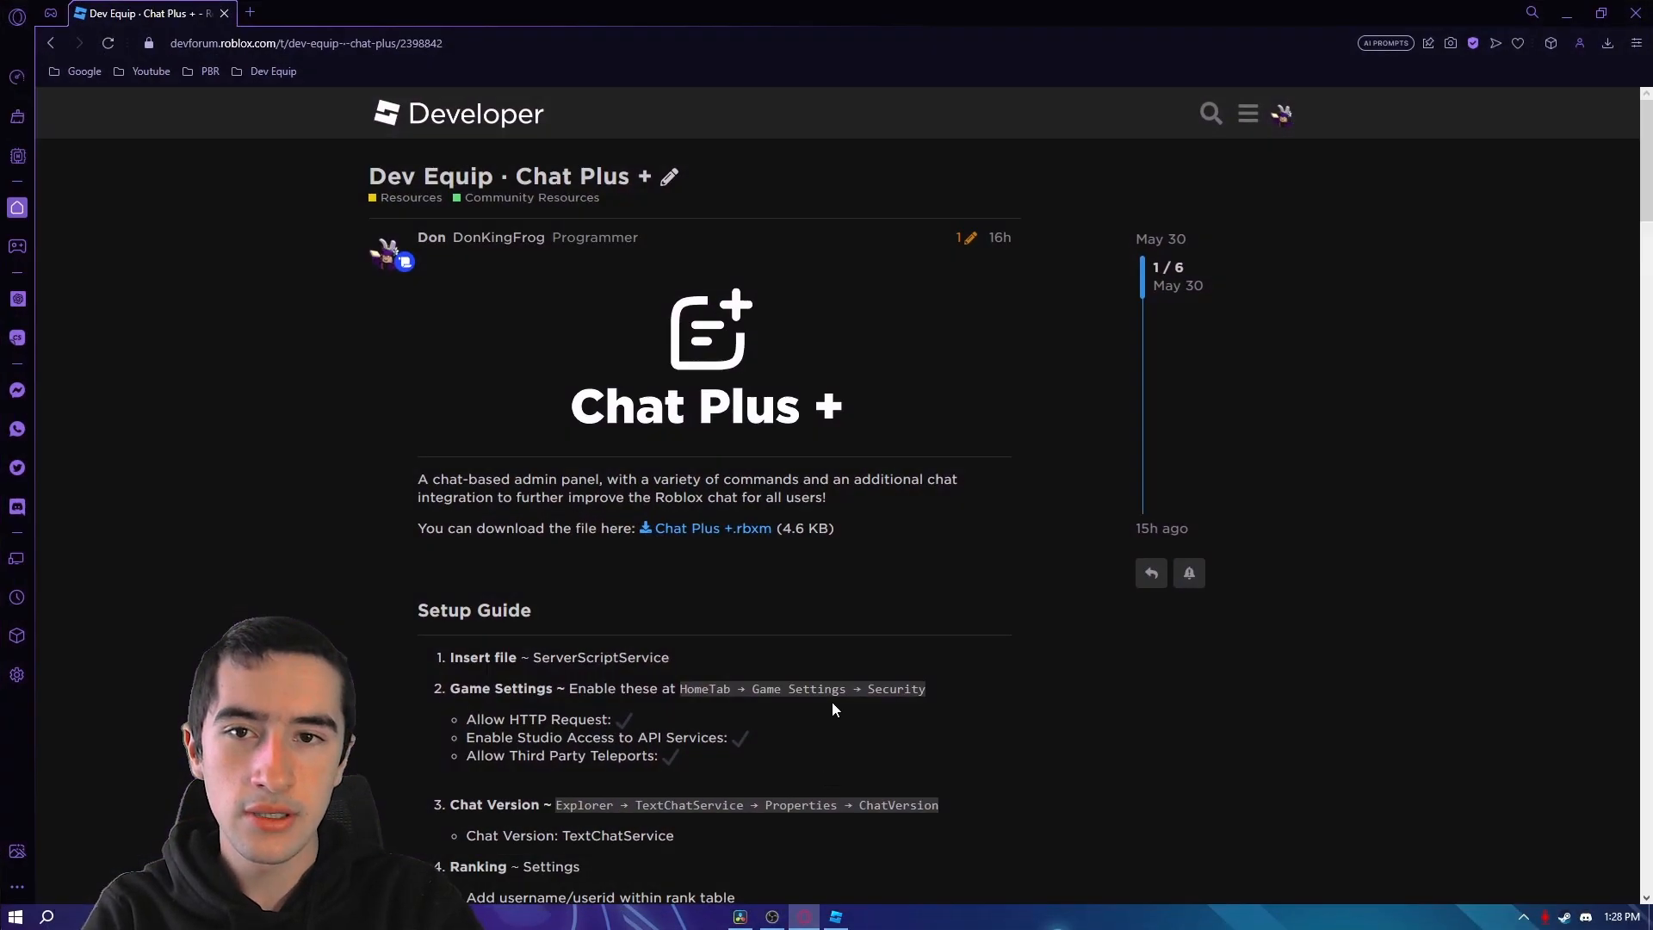
pyautogui.moveTo(802, 612)
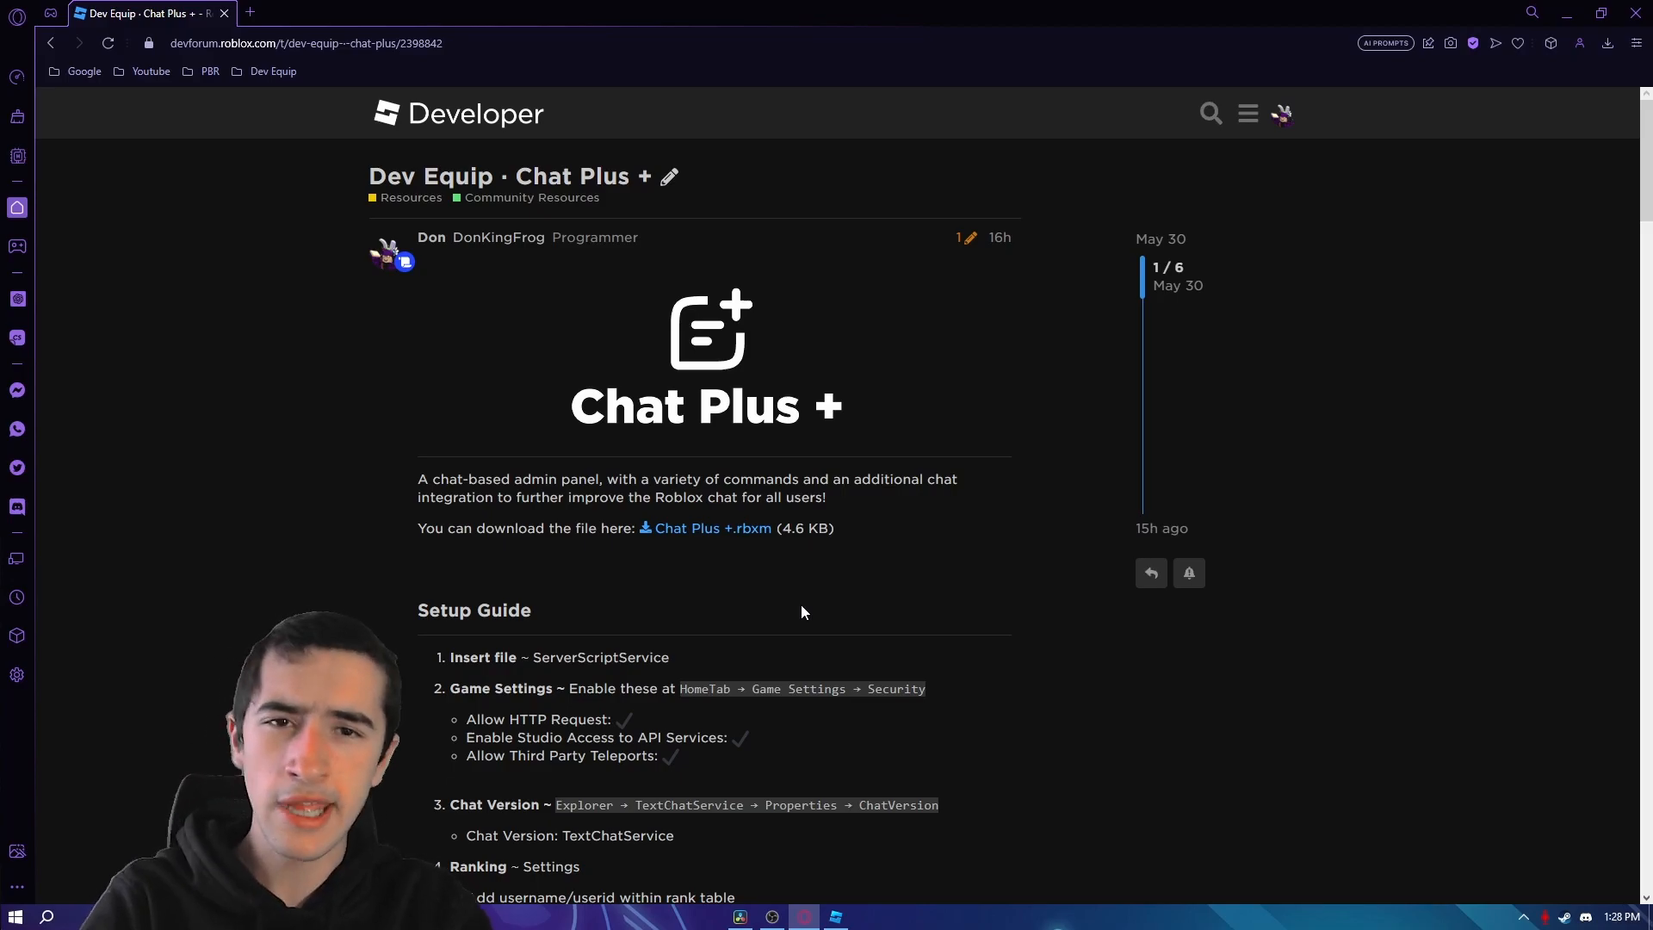
# Scroll the Chat Plus + DevForum post to the Command Special Formations & Characters section.
pyautogui.scroll(-3)
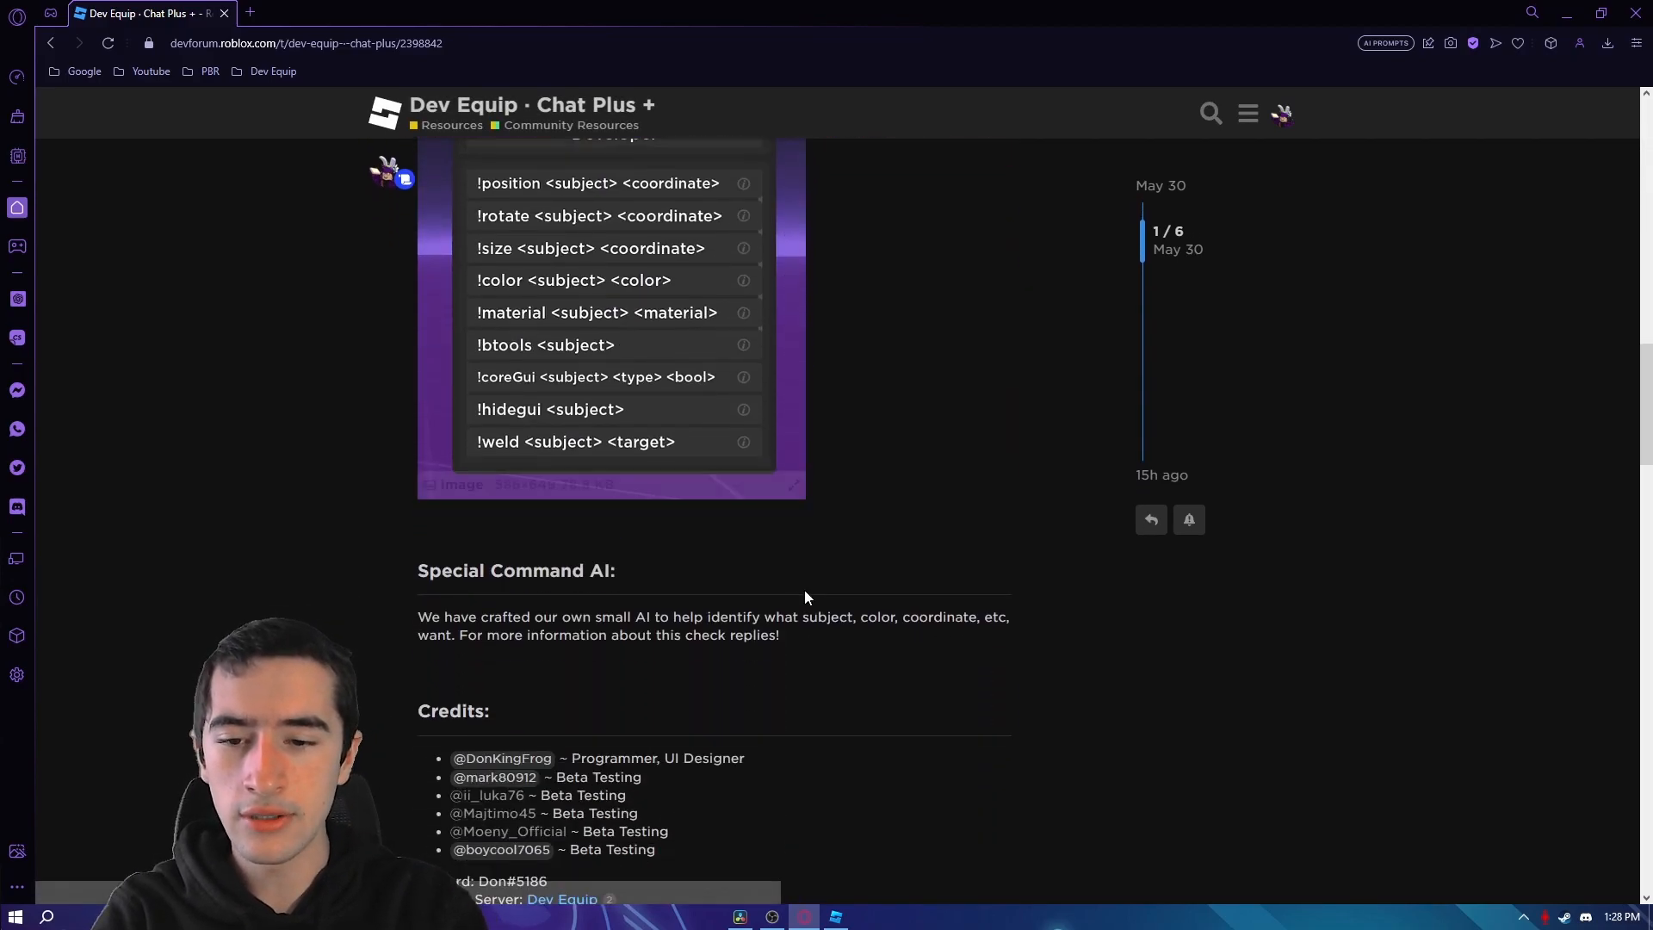
pyautogui.scroll(-3)
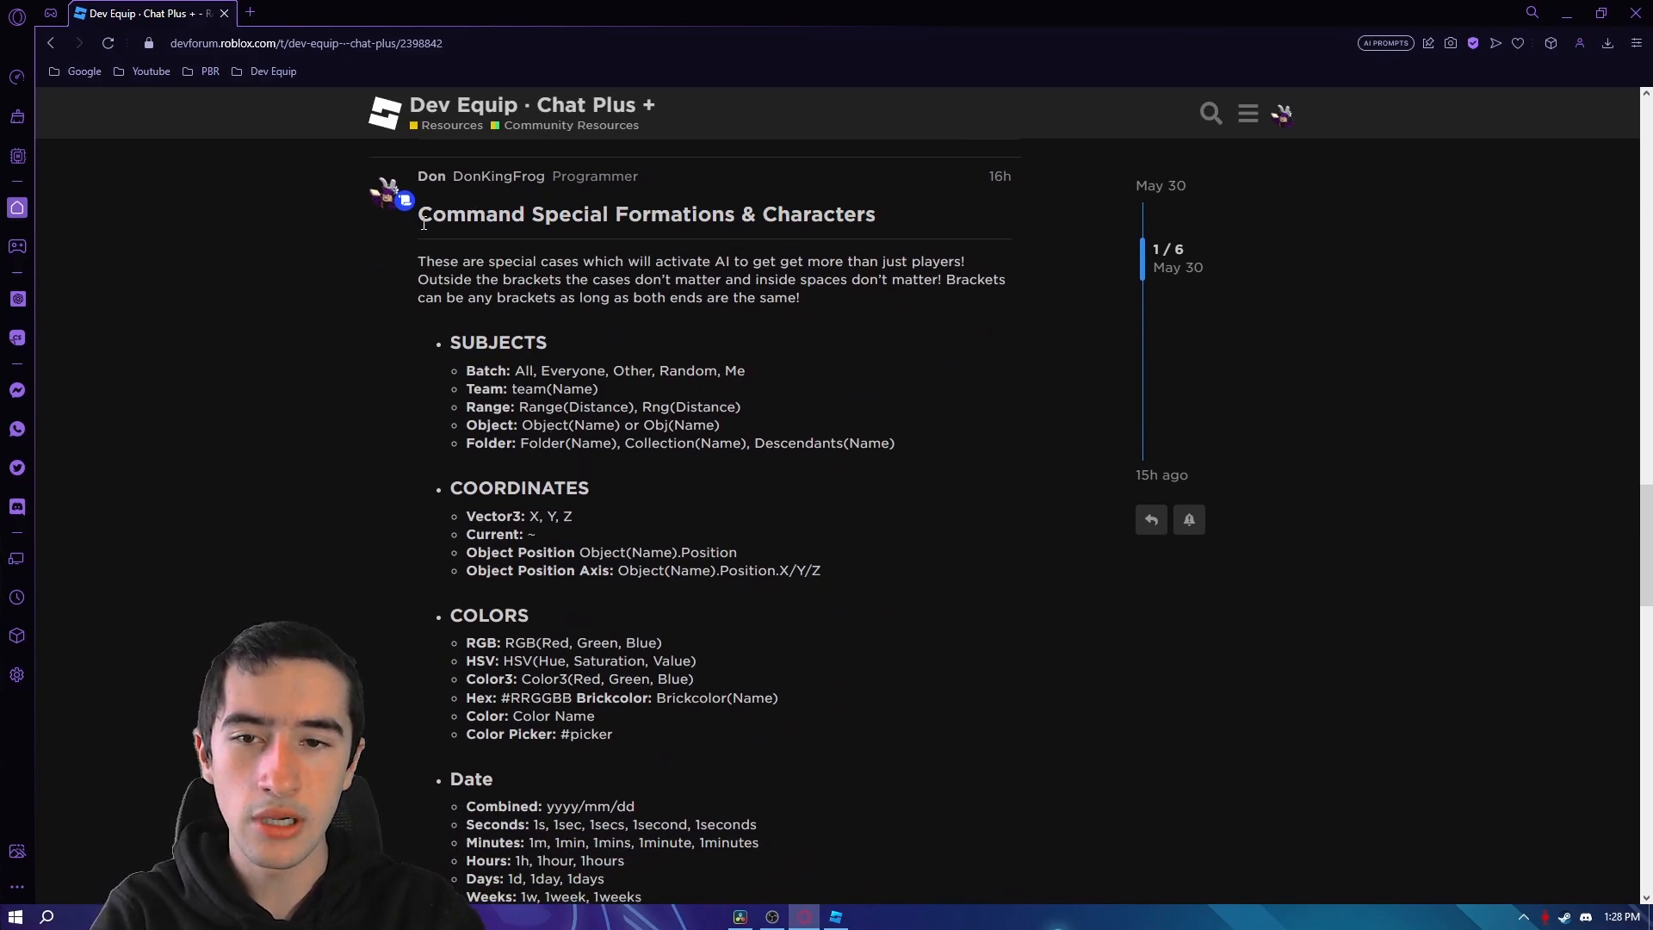
pyautogui.moveTo(915, 224)
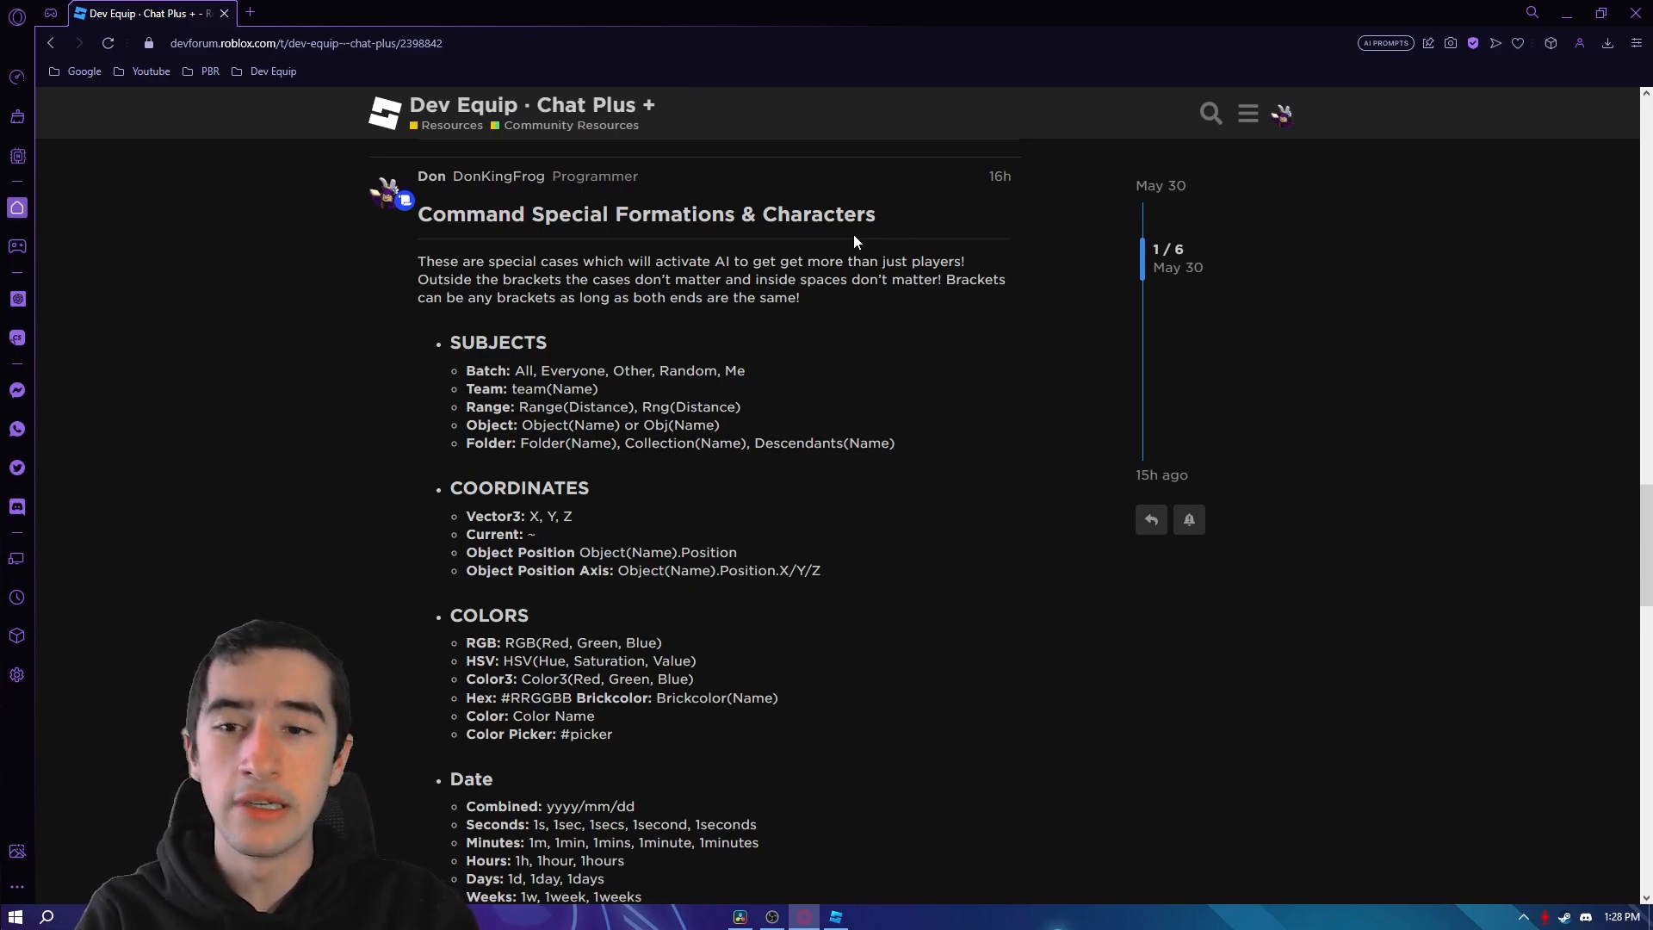
pyautogui.scroll(-3)
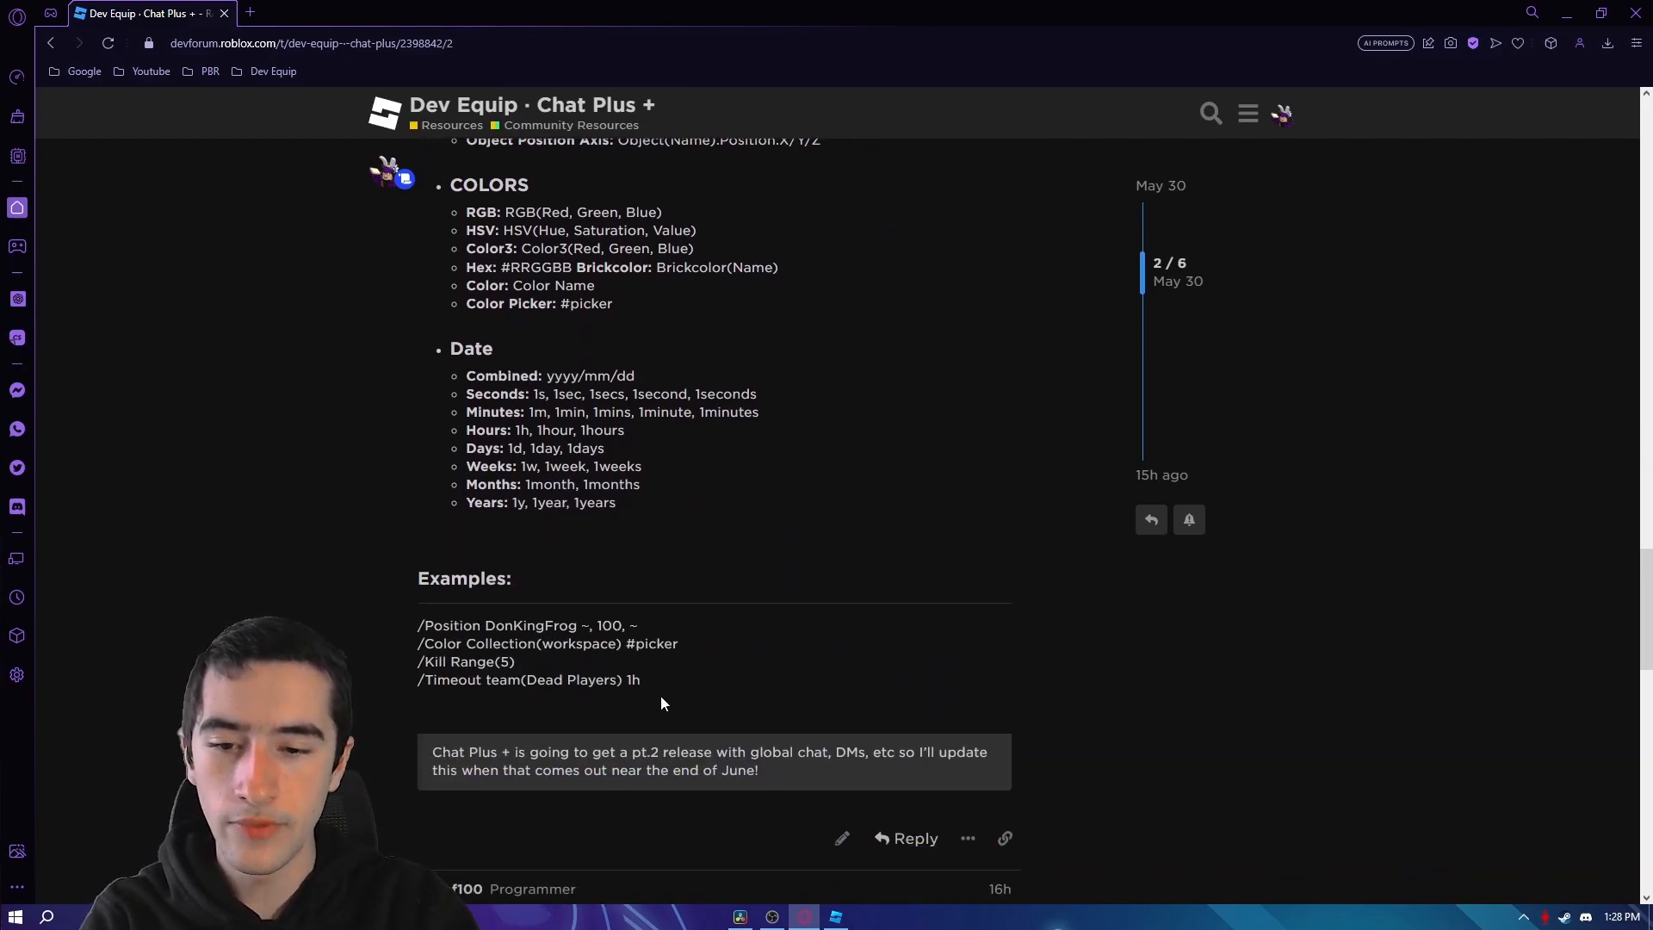
pyautogui.scroll(3)
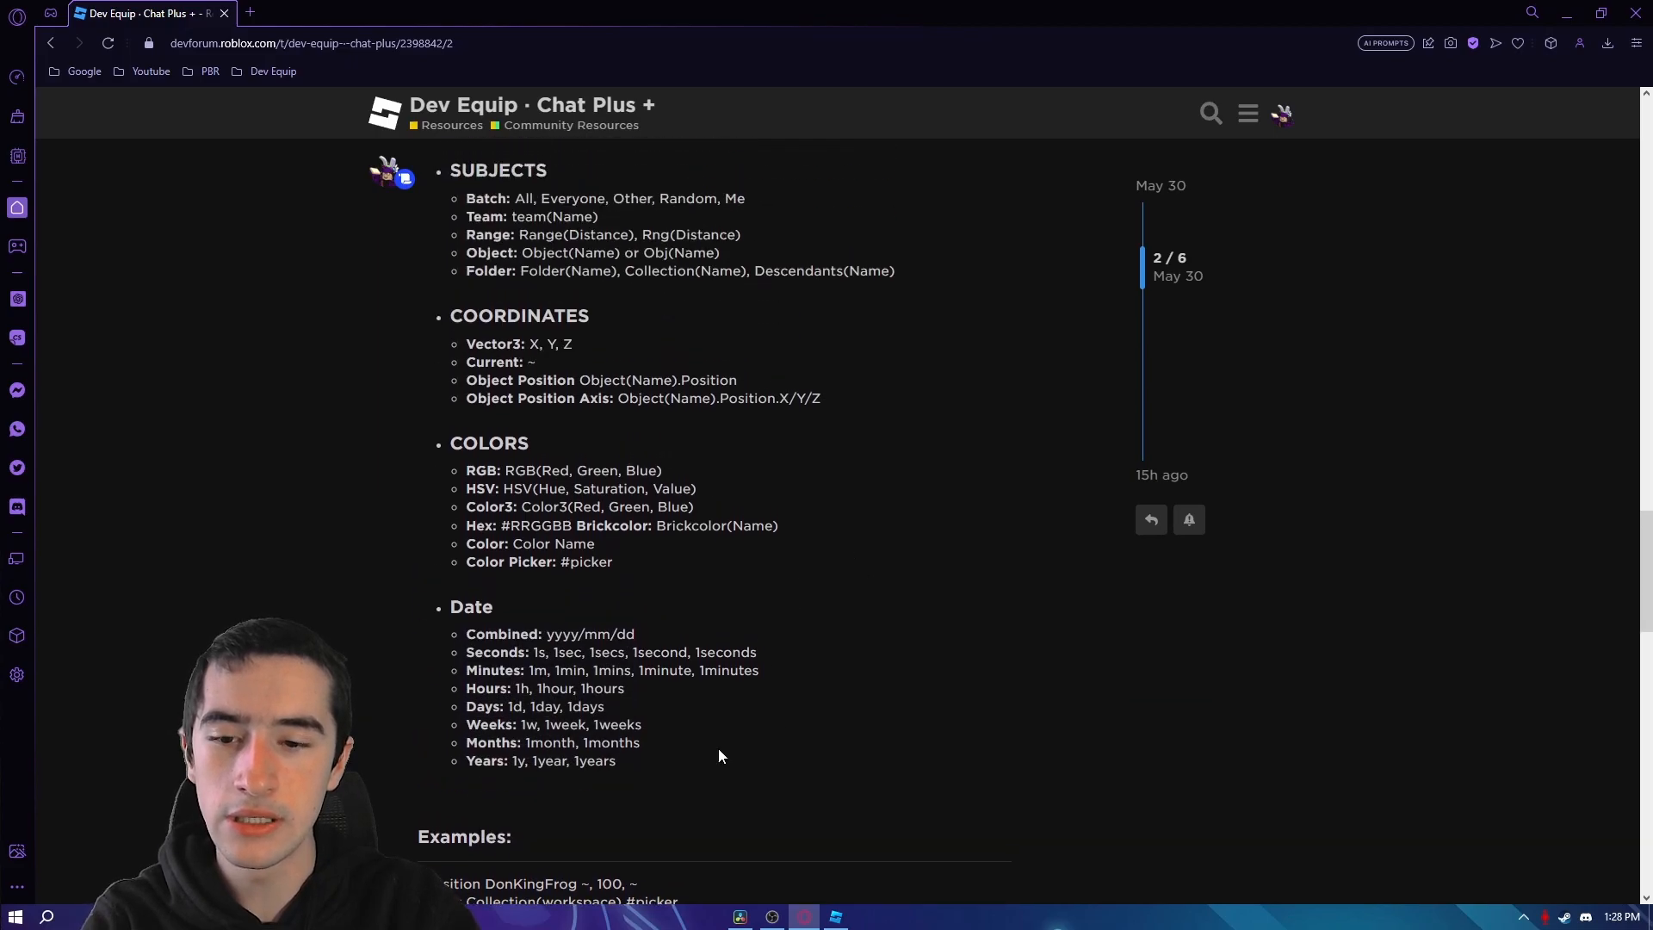
pyautogui.scroll(3)
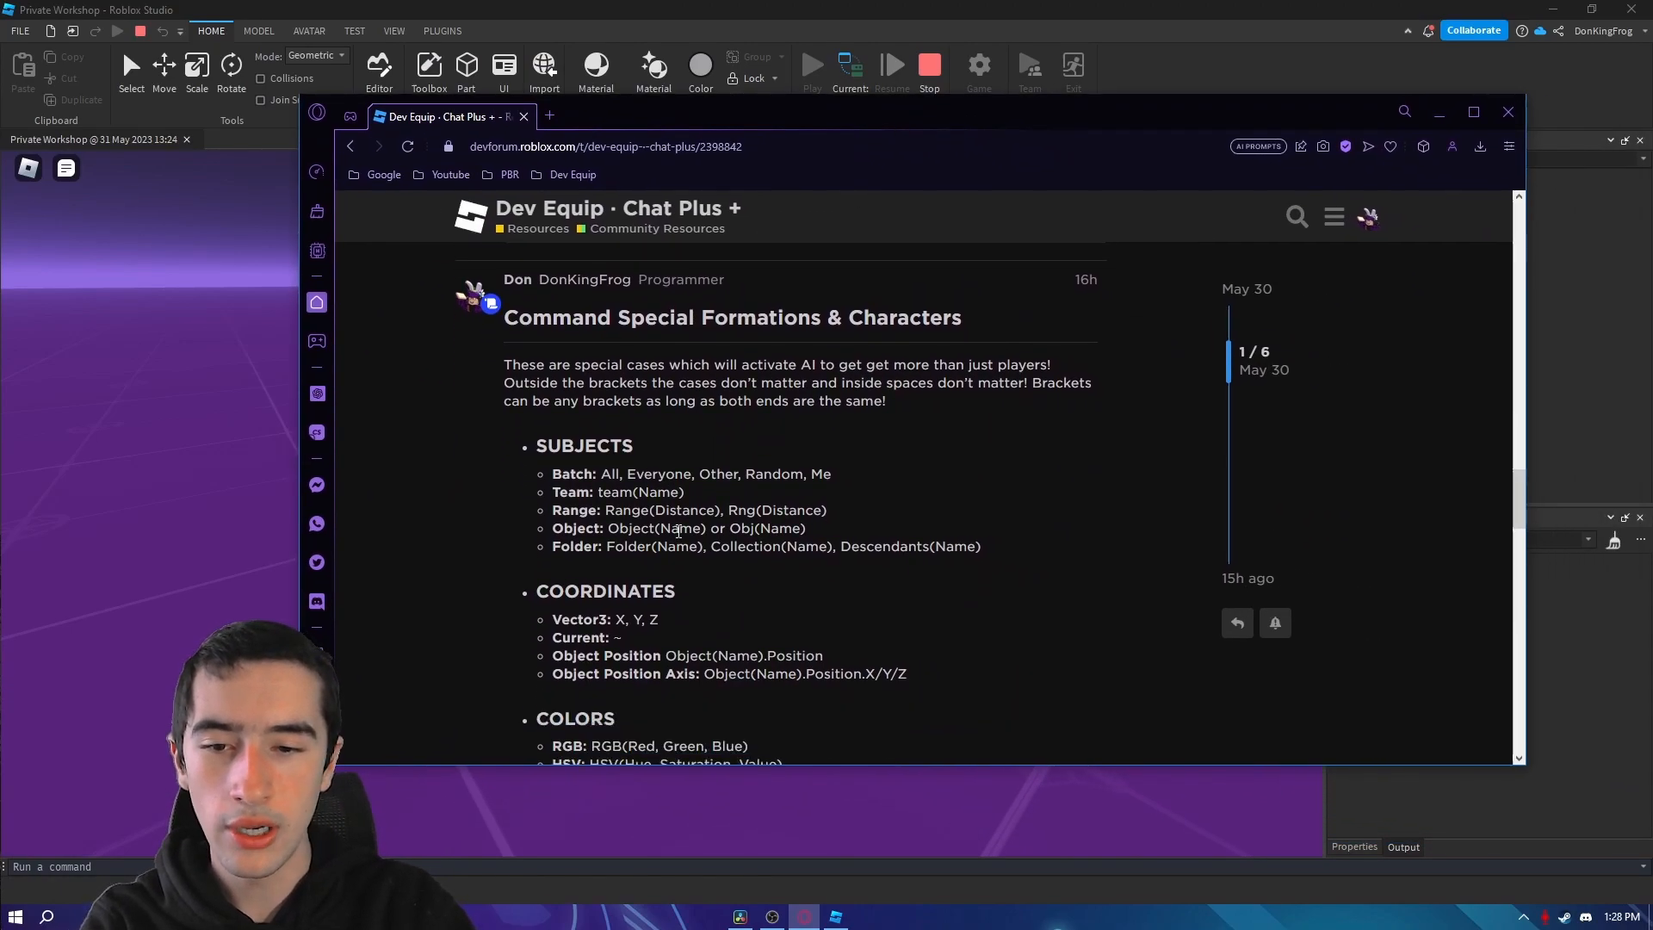
# Highlight the Object subject format in the DevForum post, then return to Studio.
pyautogui.doubleClick(577, 528)
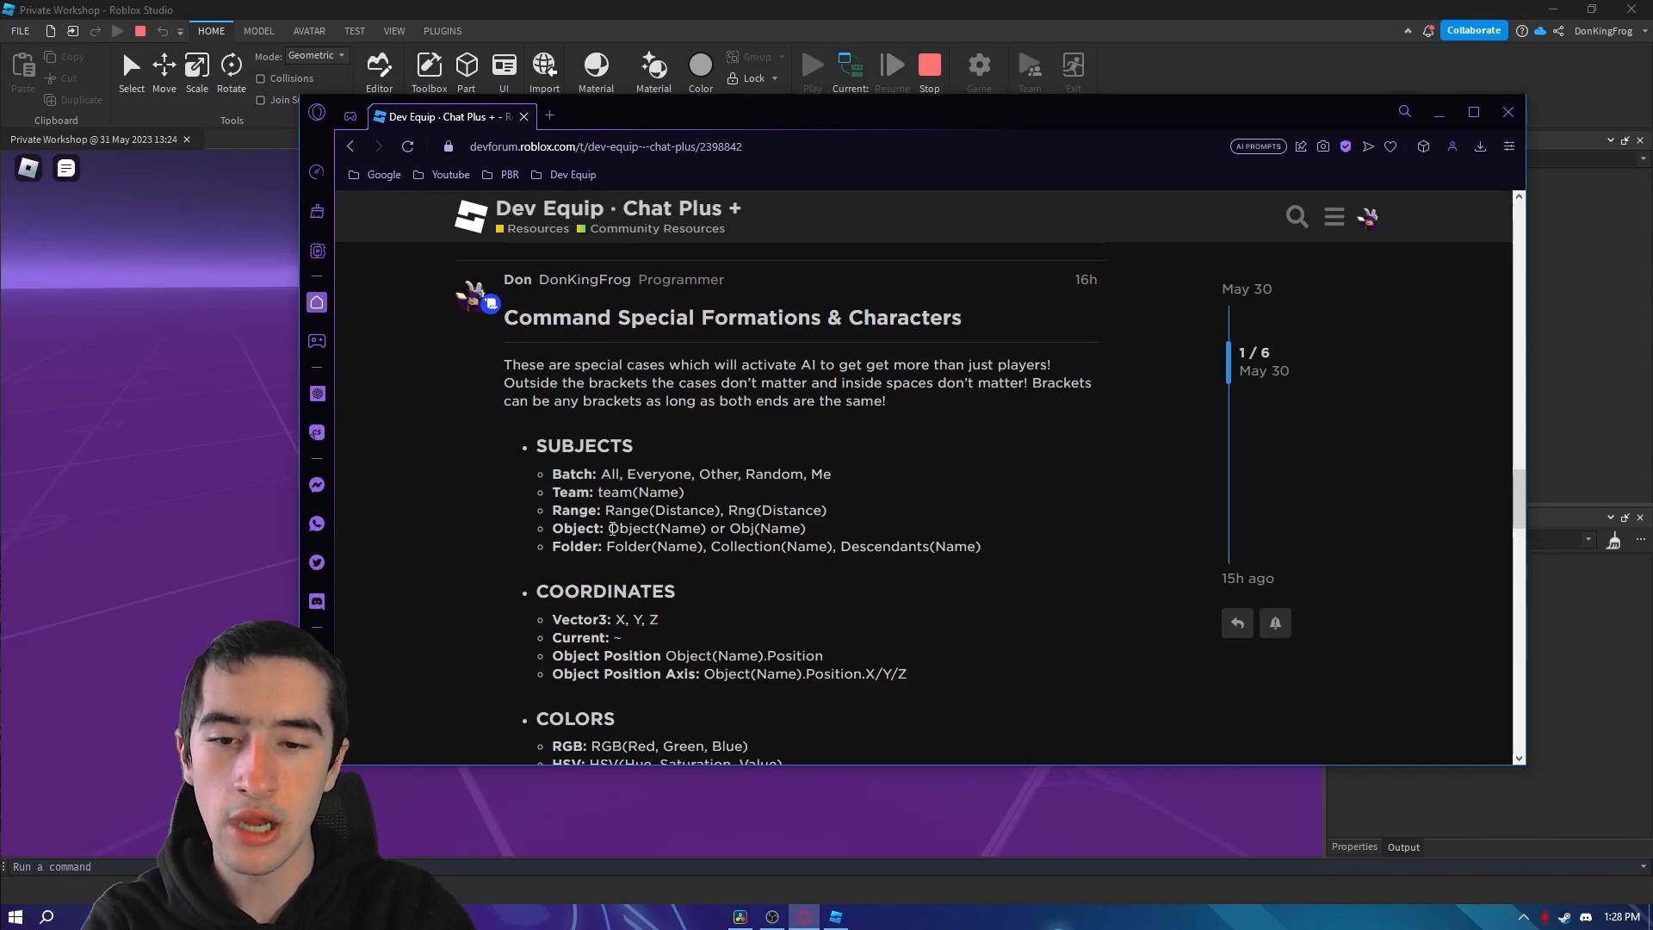
pyautogui.doubleClick(629, 528)
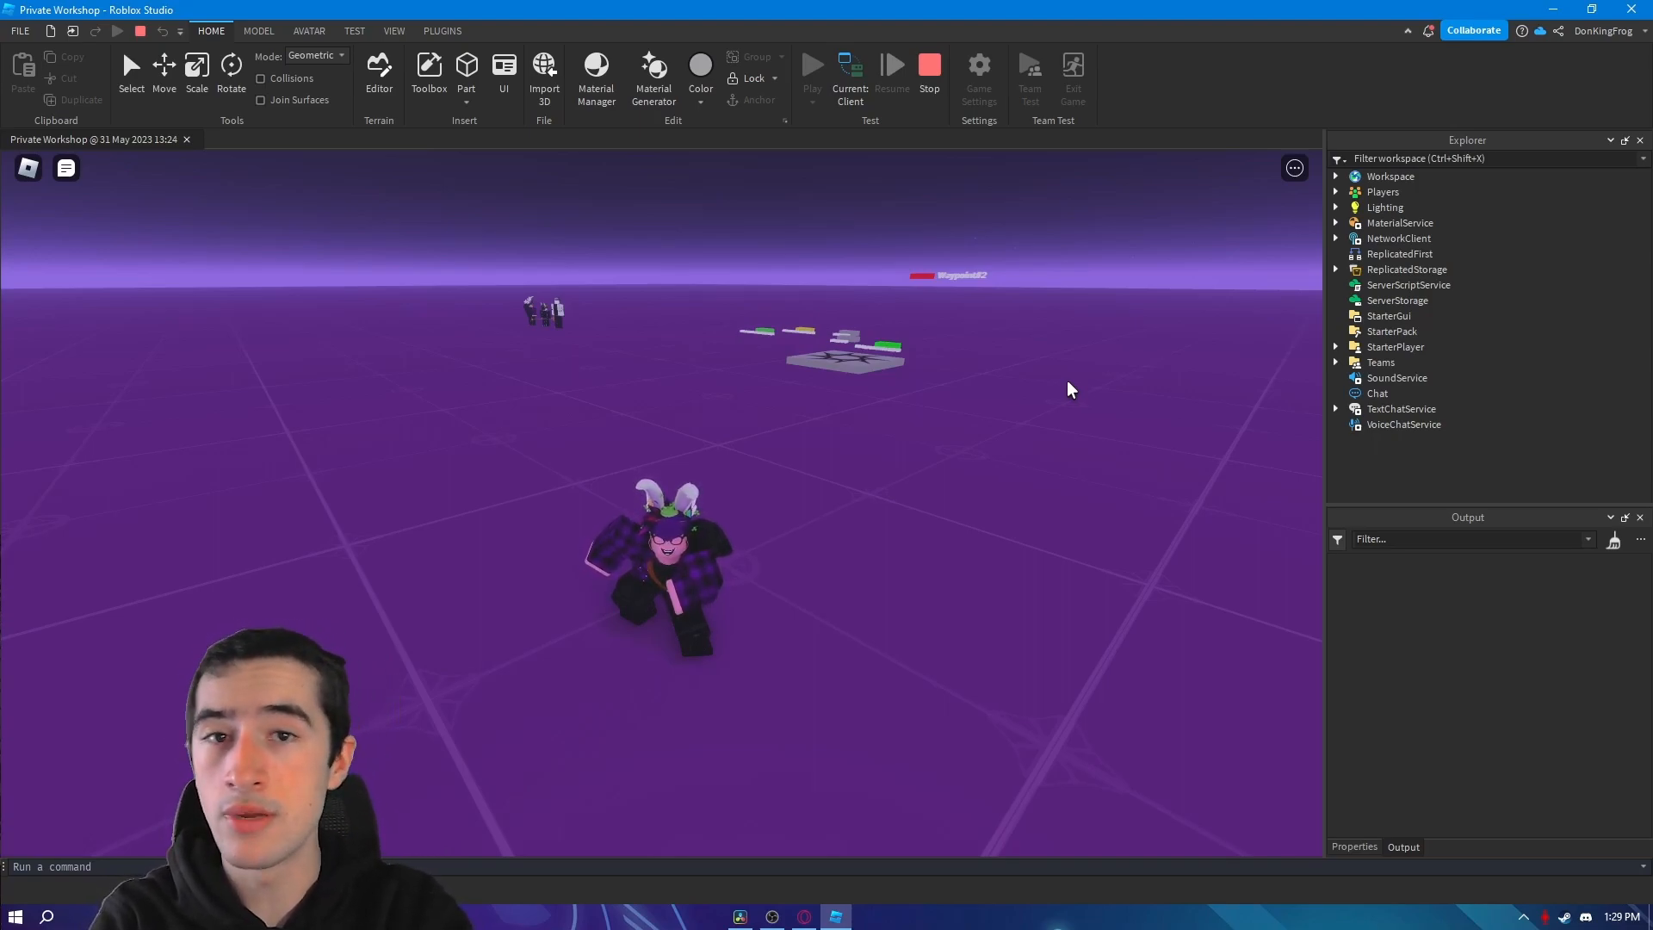
# Show the Developer commands in the admin Command List and view !color's details.
pyautogui.click(64, 168)
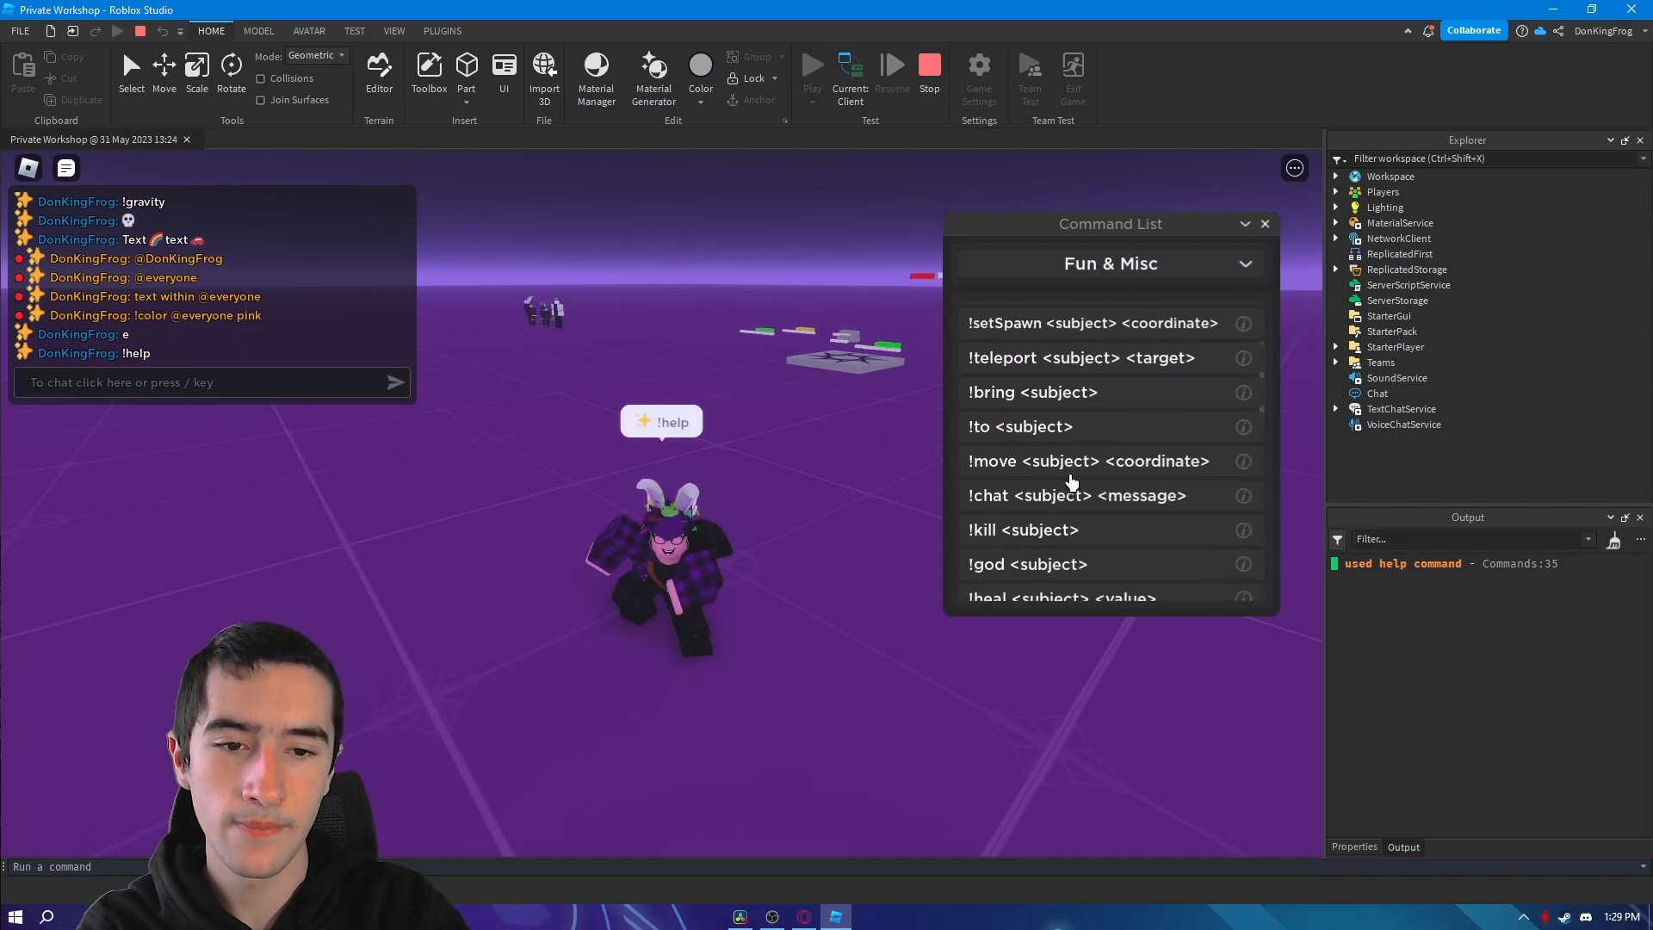
pyautogui.click(1109, 263)
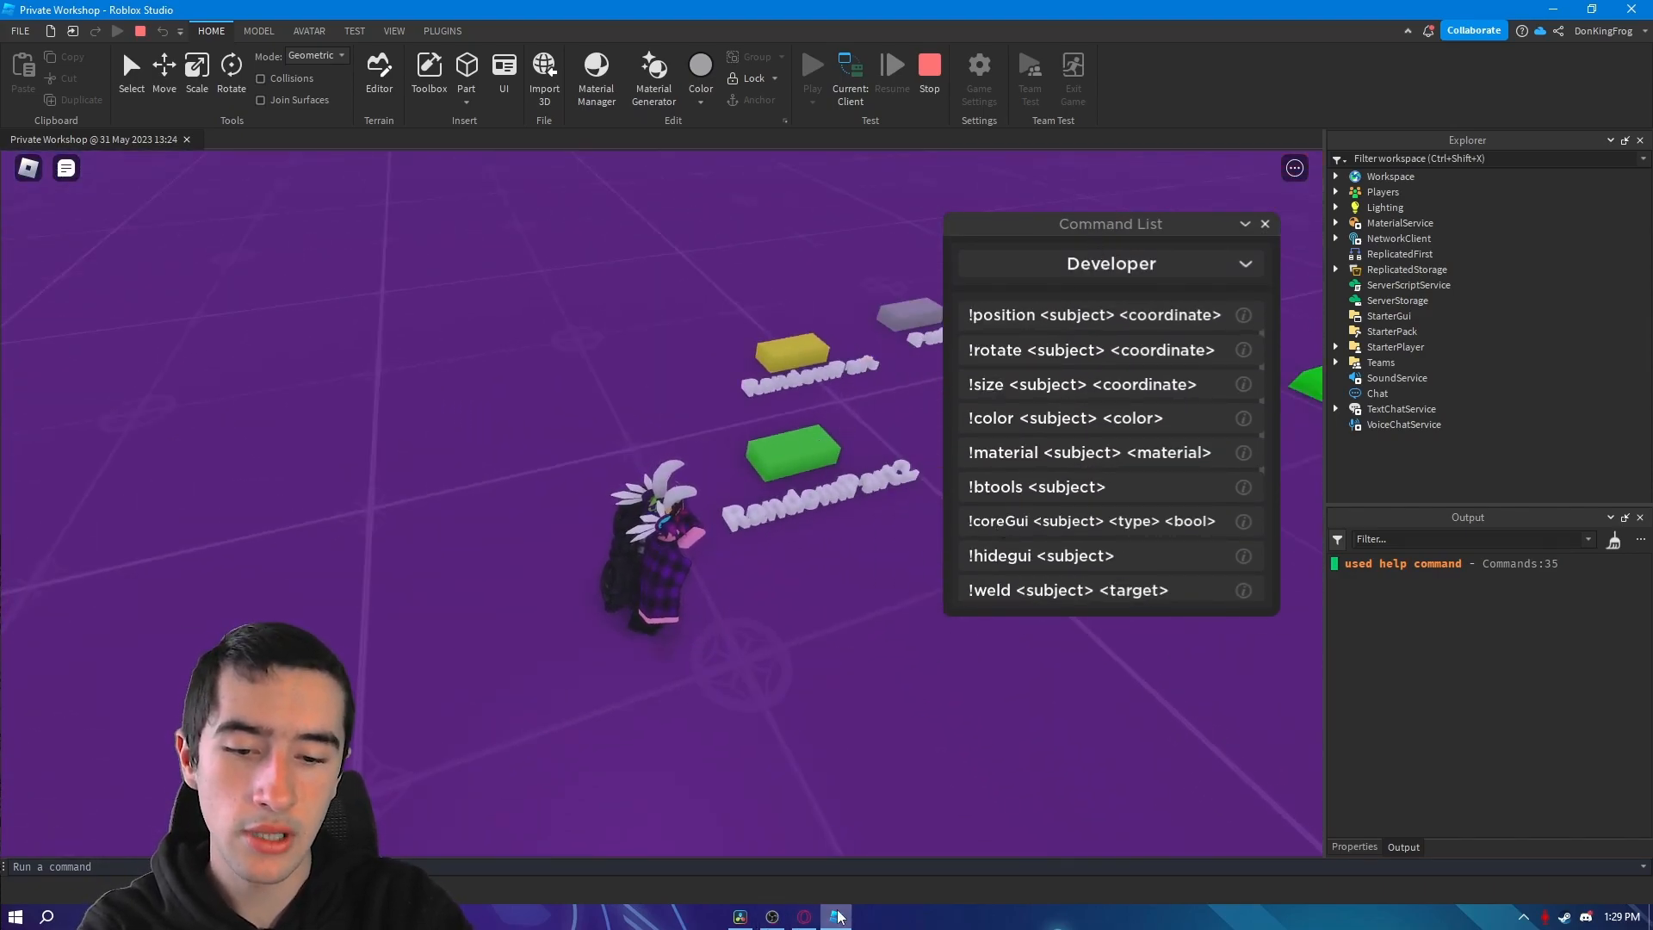
pyautogui.click(803, 916)
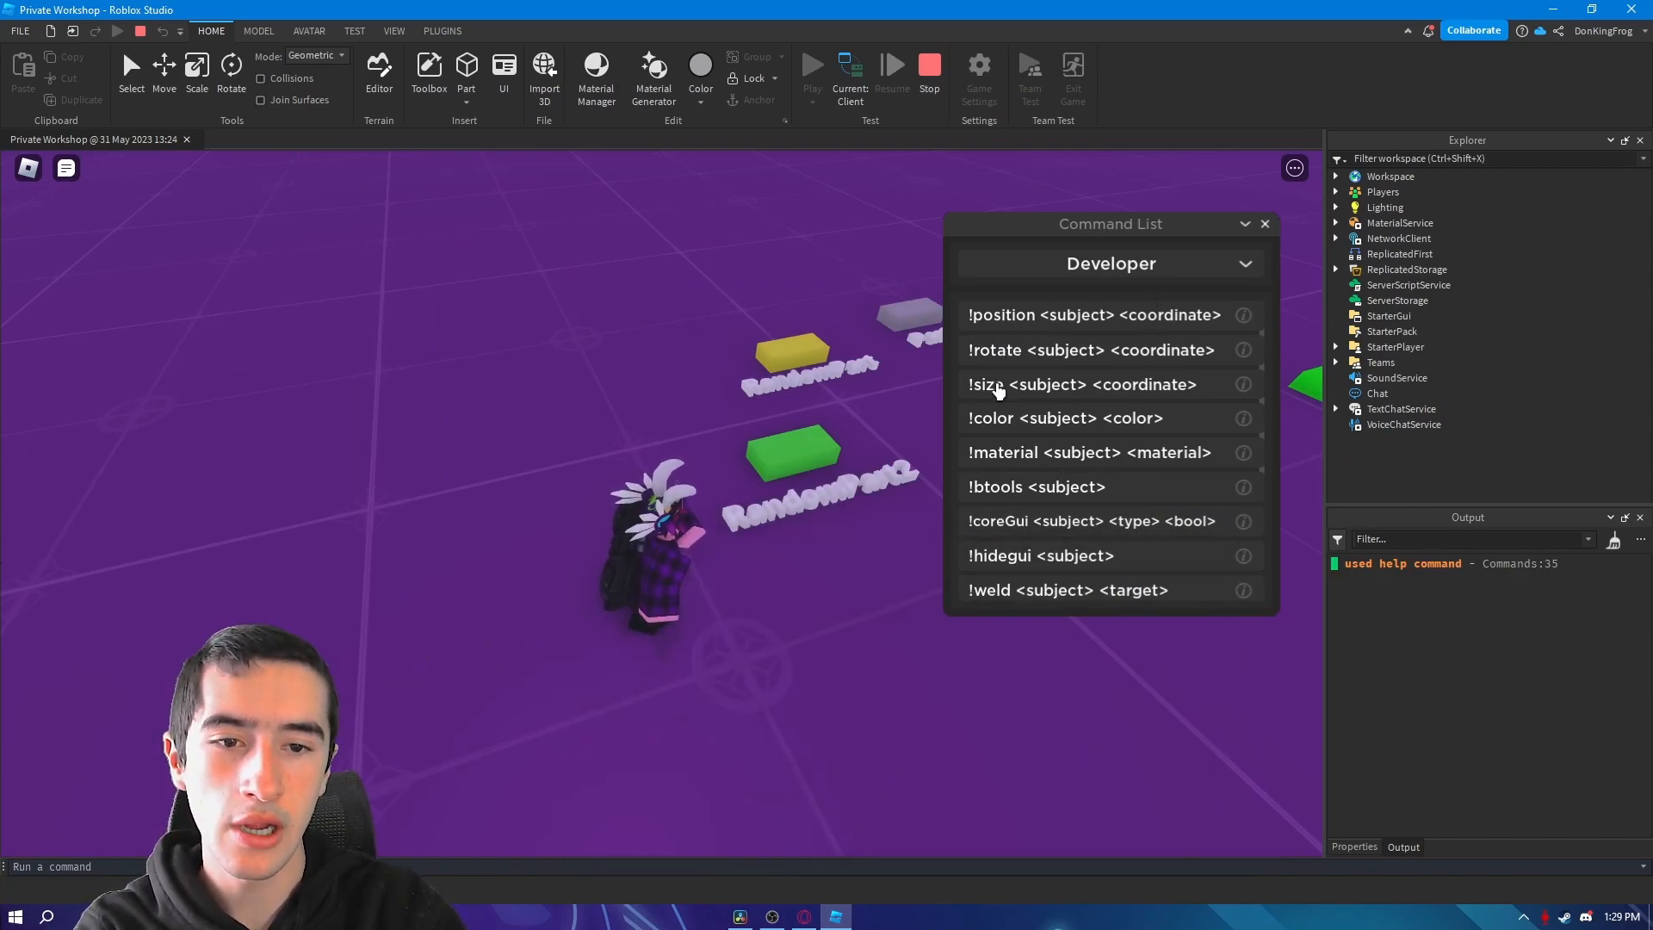
pyautogui.click(1243, 418)
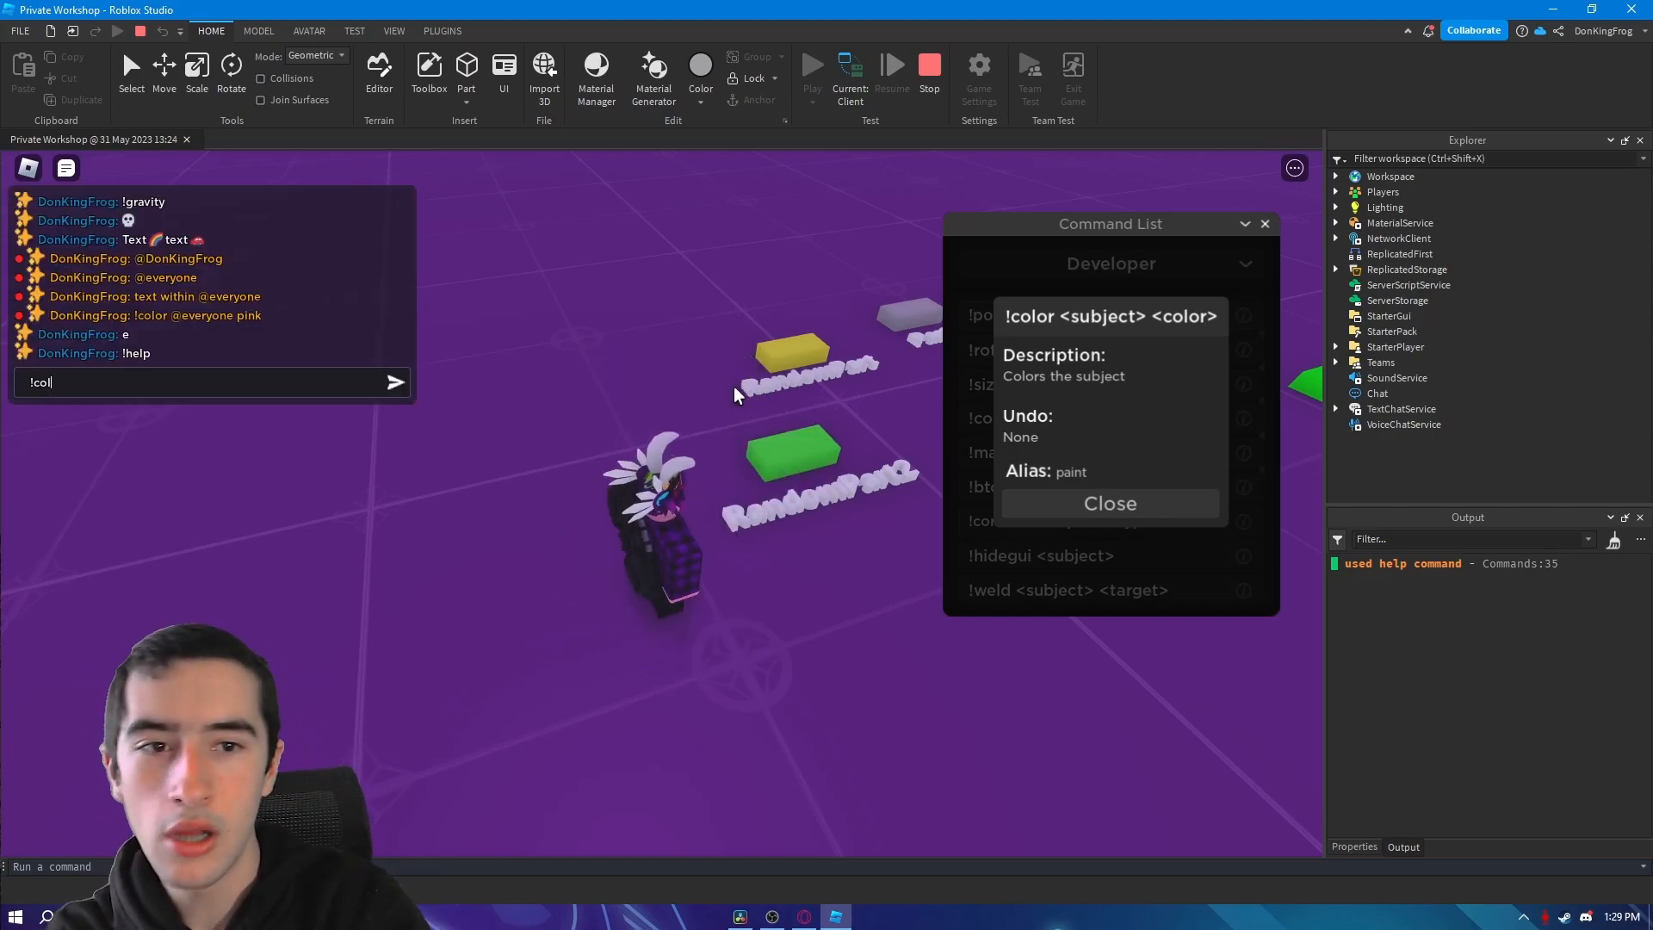
# Send '!color object(RandomPart2) #picker' in chat to open the Color Picker.
pyautogui.write('or')
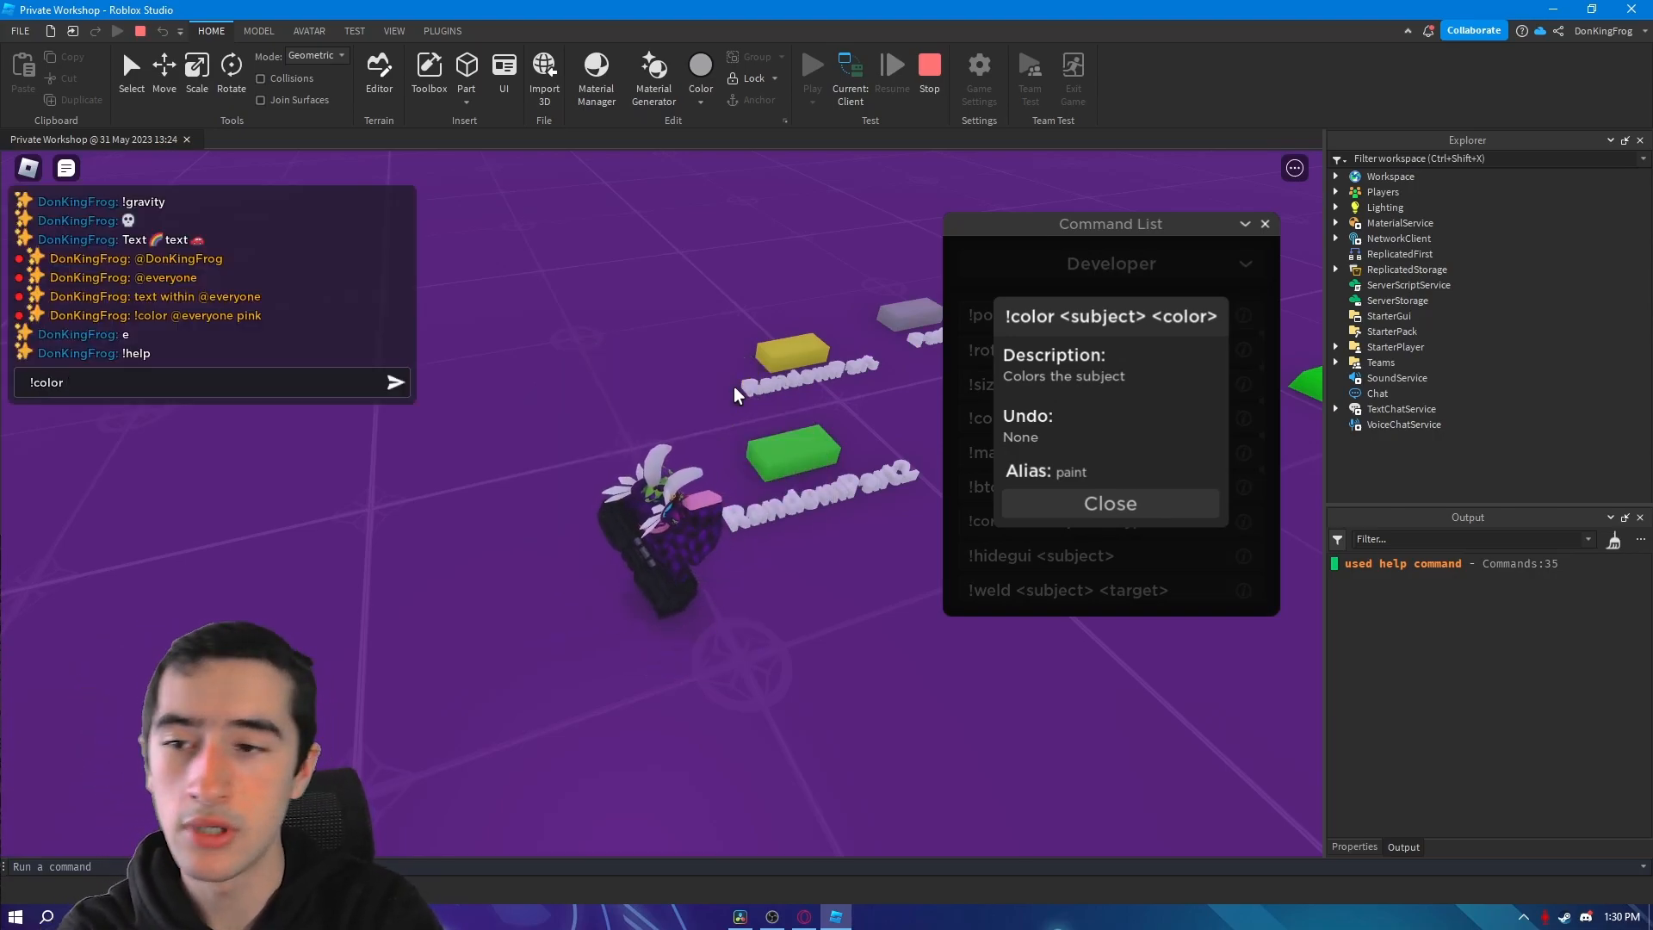
pyautogui.write('object')
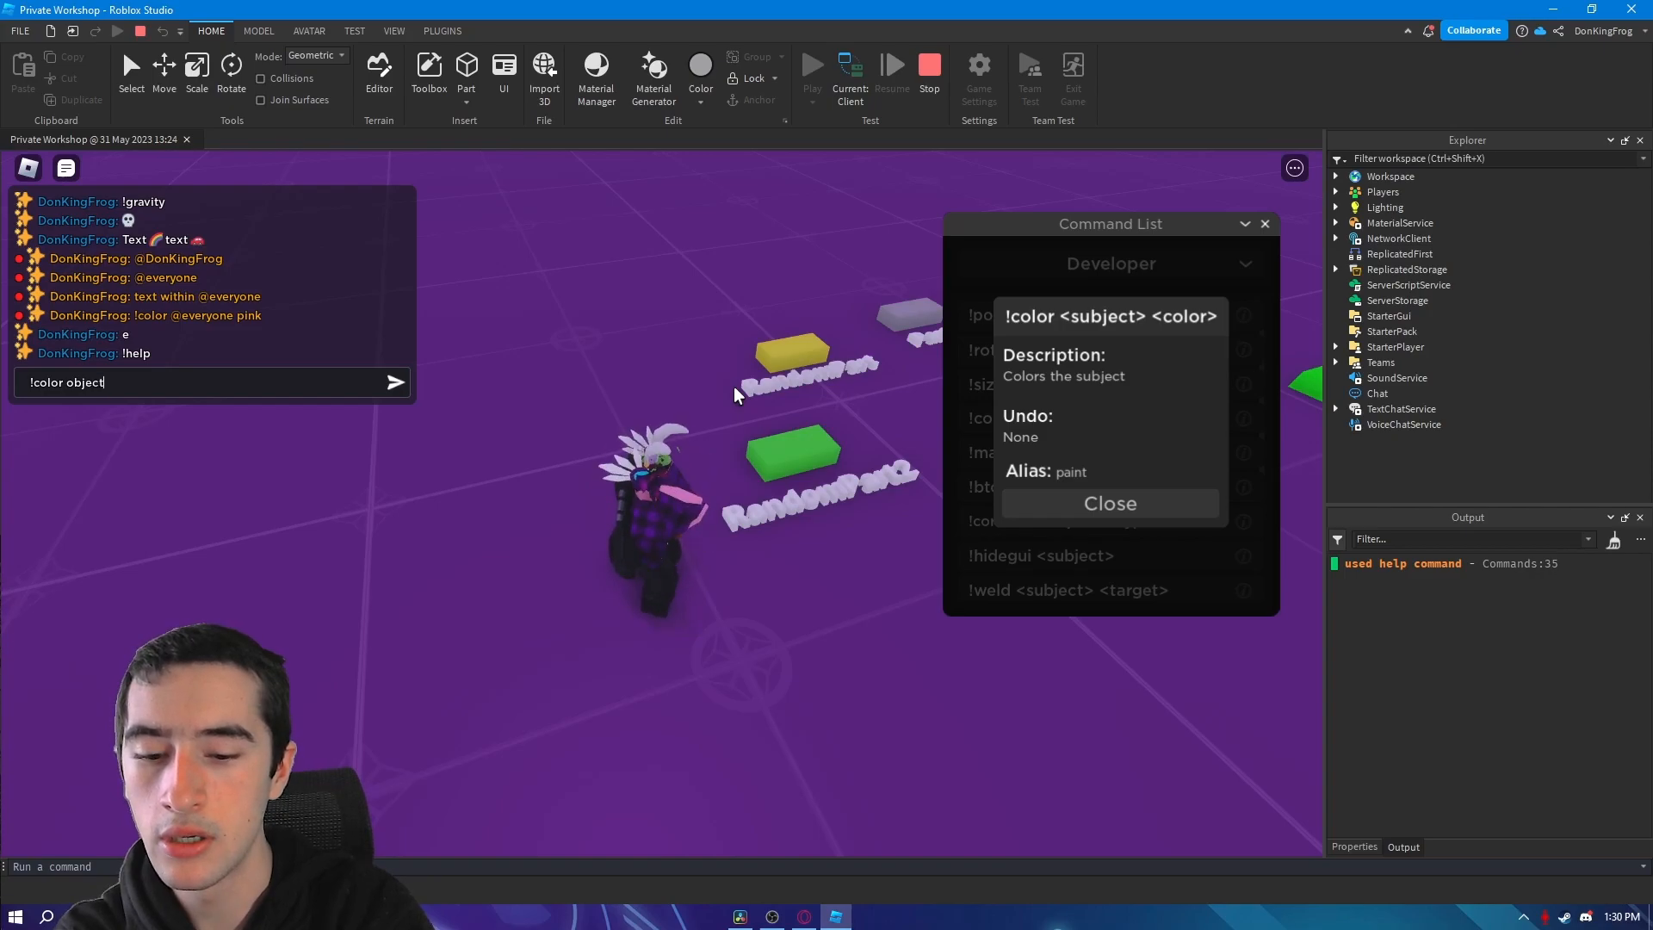
pyautogui.write('(RandomPart2')
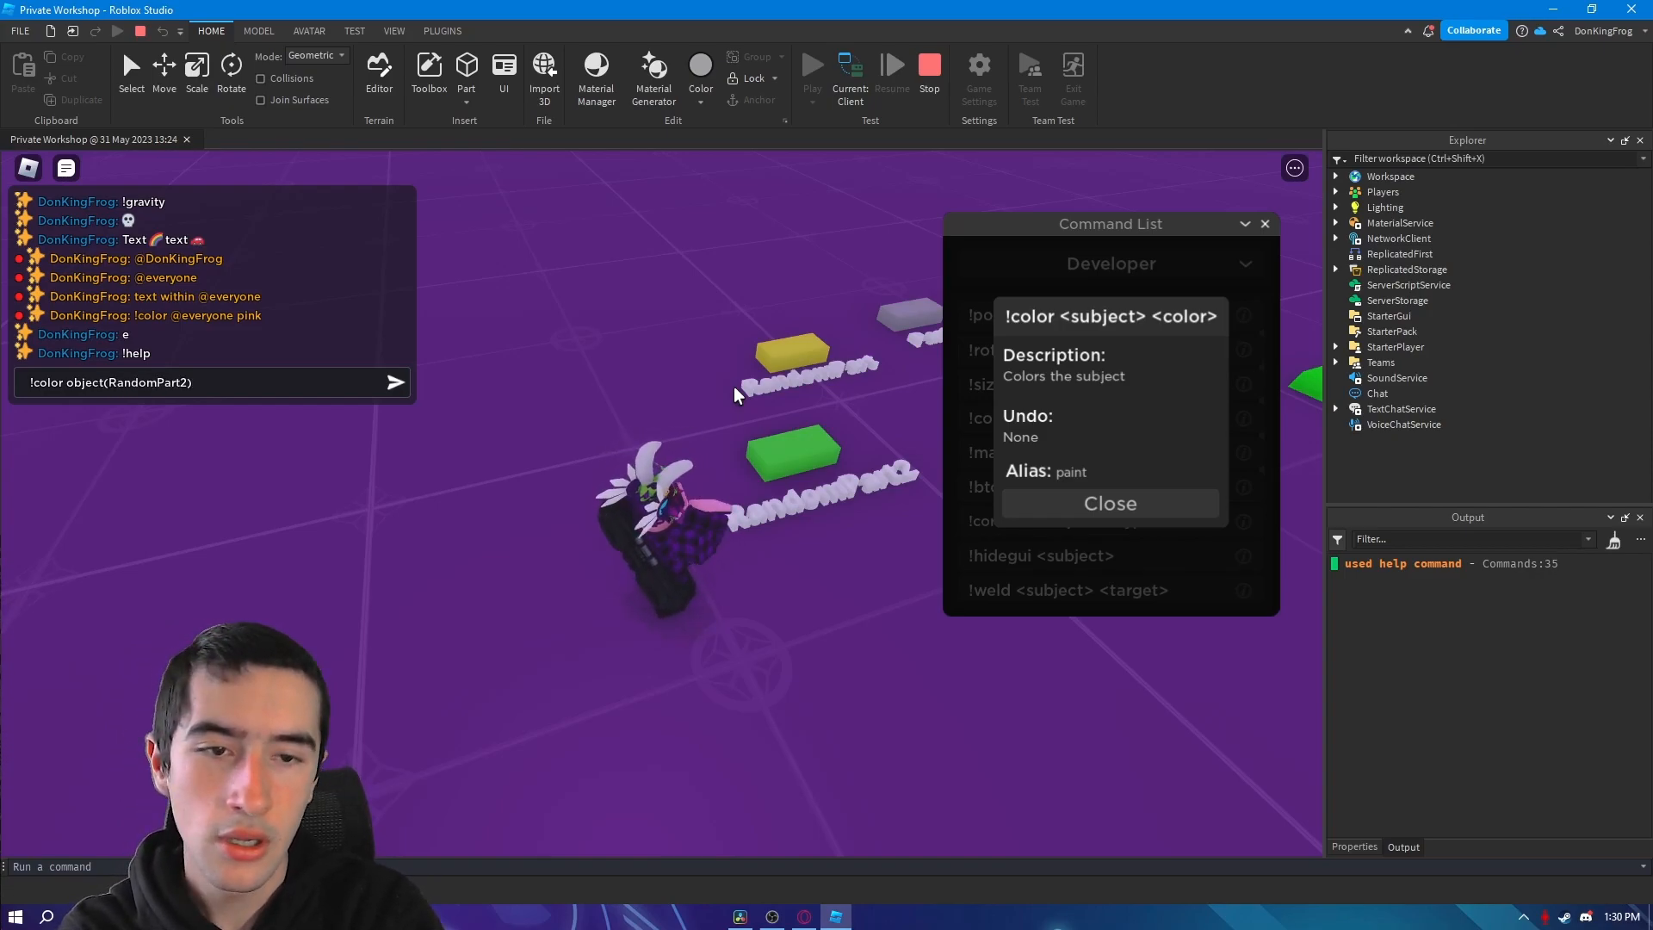
pyautogui.write('#picker')
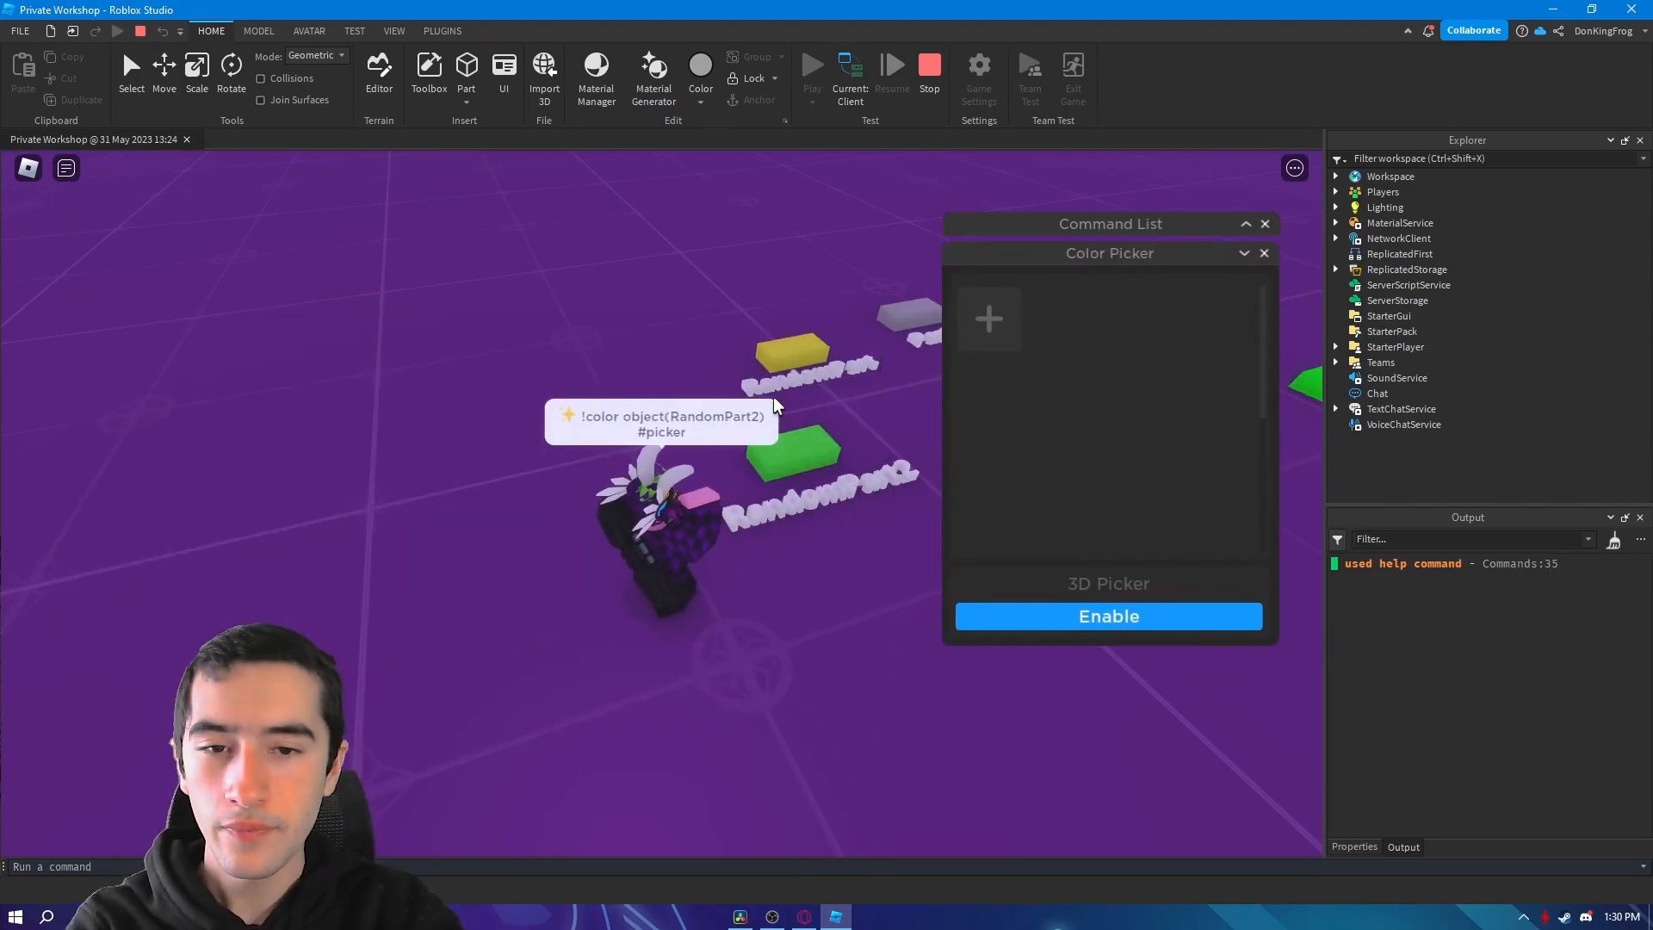
# Enable the 3D Picker, create a purple colour on the wheel, and apply it to RandomPart2.
pyautogui.click(1109, 616)
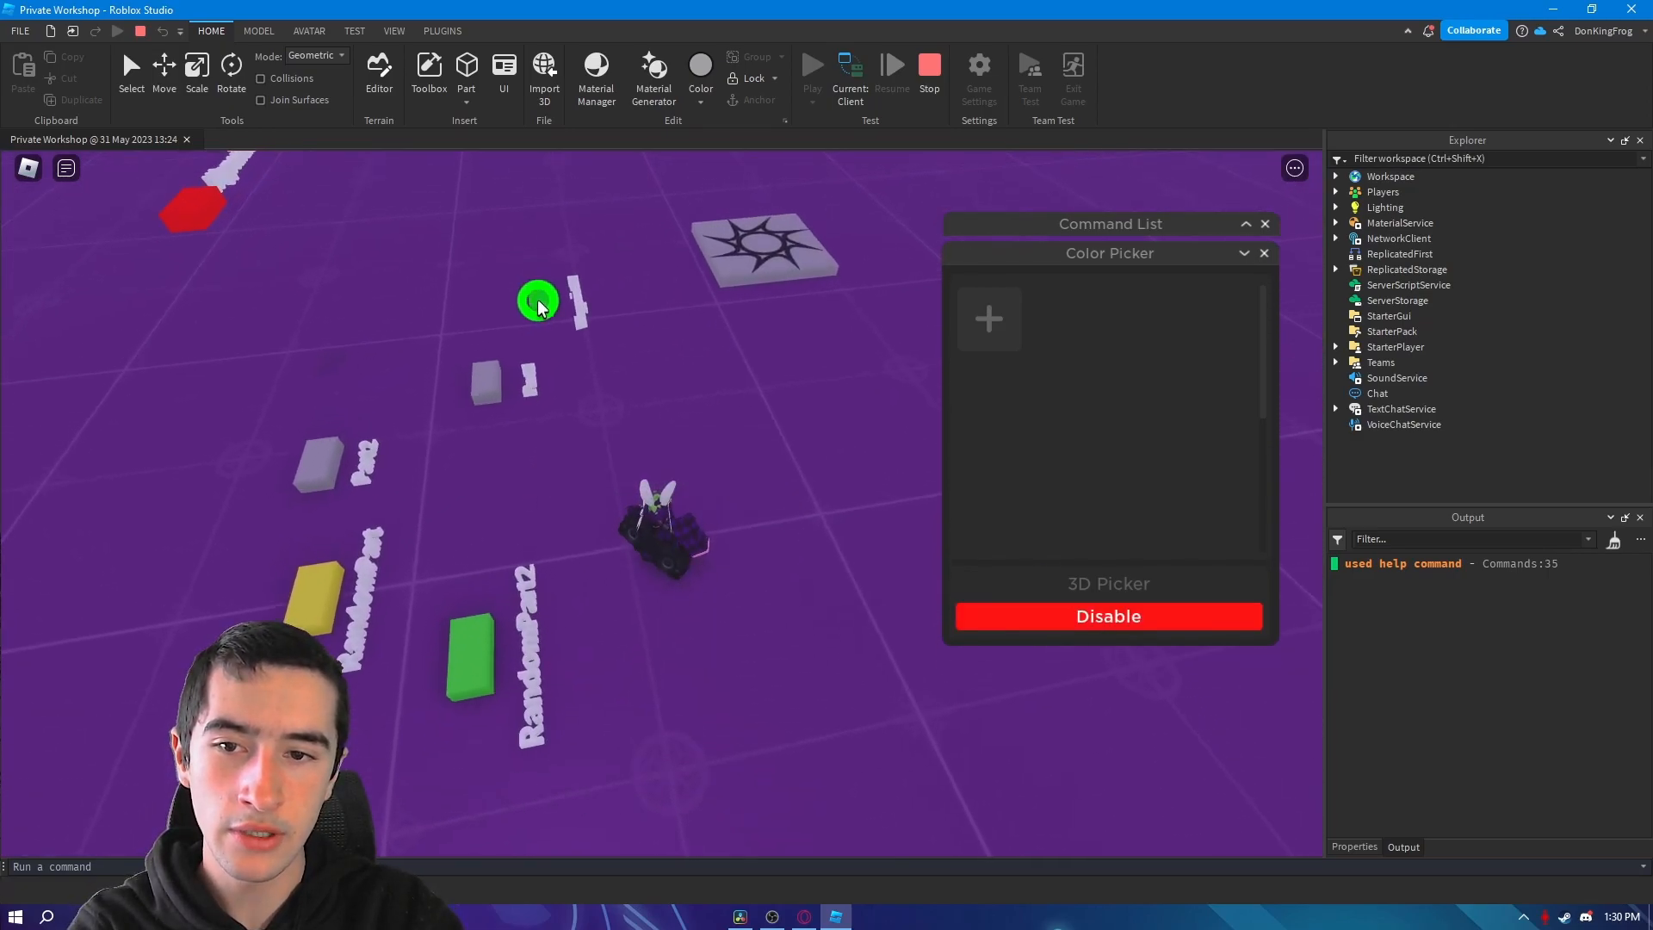
pyautogui.click(1108, 616)
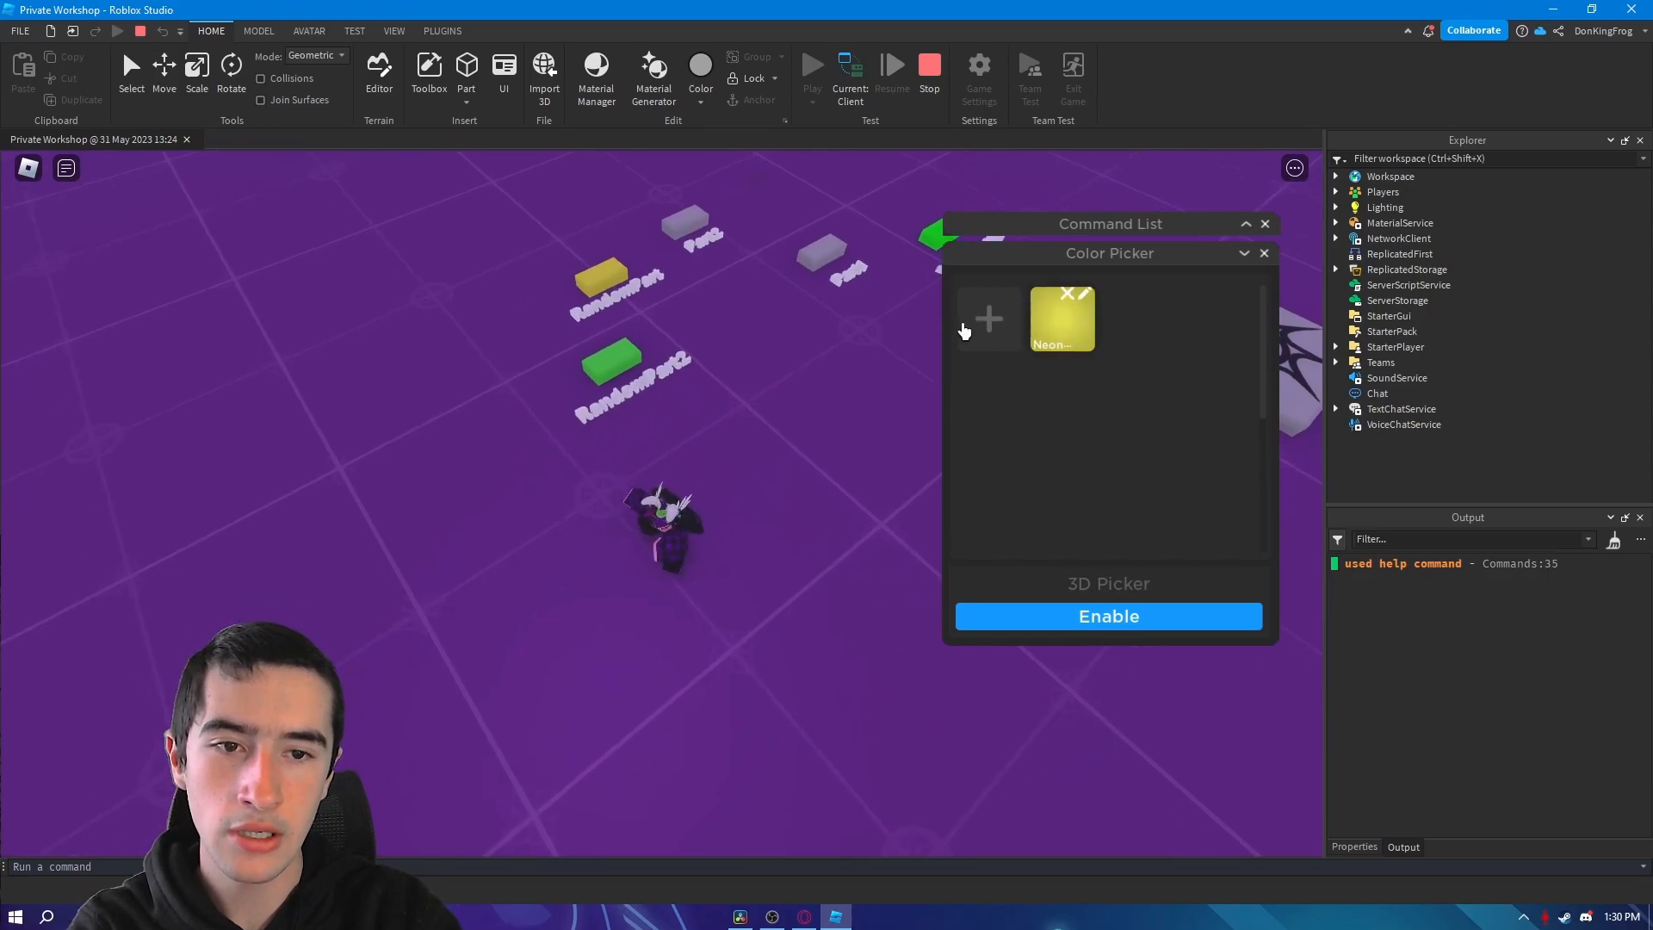
pyautogui.click(1062, 319)
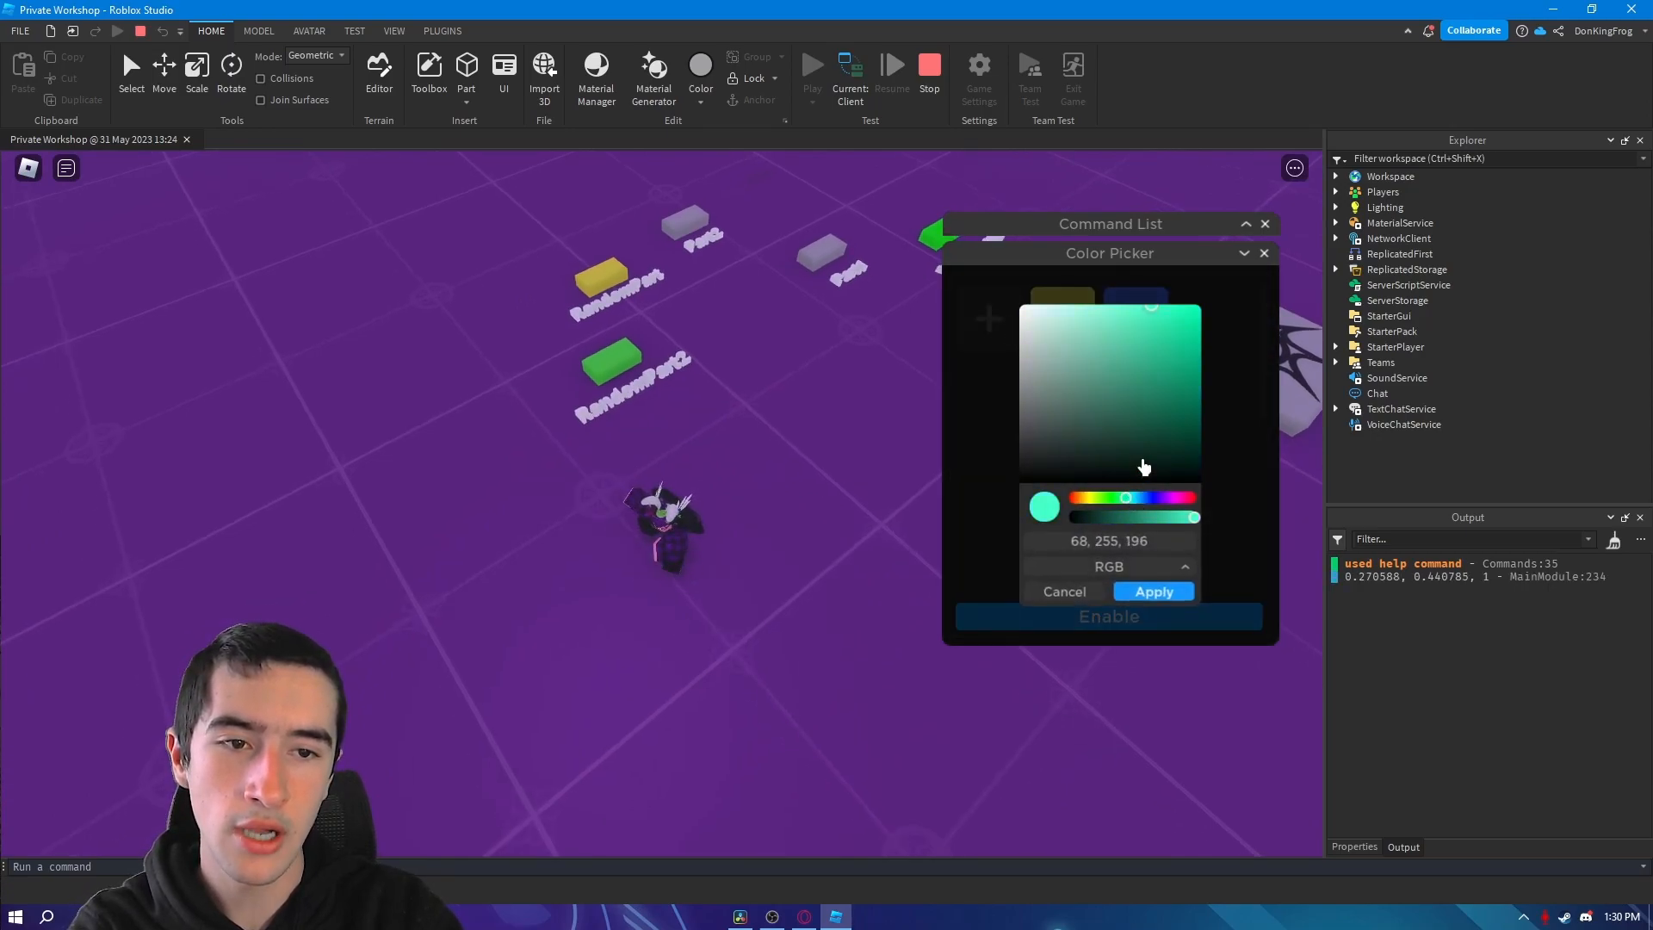
pyautogui.click(1168, 498)
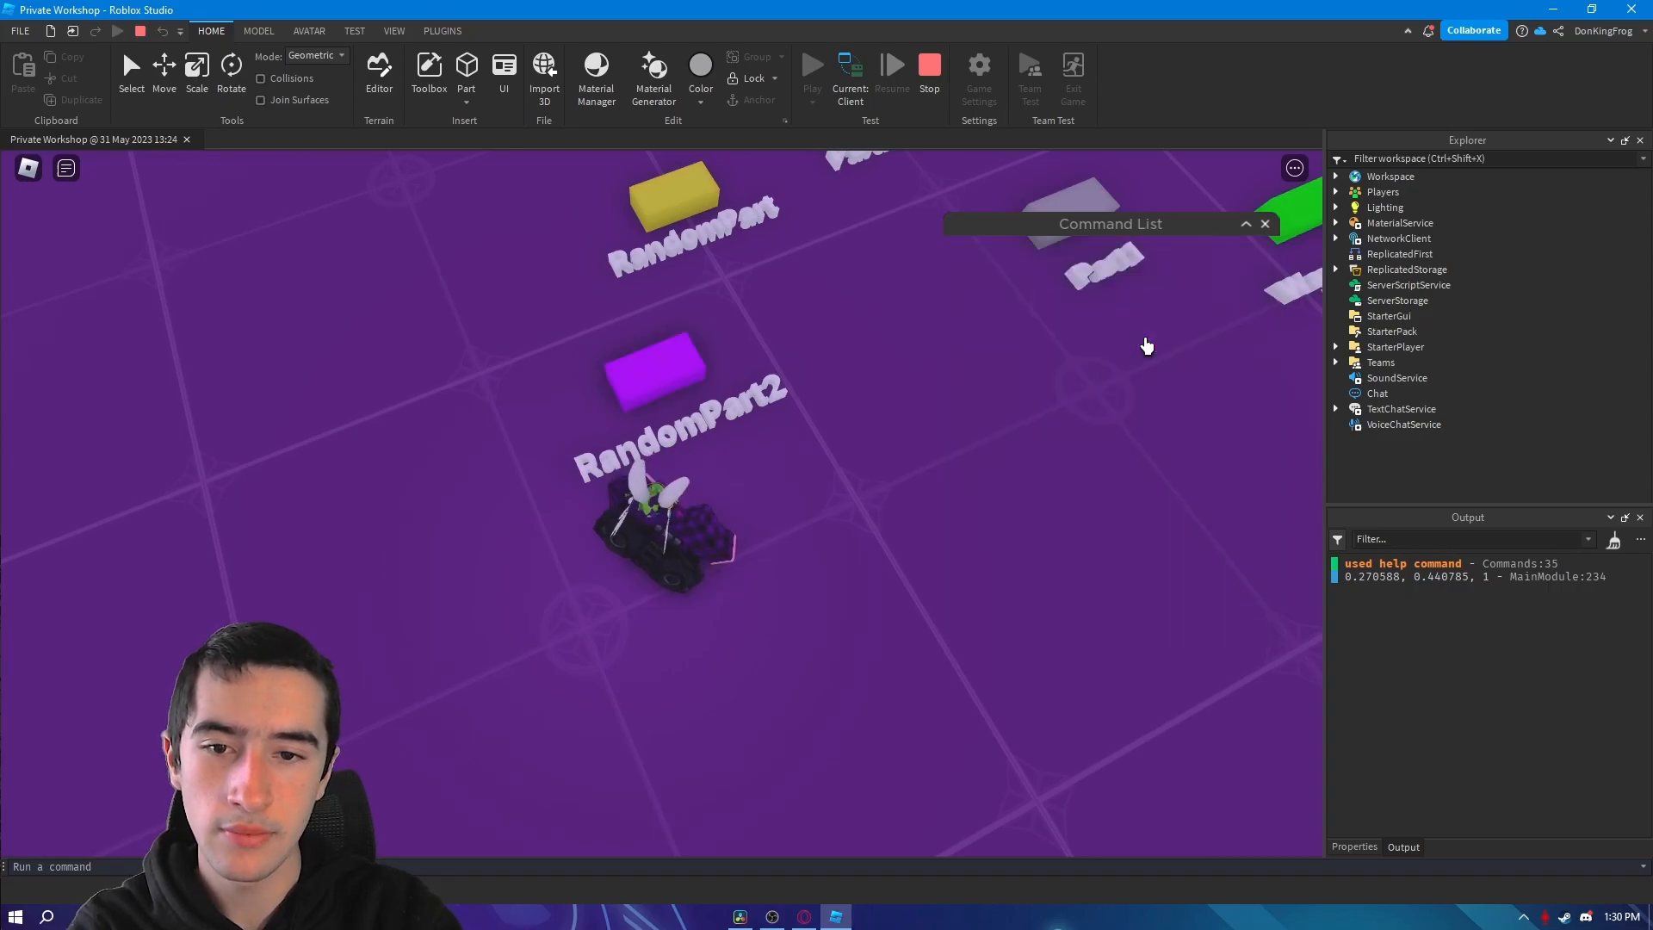
pyautogui.click(1246, 224)
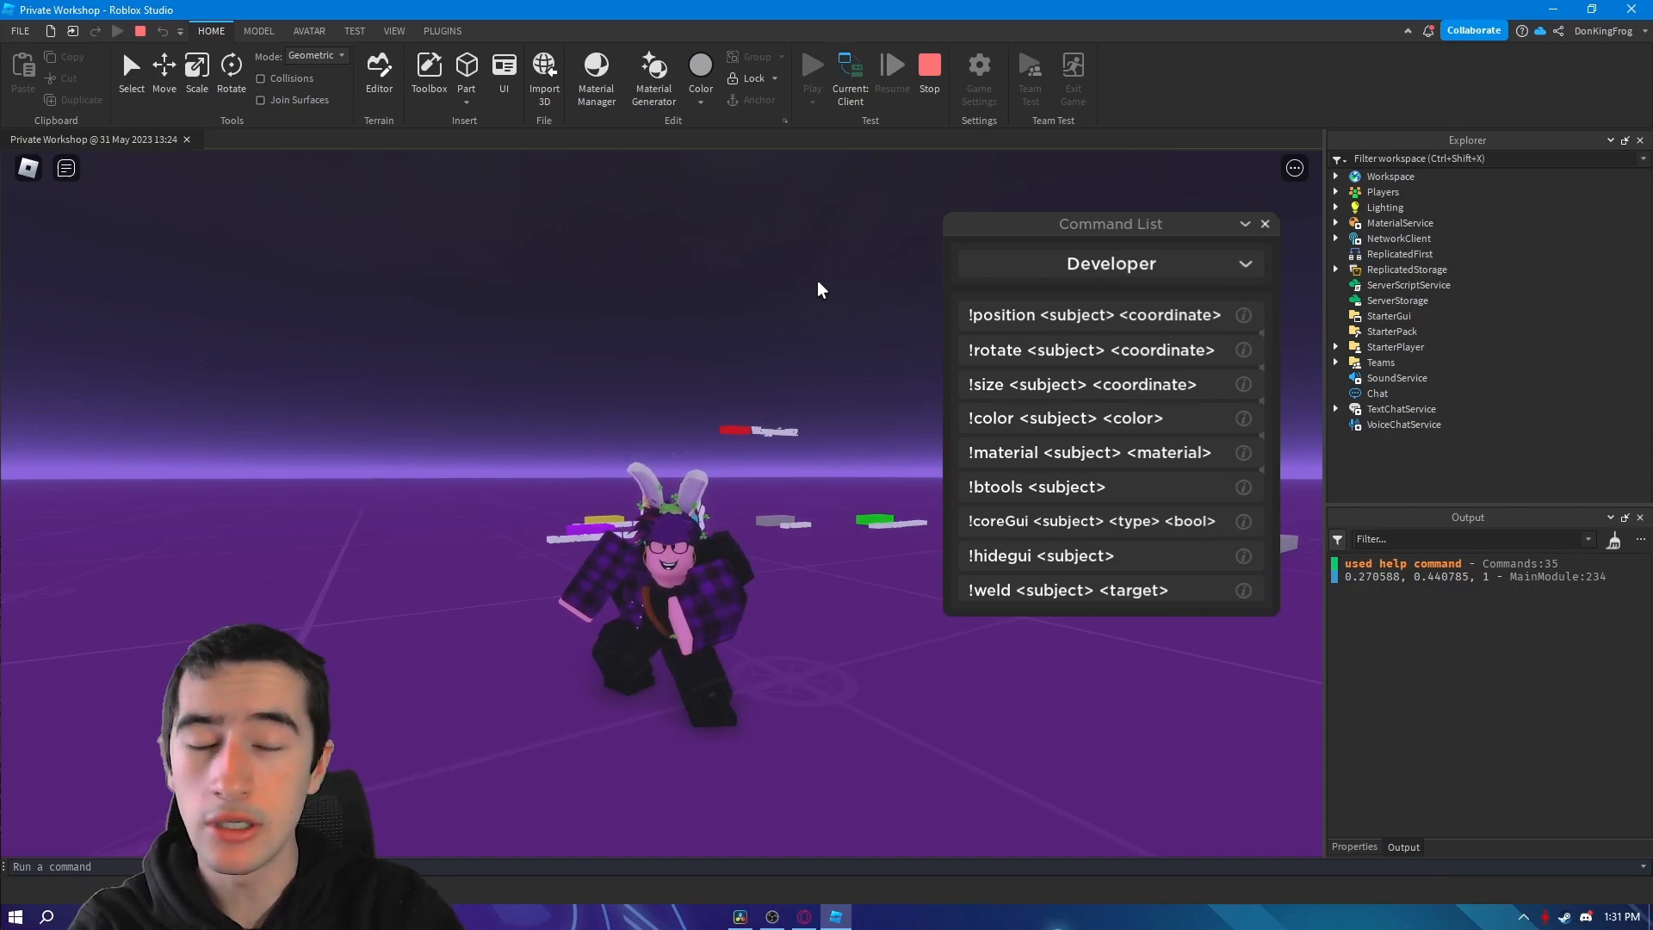
# Scroll to the !position command's details, then close the admin Command List.
pyautogui.scroll(-3)
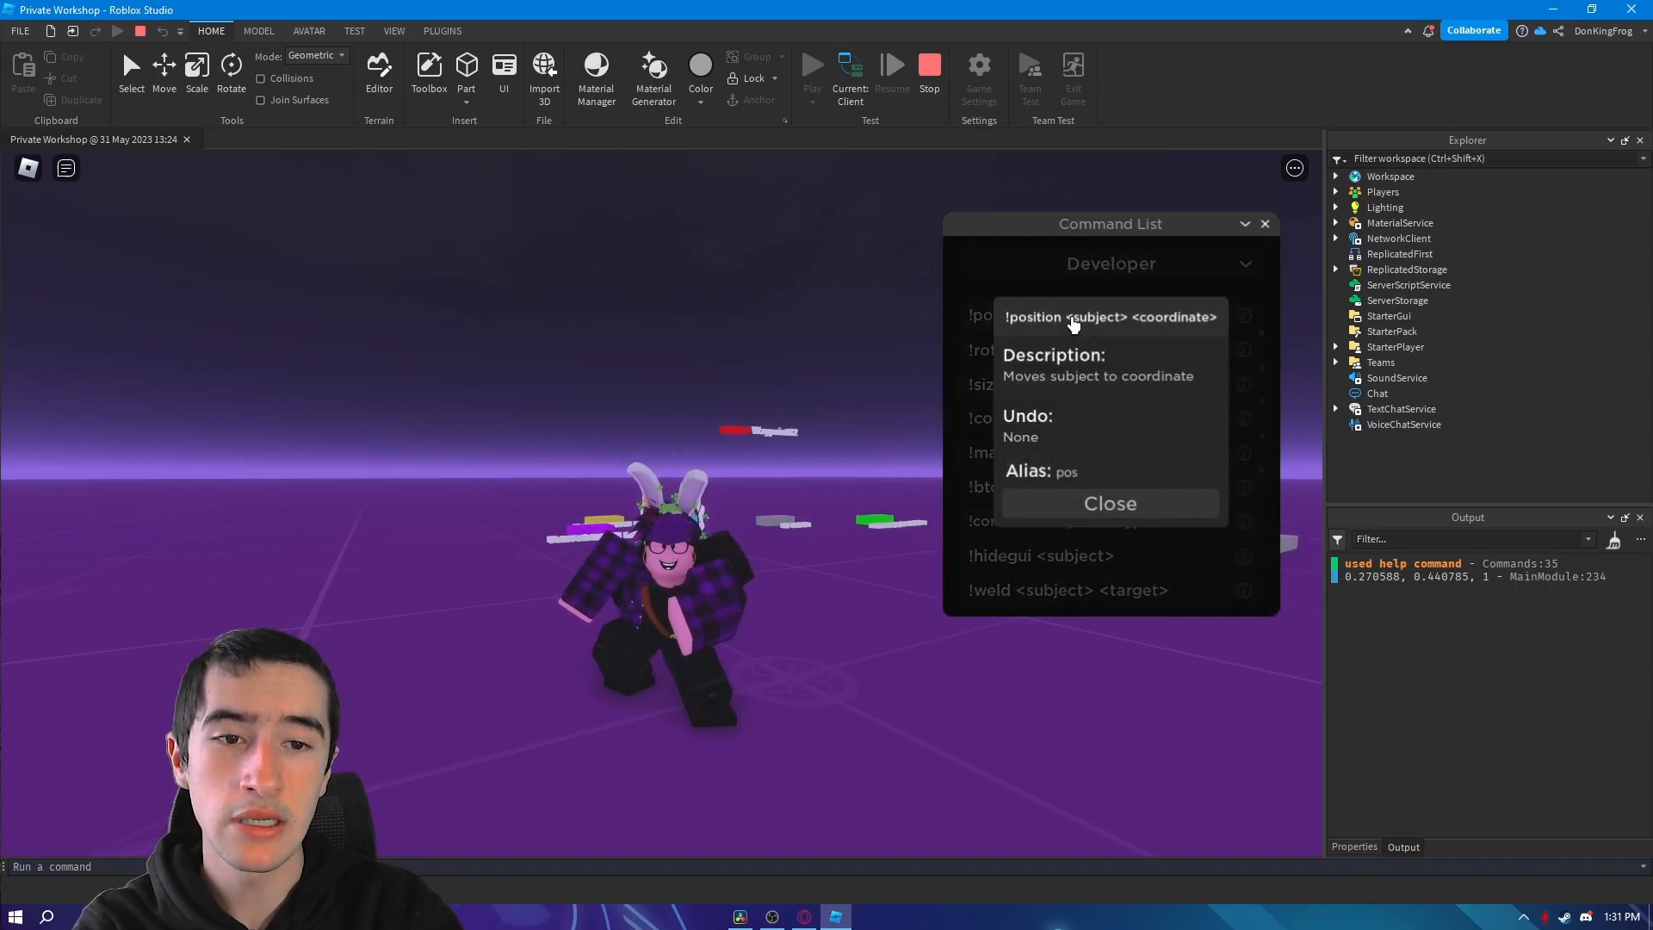
pyautogui.moveTo(1117, 459)
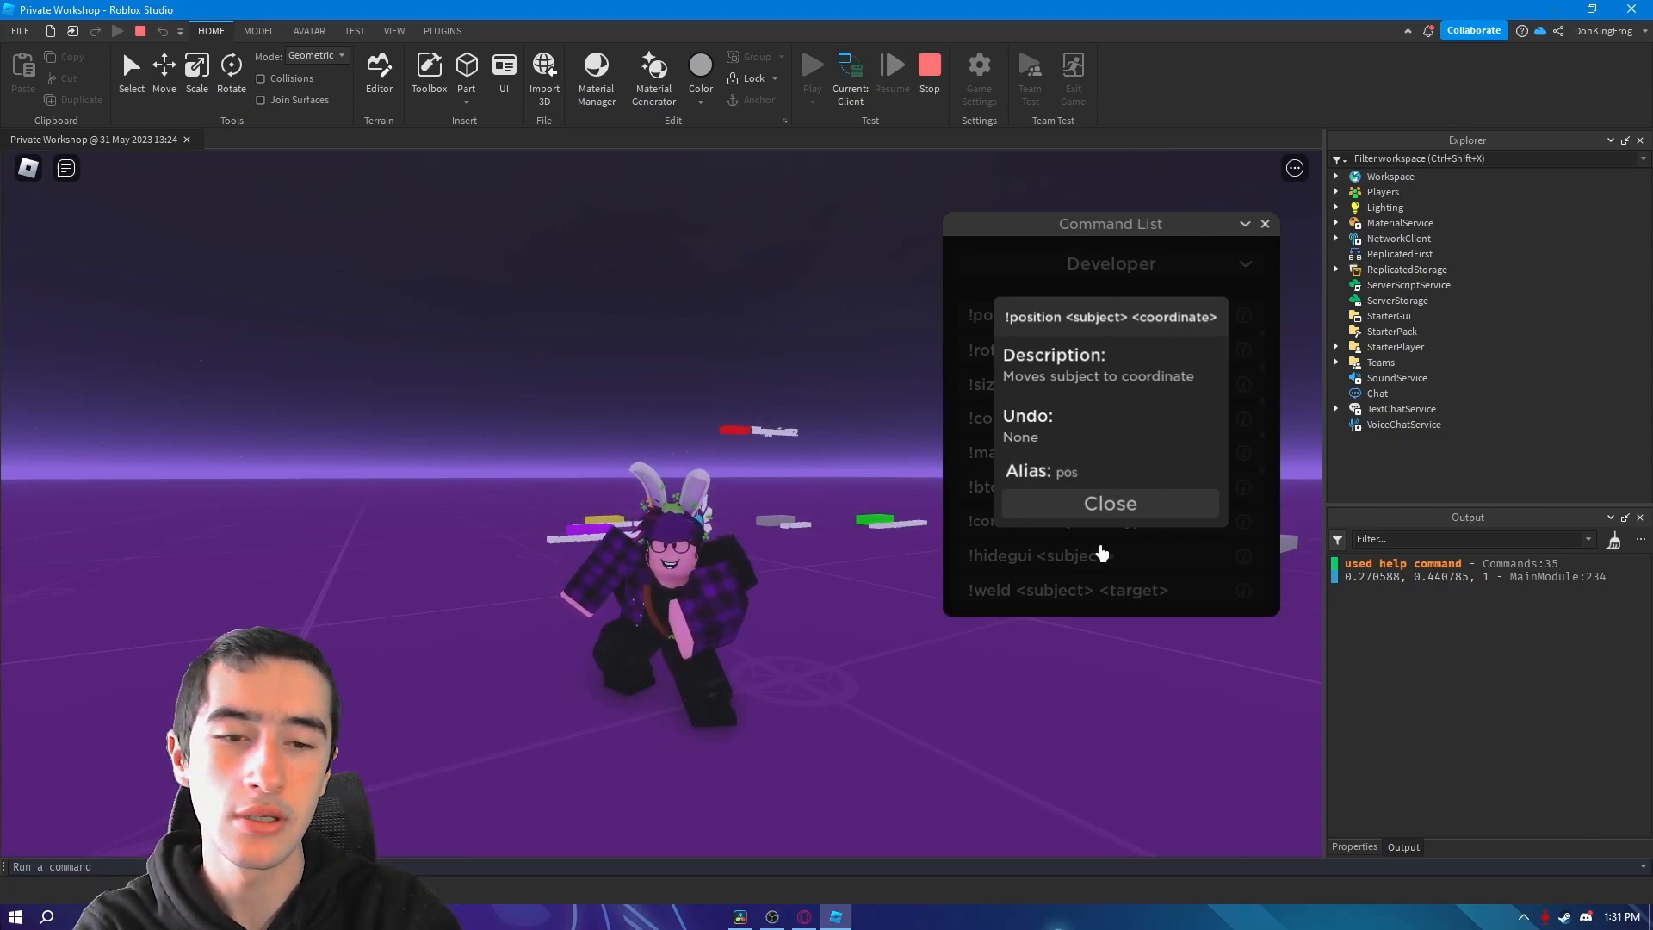
pyautogui.click(1110, 503)
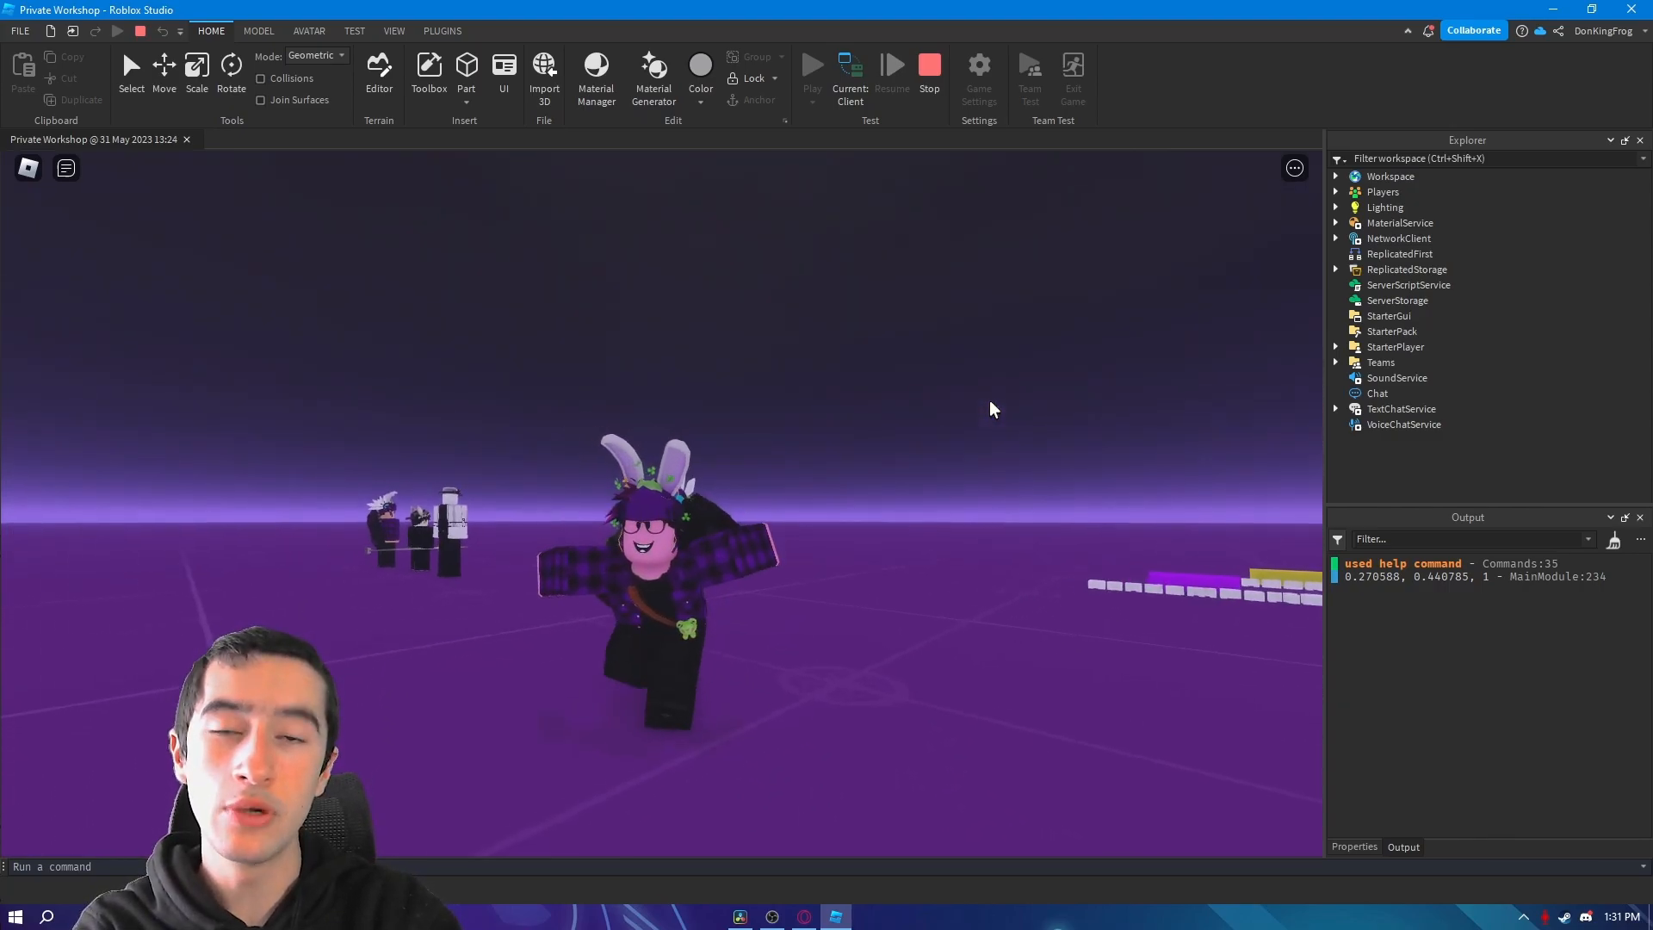